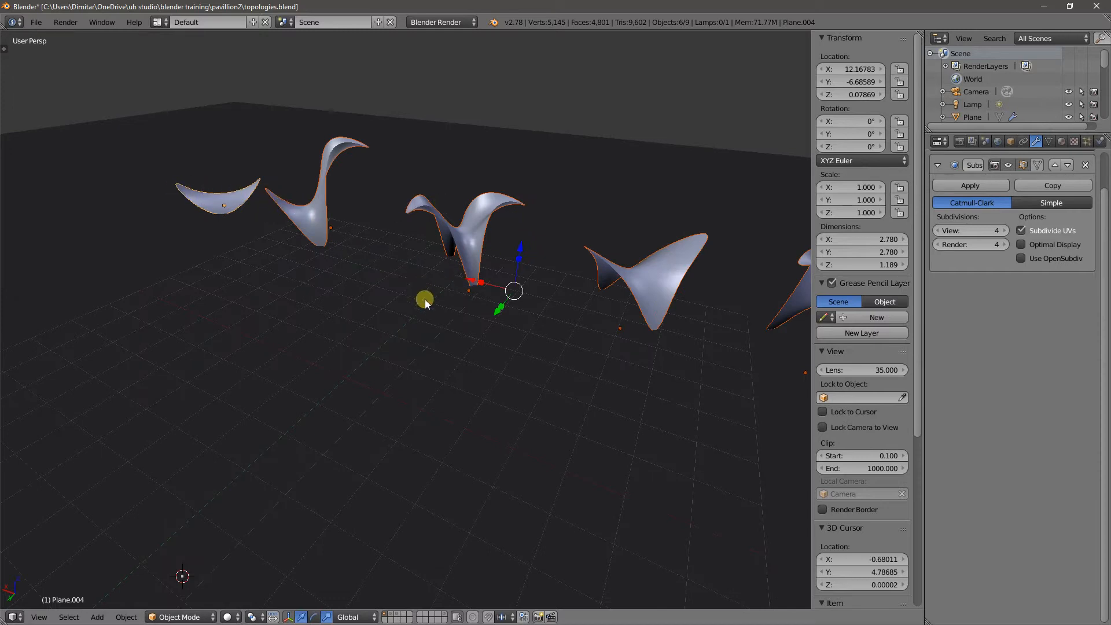
mouse_move(347, 266)
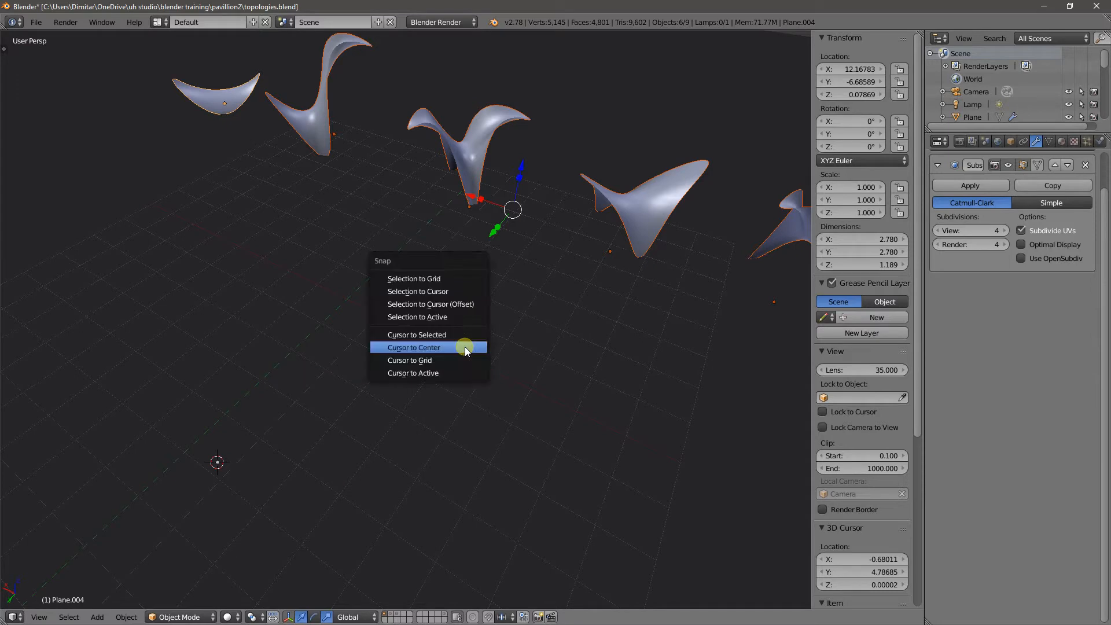
Snap the 3D cursor to the world center with Cursor to Center.
left_click(413, 347)
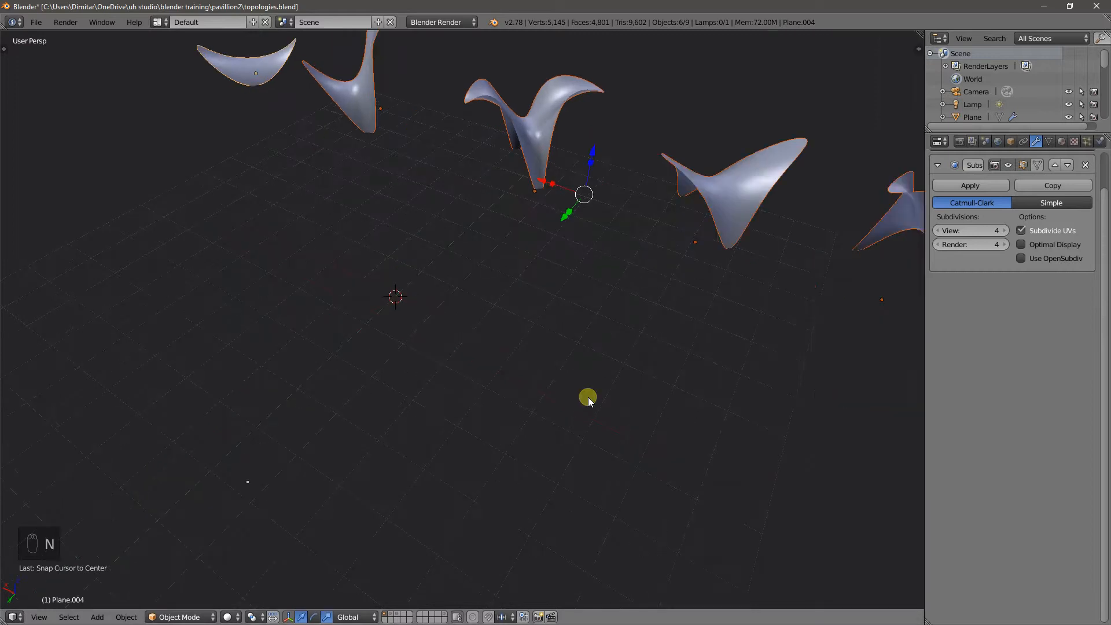
Add a plane at the origin and raise one corner vertex along Z.
key("shift+a")
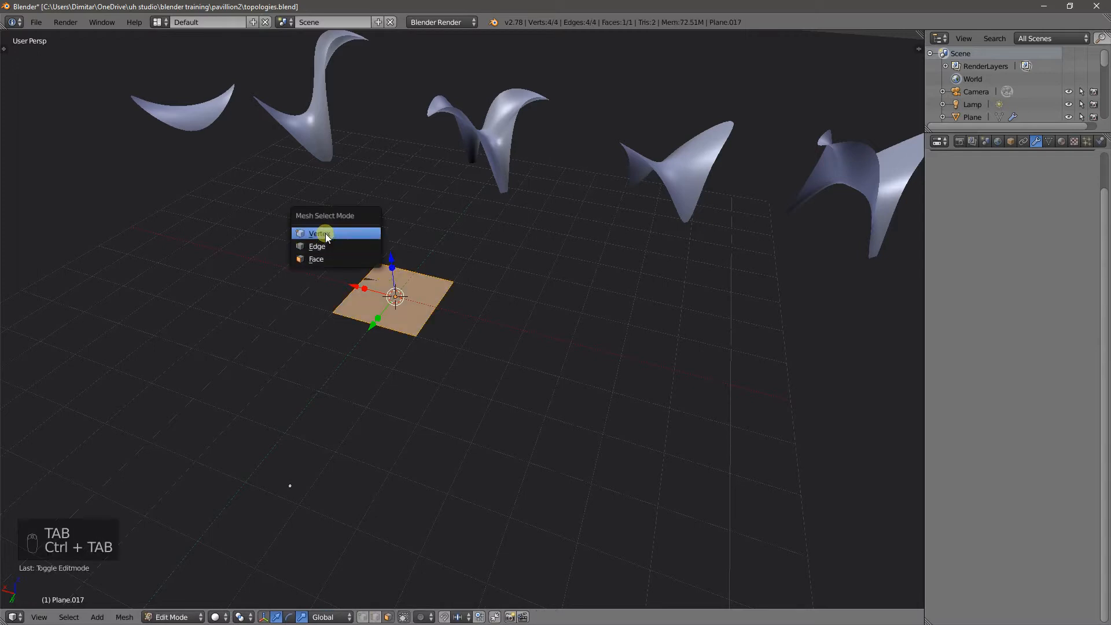
left_click(320, 233)
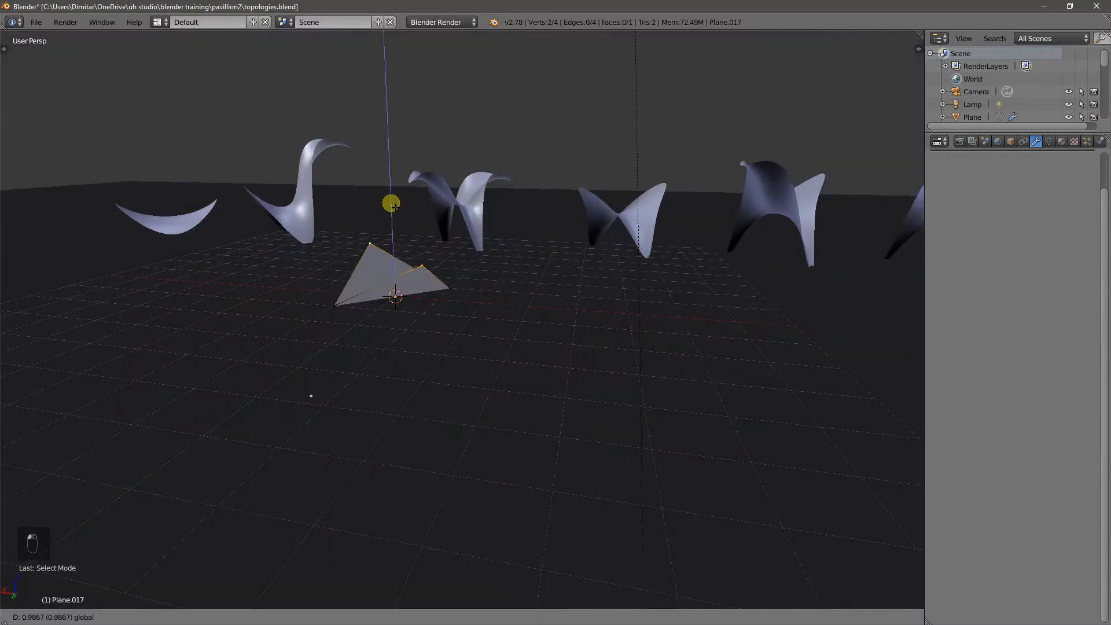
key("Tab")
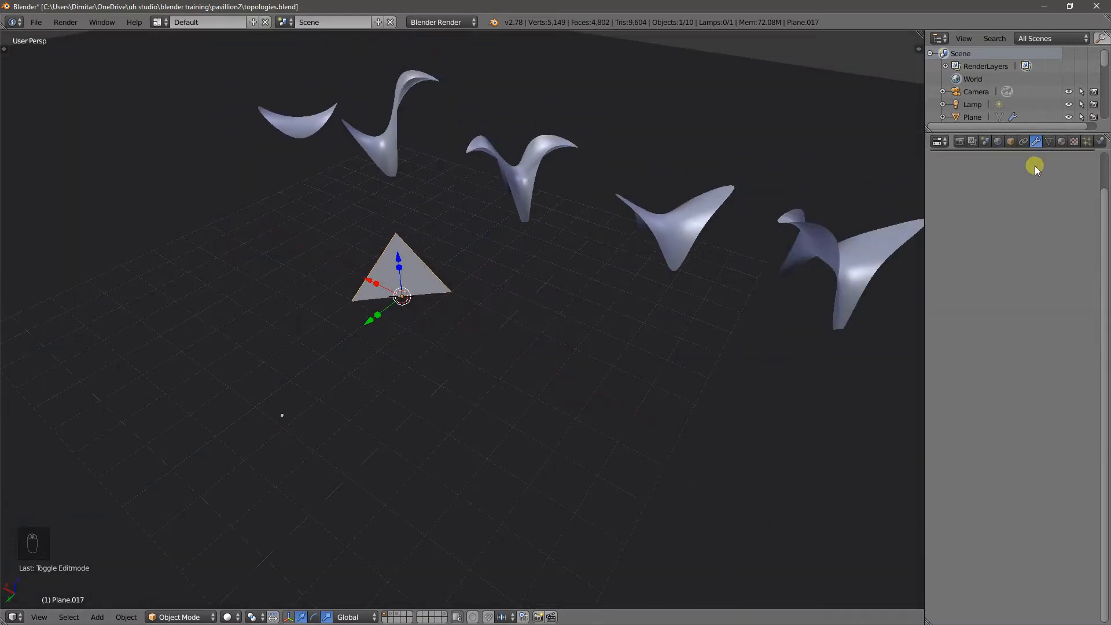
Add a Subdivision Surface modifier to the plane with 4 viewport levels.
left_click(978, 182)
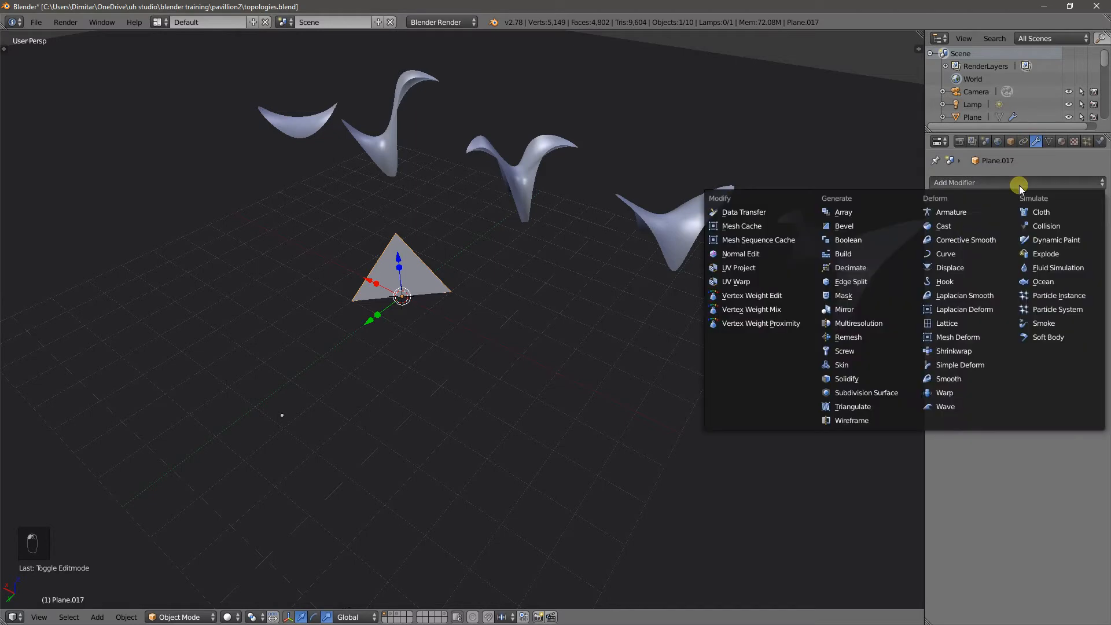
left_click(865, 392)
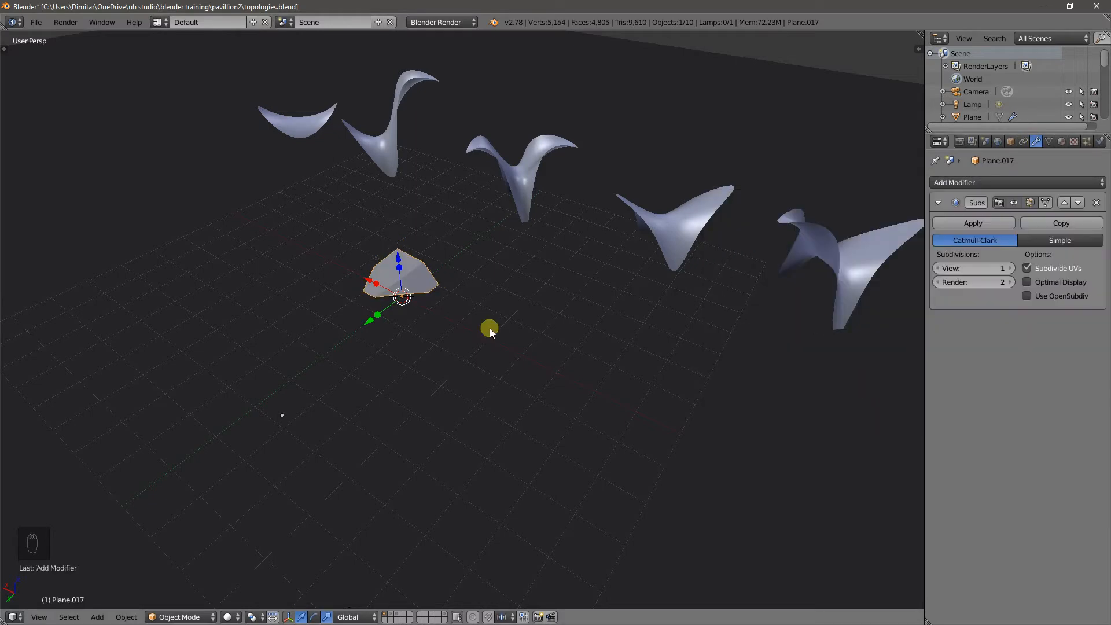
left_click_drag(489, 334, 450, 298)
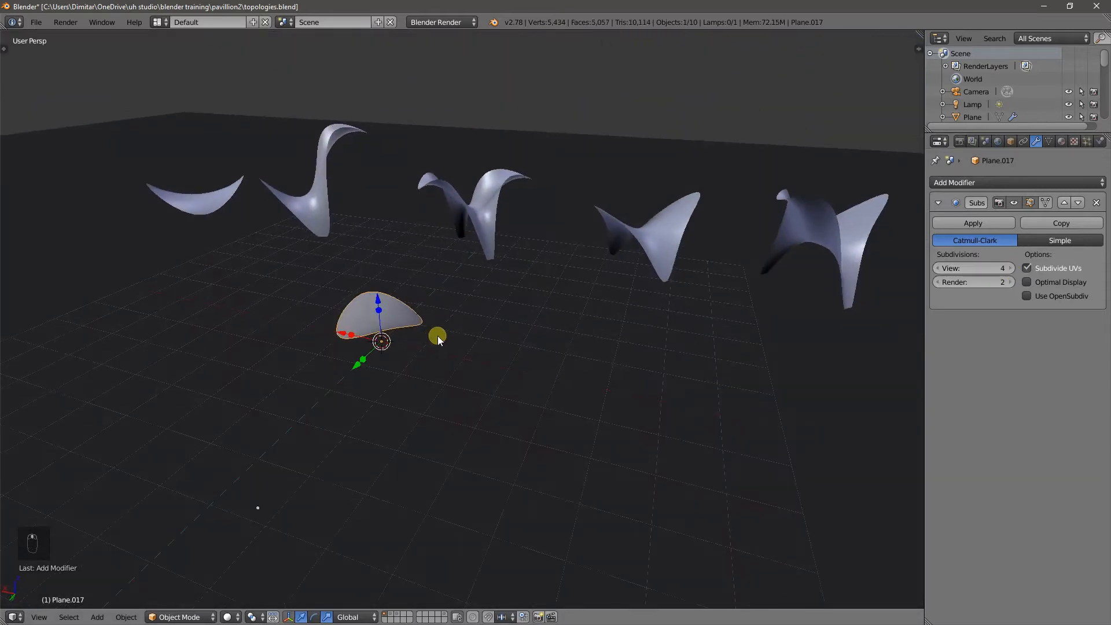
key("Tab")
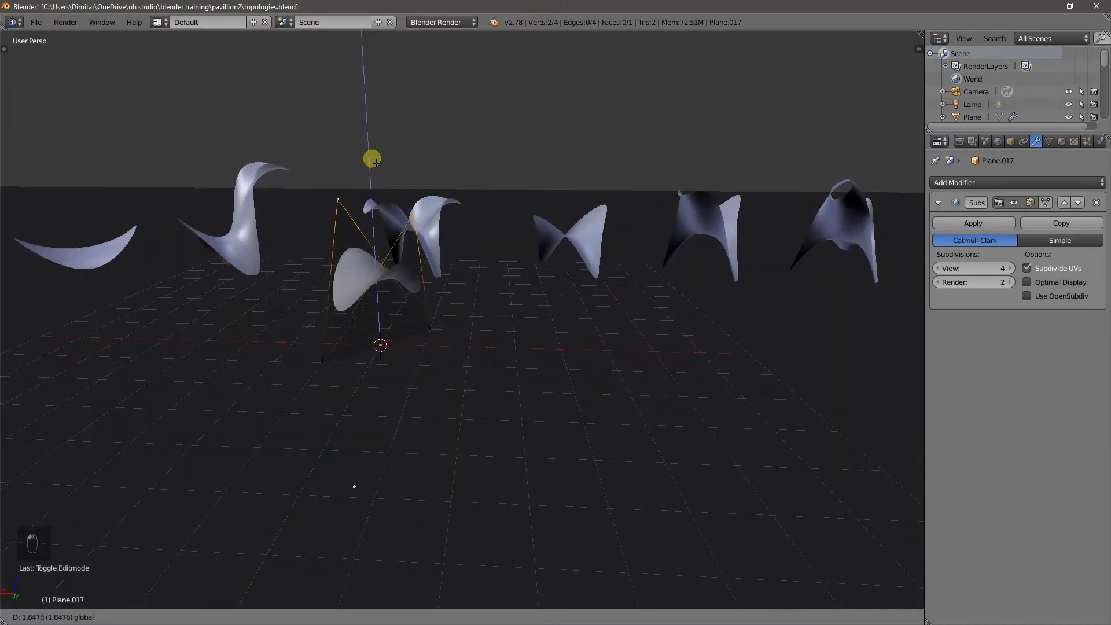
Raise the opposite corner along Z into a saddle, then move the object off-center.
key("Tab")
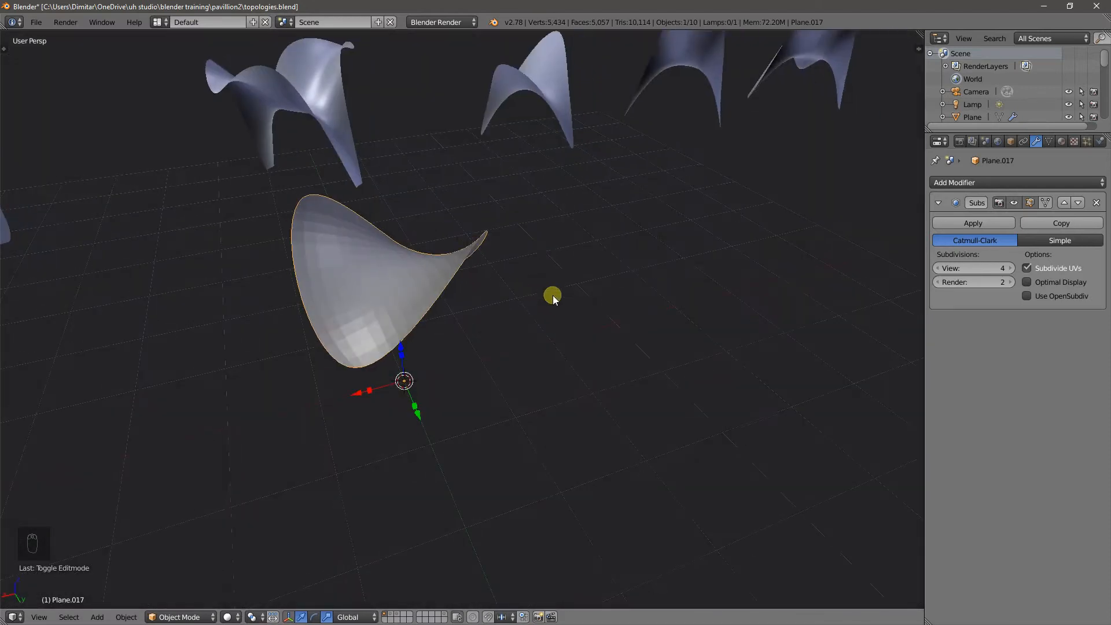
left_click_drag(552, 294, 354, 290)
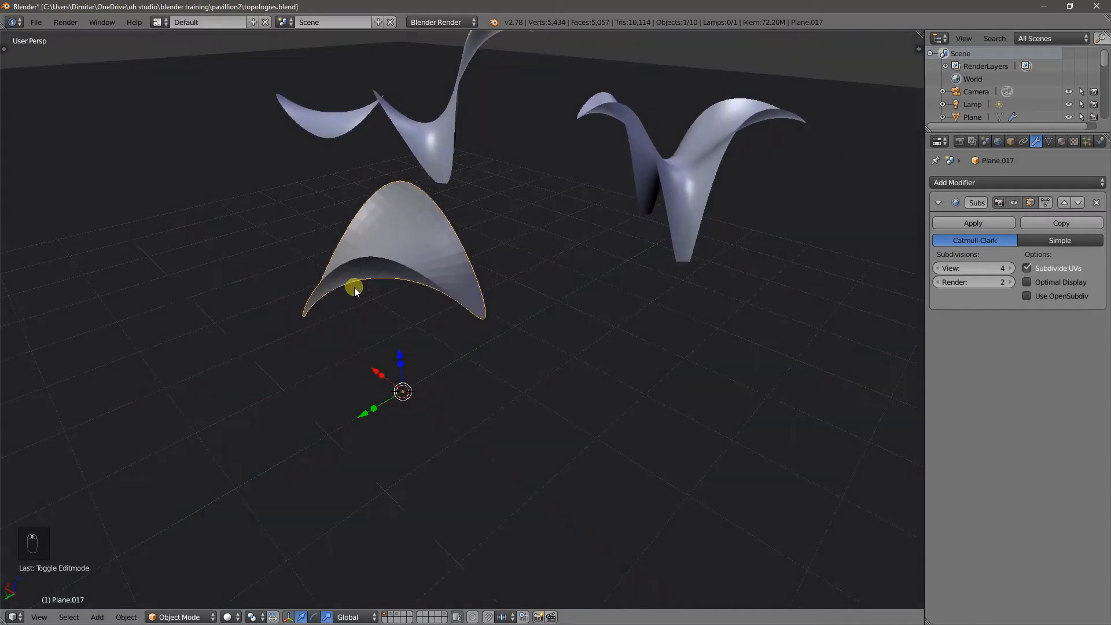
key("Tab")
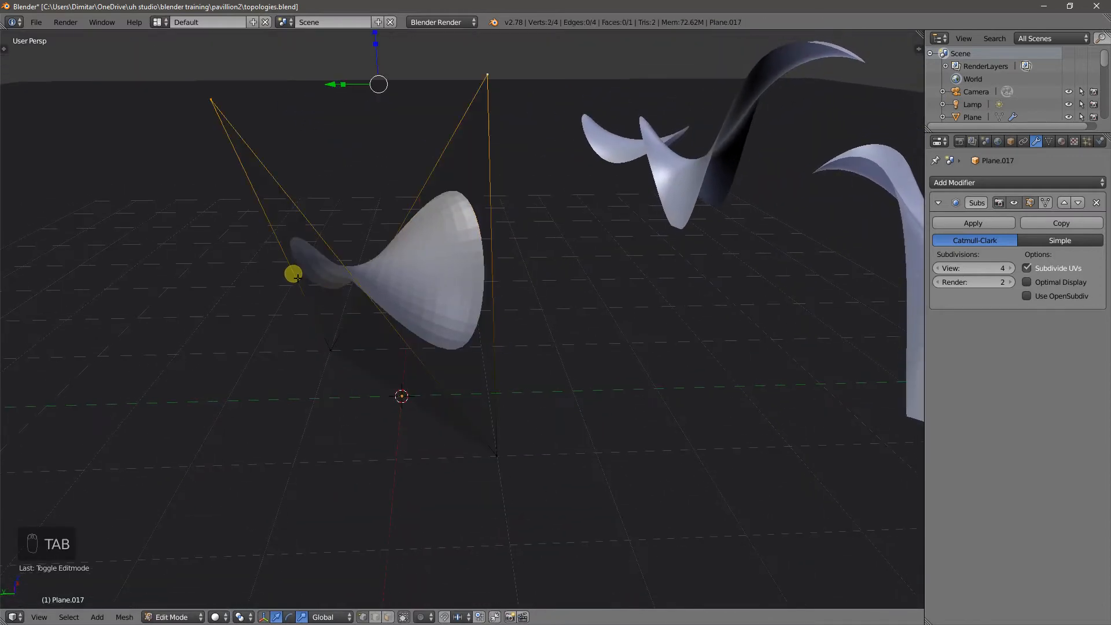
left_click_drag(293, 275, 332, 276)
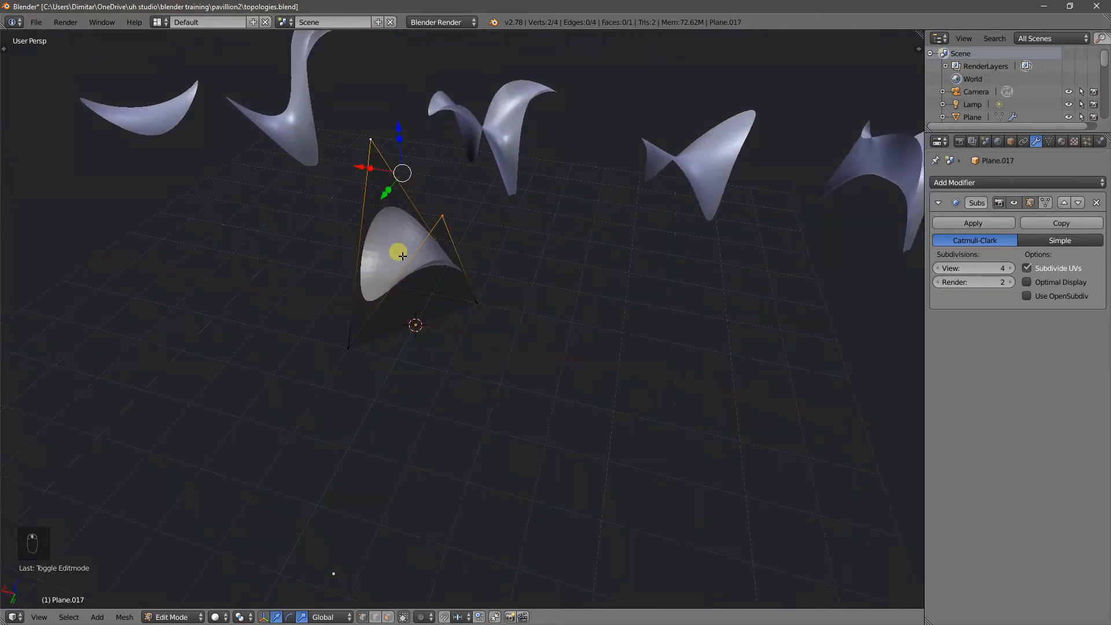
key("Tab")
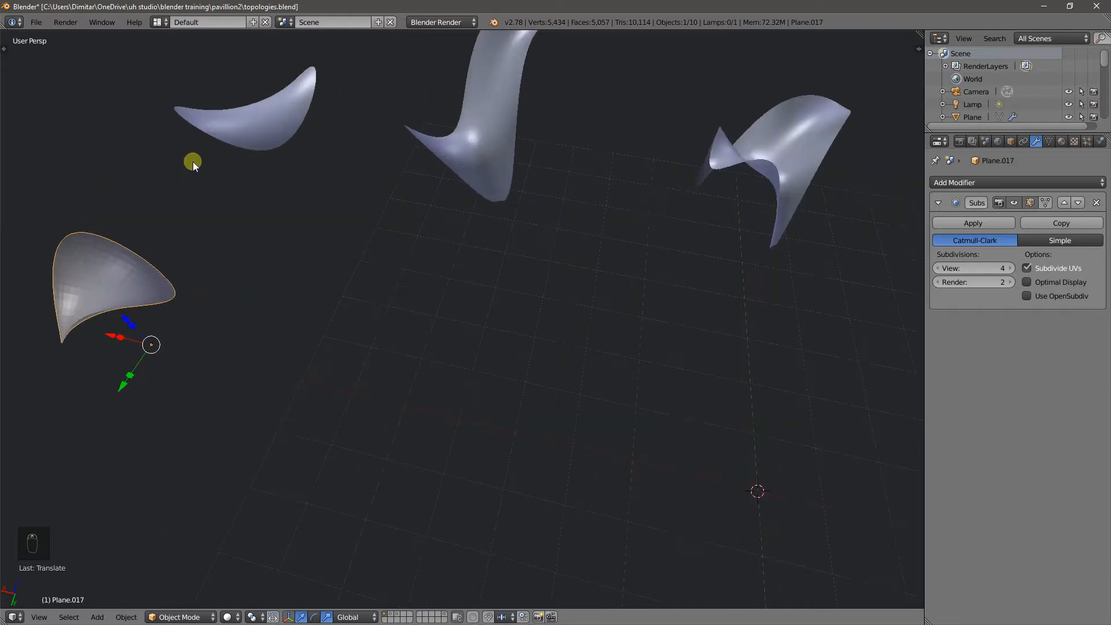
mouse_move(64, 290)
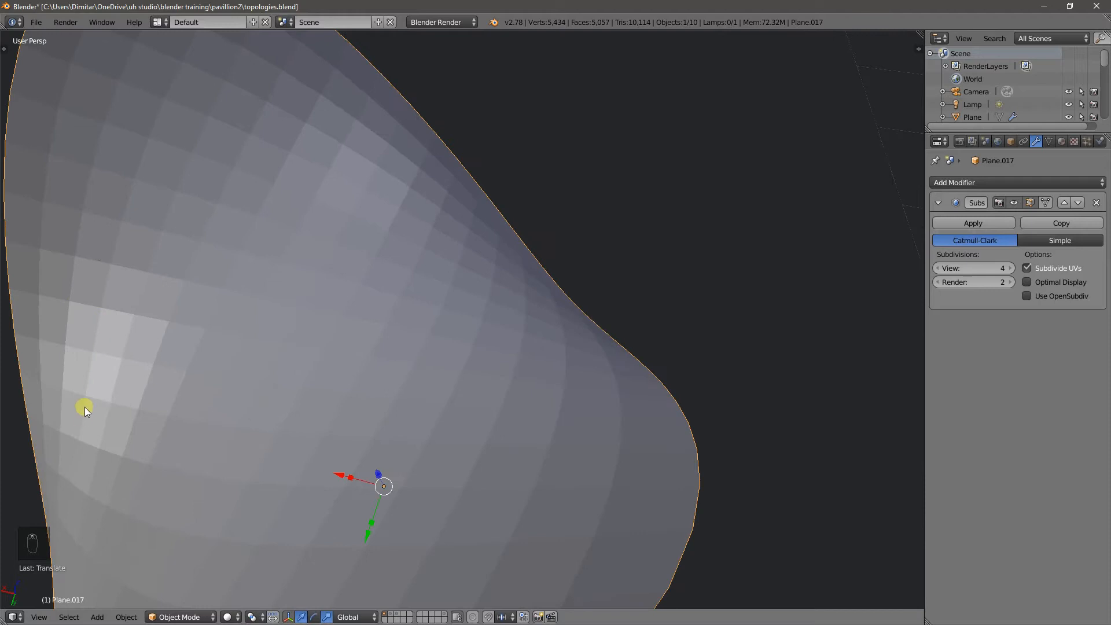
mouse_move(91, 287)
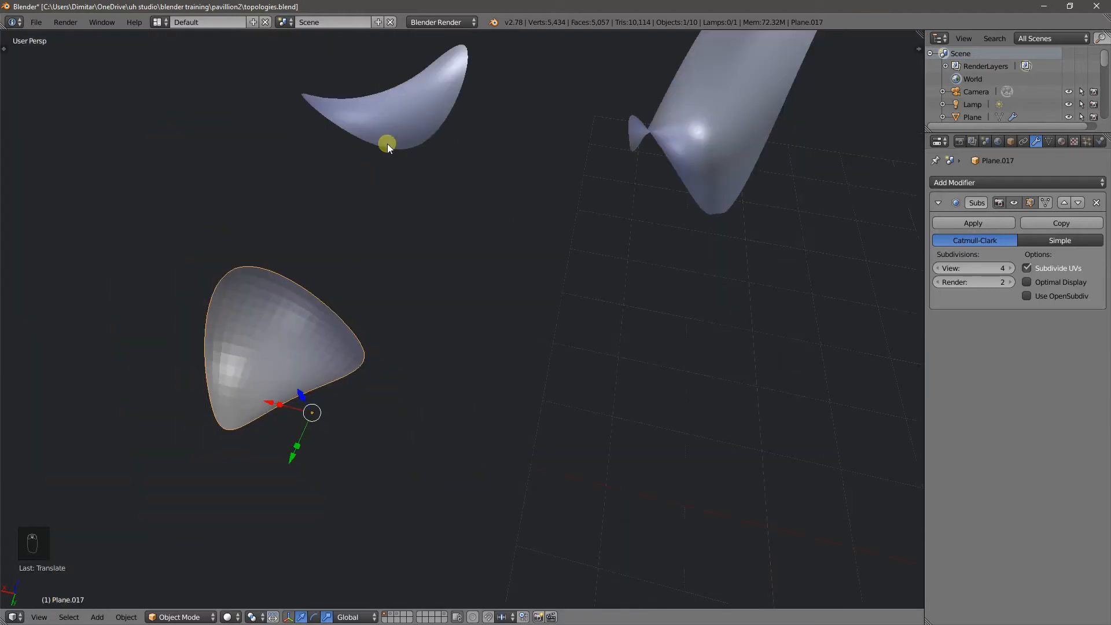
Apply Shade Smooth to the saddle and set render subdivisions to 4.
key("space")
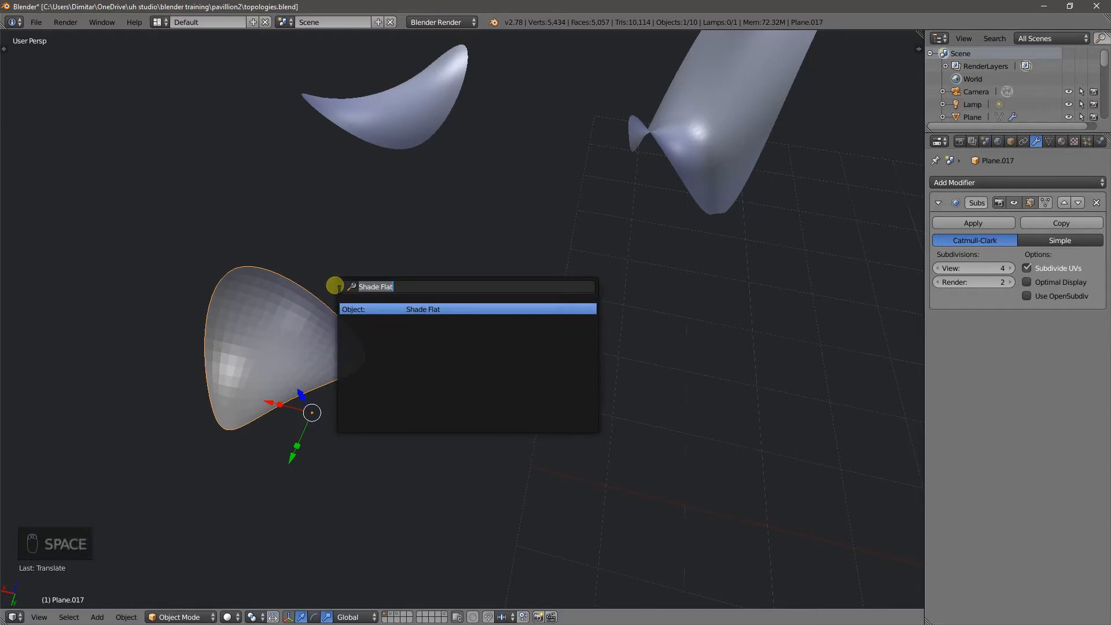
type("smoo")
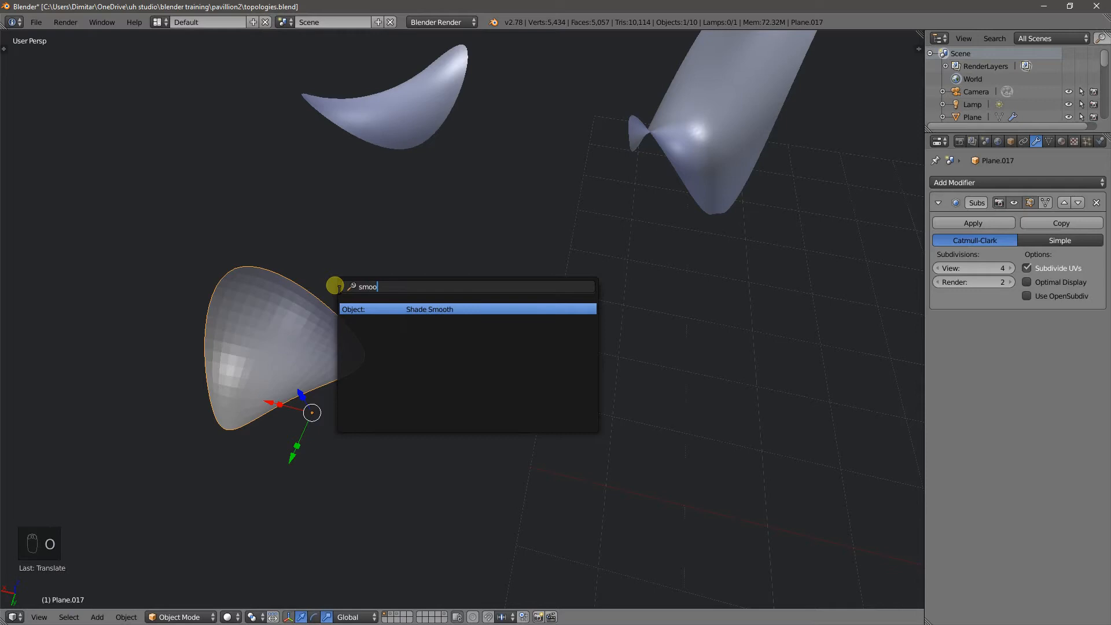
left_click(429, 309)
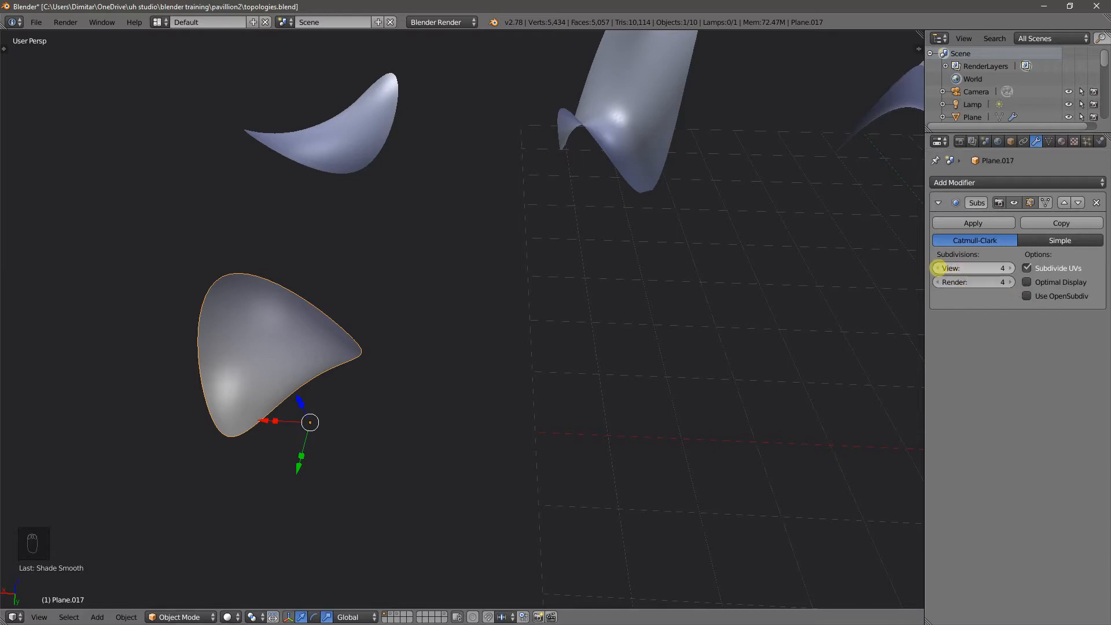
left_click(941, 268)
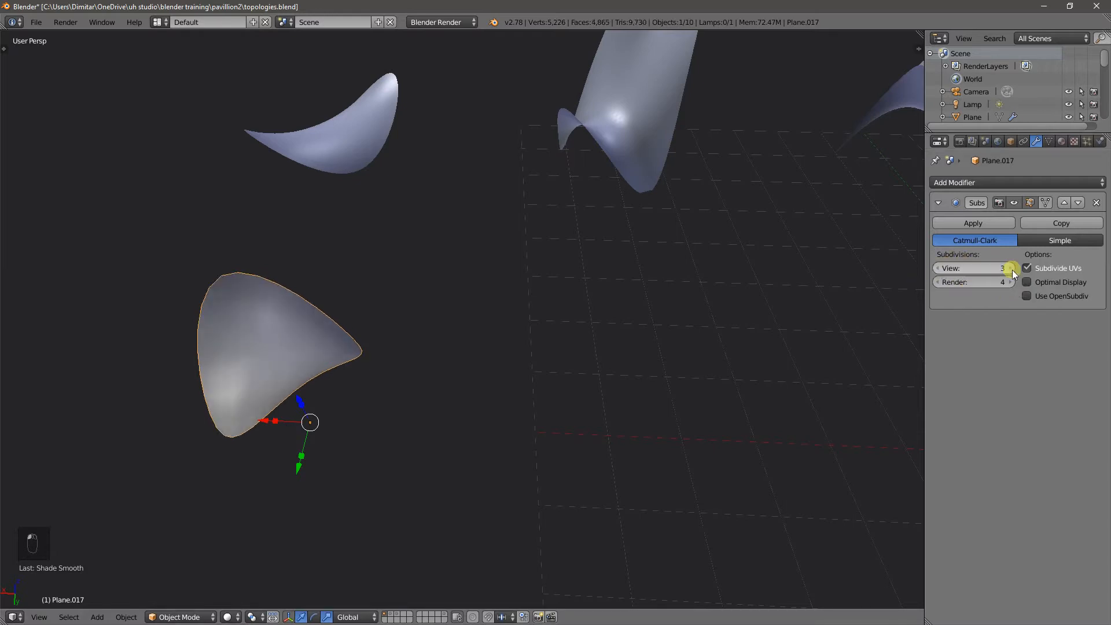
key("z")
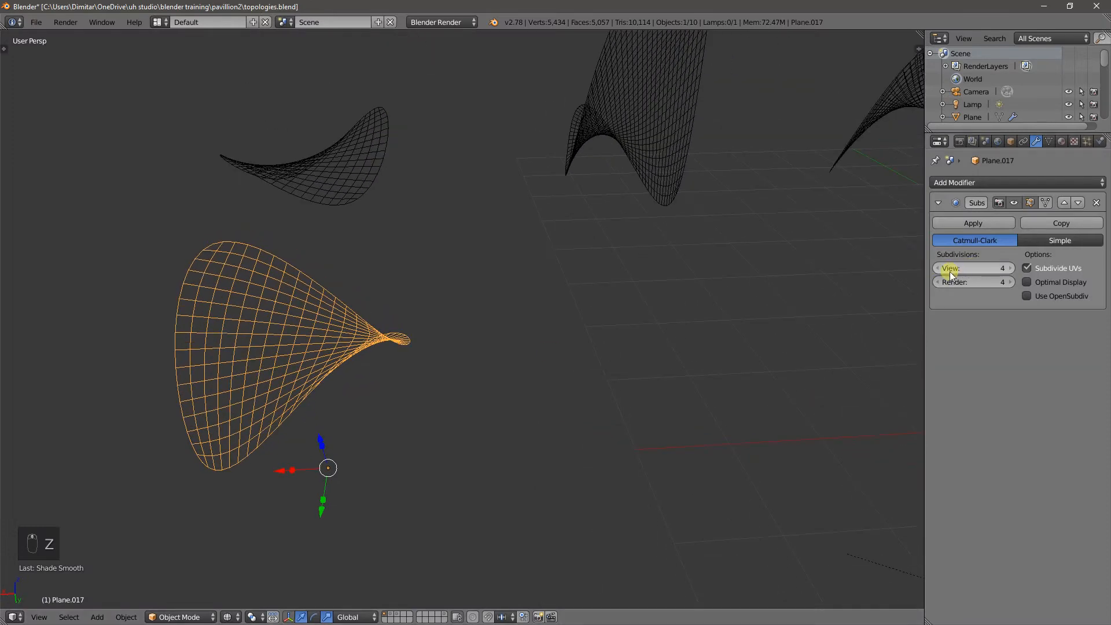
left_click(938, 268)
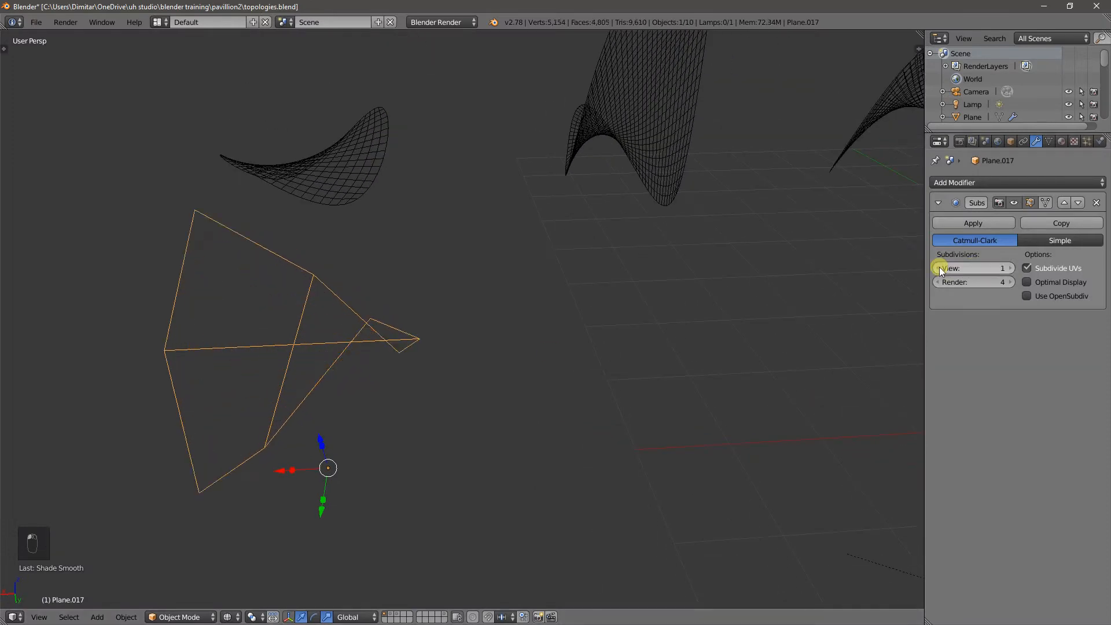
left_click(938, 268)
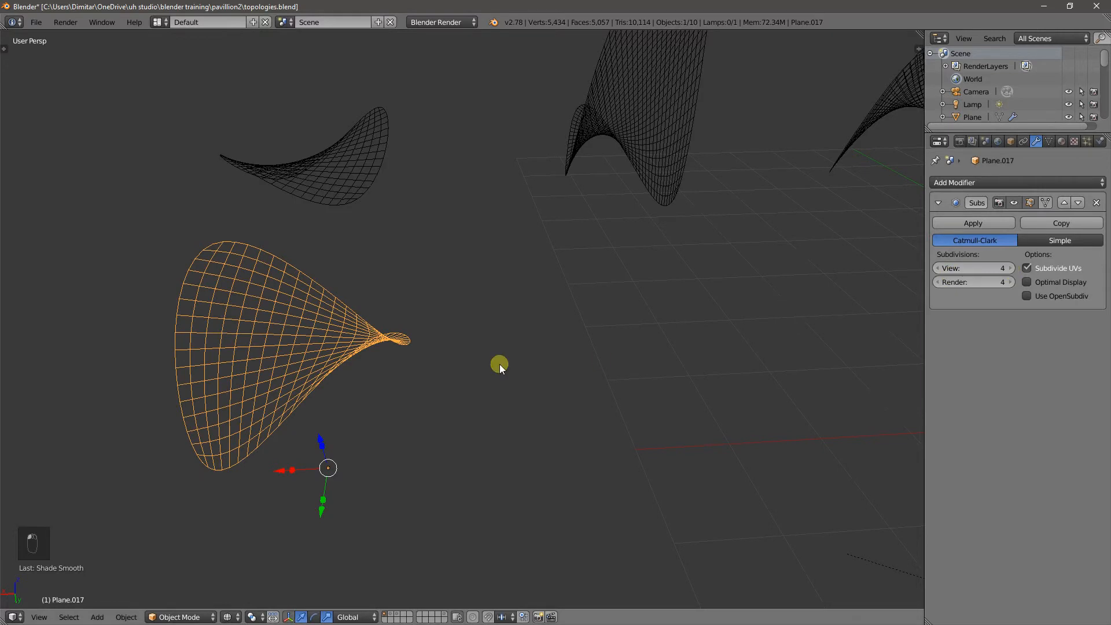
key("z")
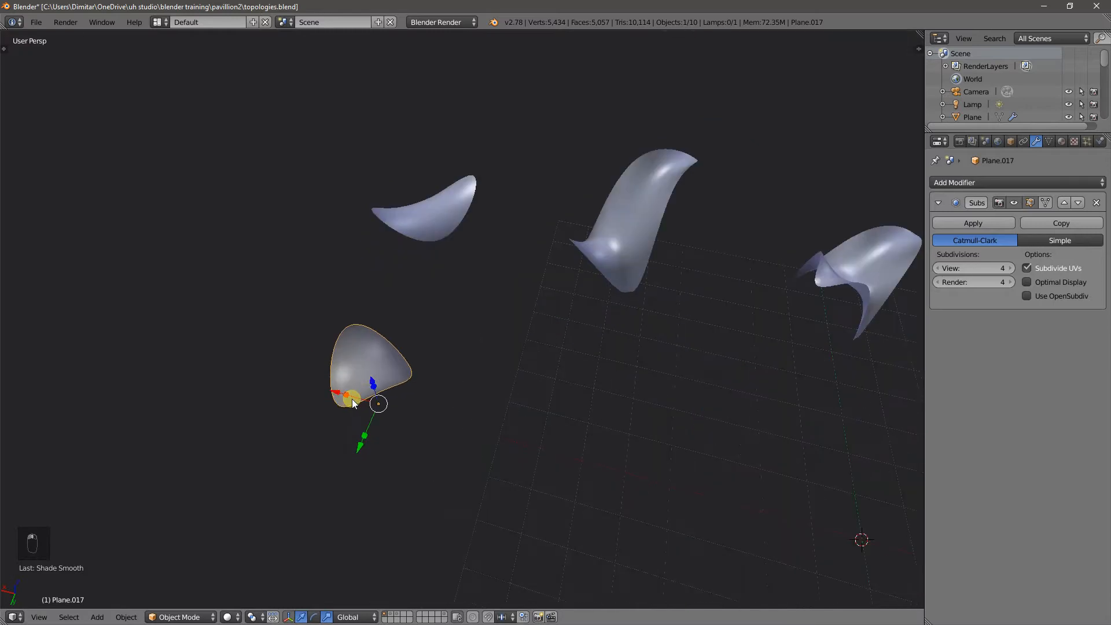
Add a Subdivision Surface to the triangular plane and lift a corner into a saddle.
key("z")
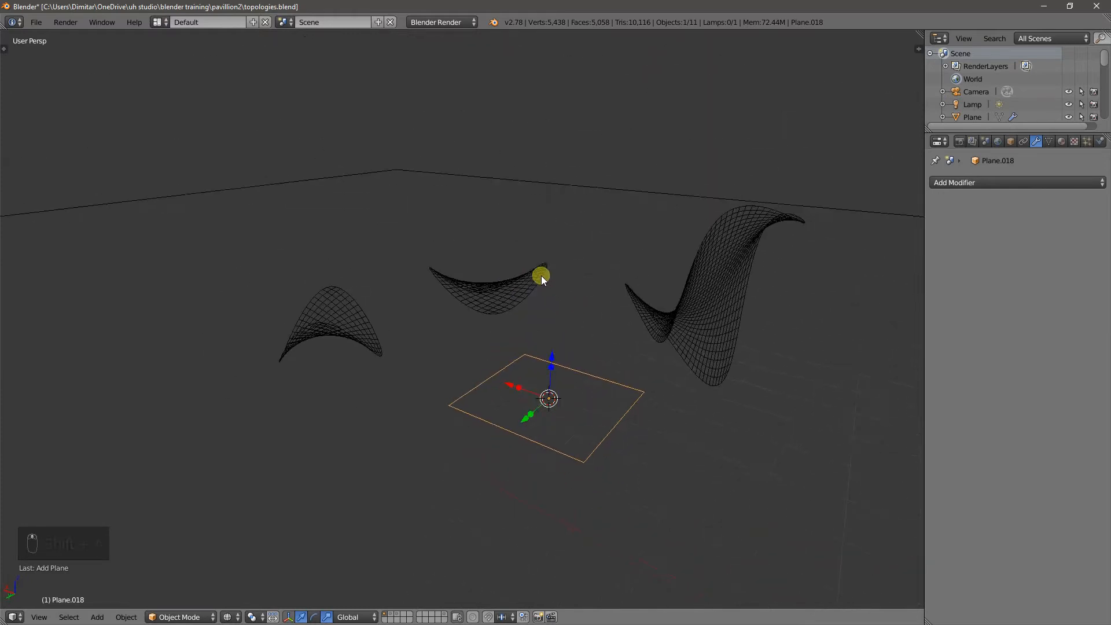
key("Tab")
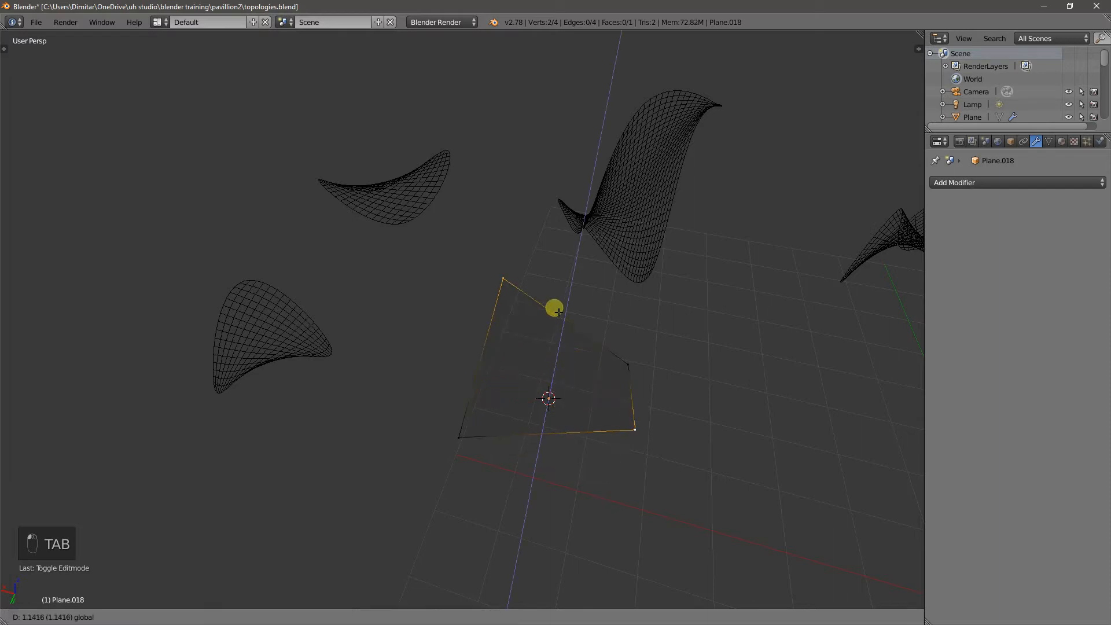
key("Tab")
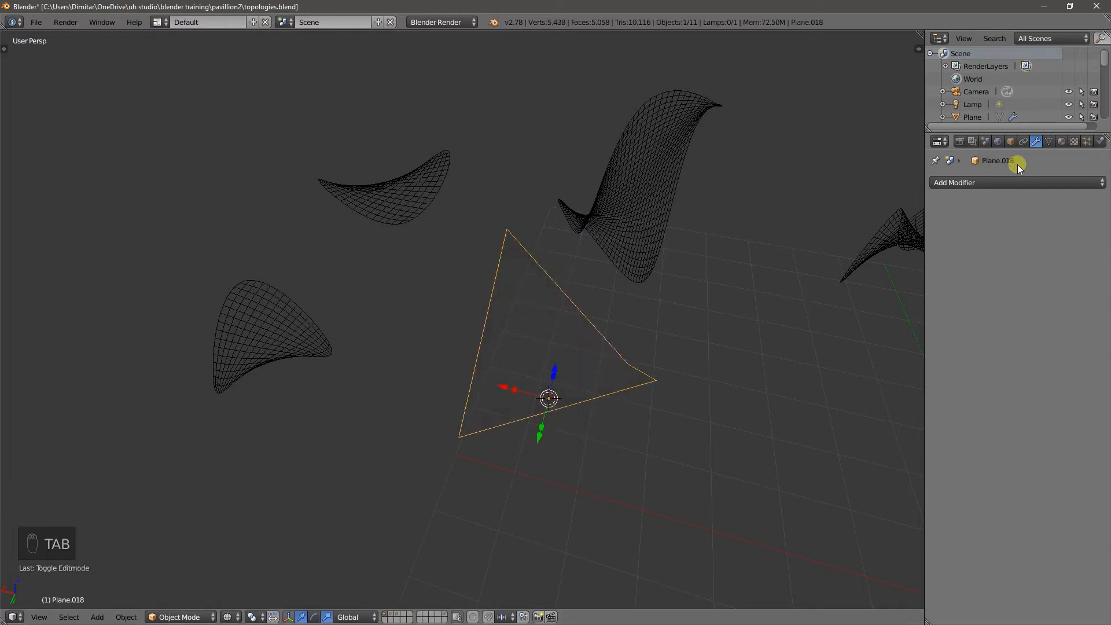
left_click(954, 182)
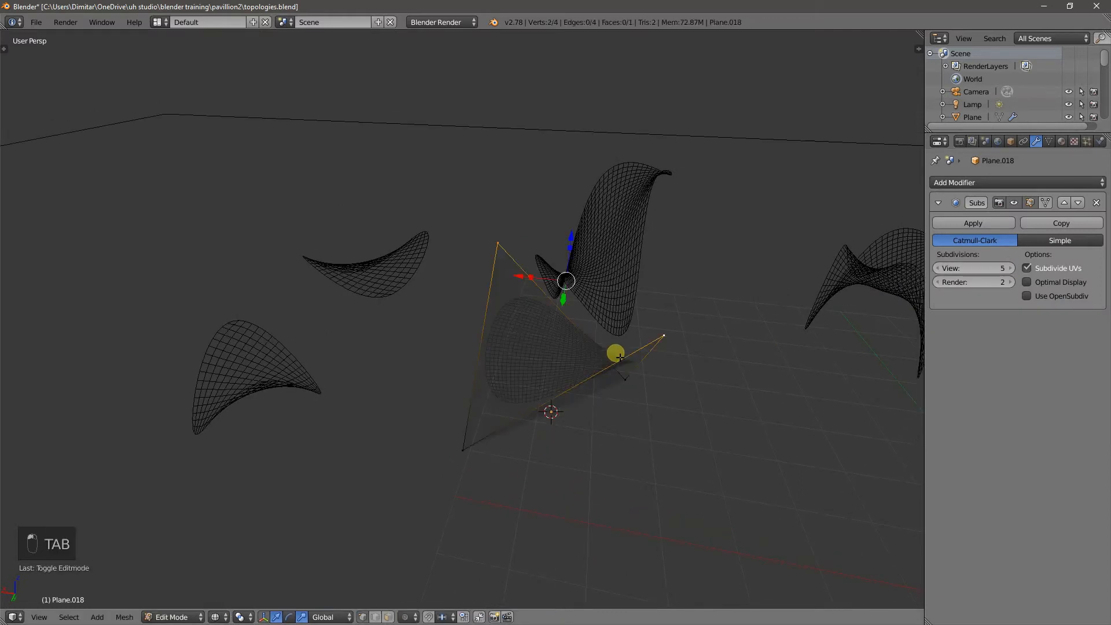
left_click_drag(615, 353, 567, 182)
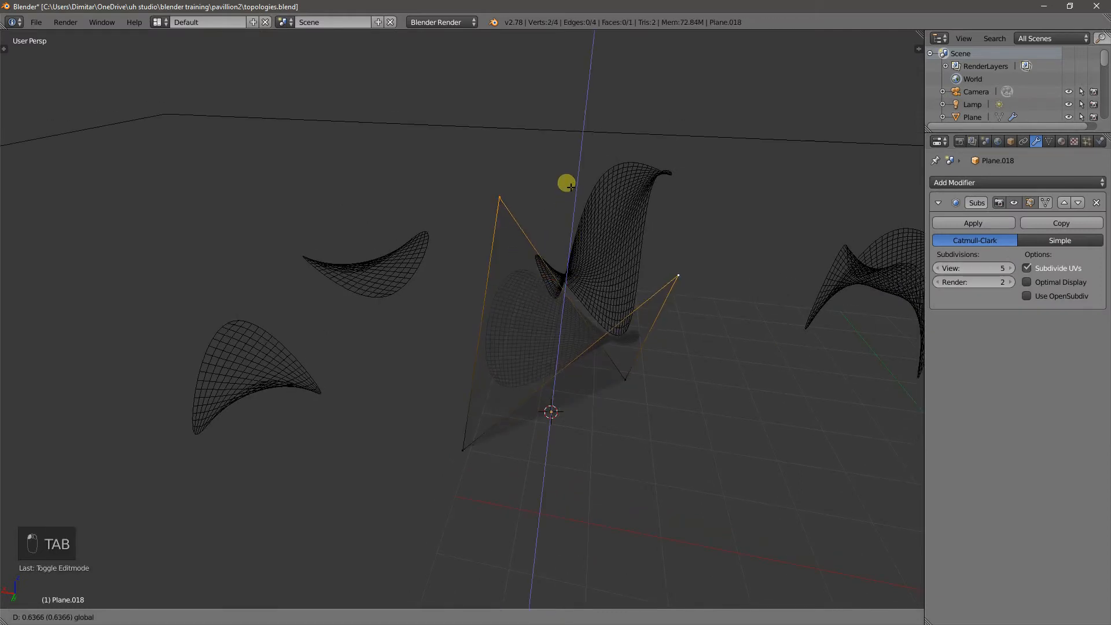
key("Tab")
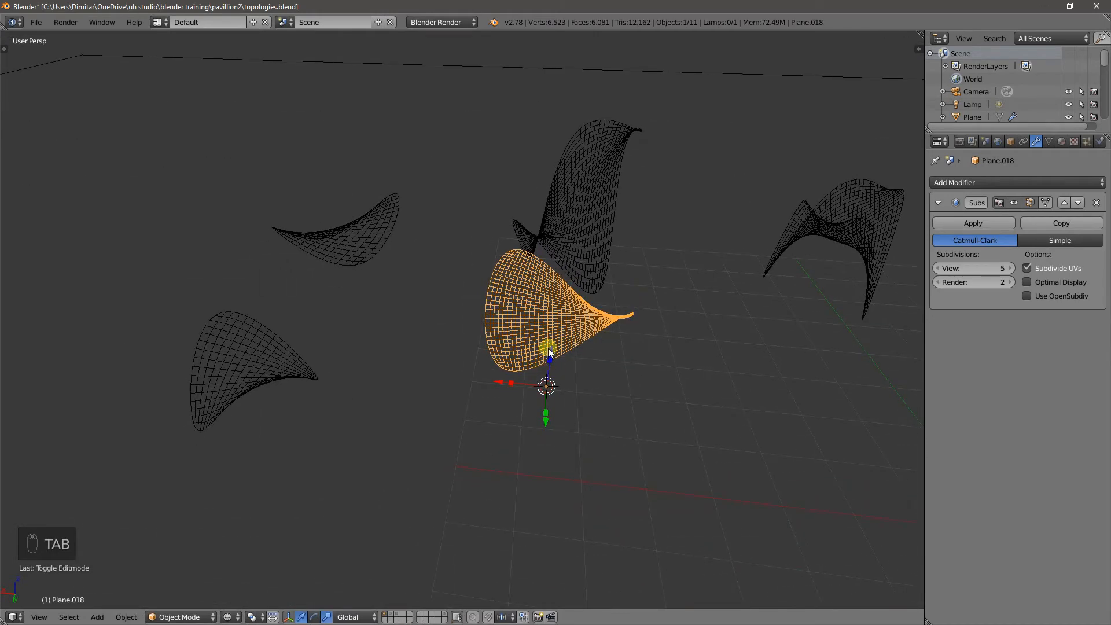
key("Tab")
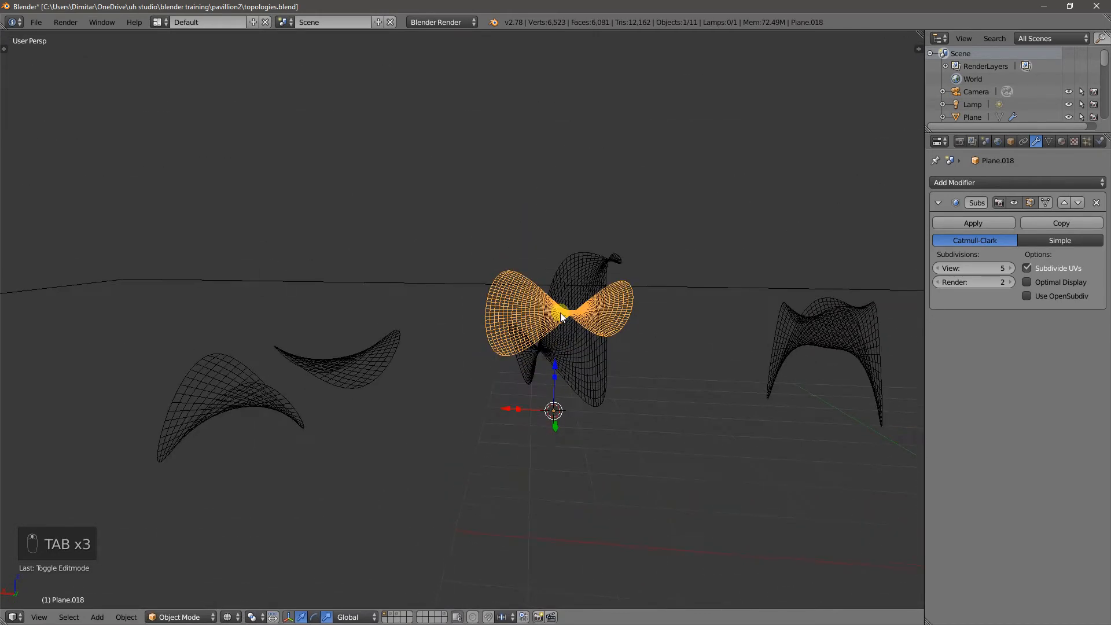
left_click_drag(557, 317, 560, 460)
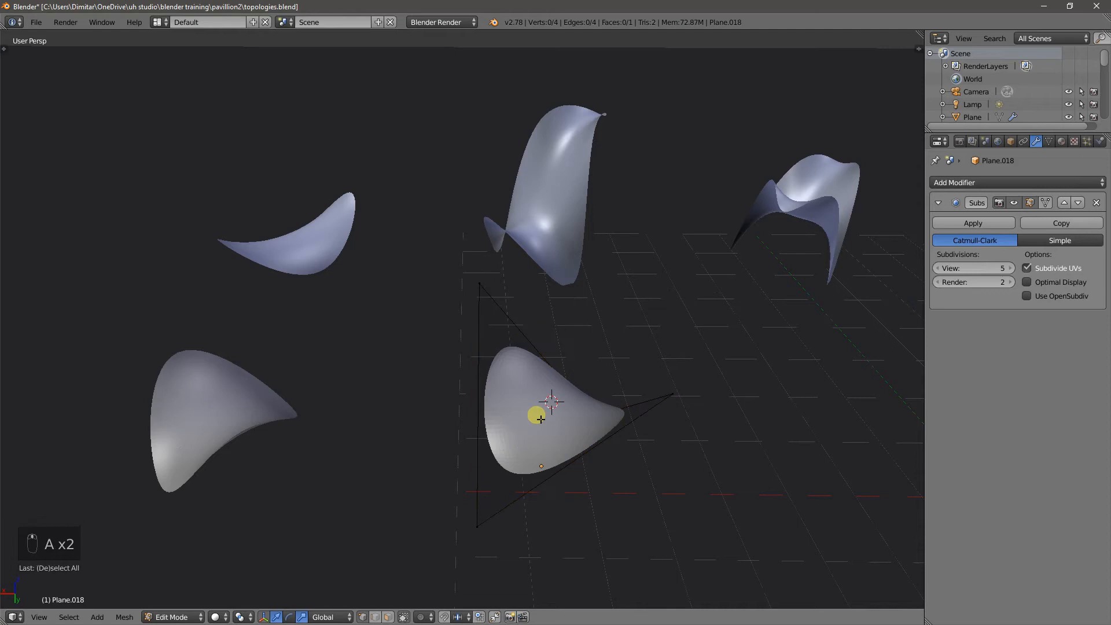
Select all vertices of the triangle and subdivide its mesh with one cut.
key("a")
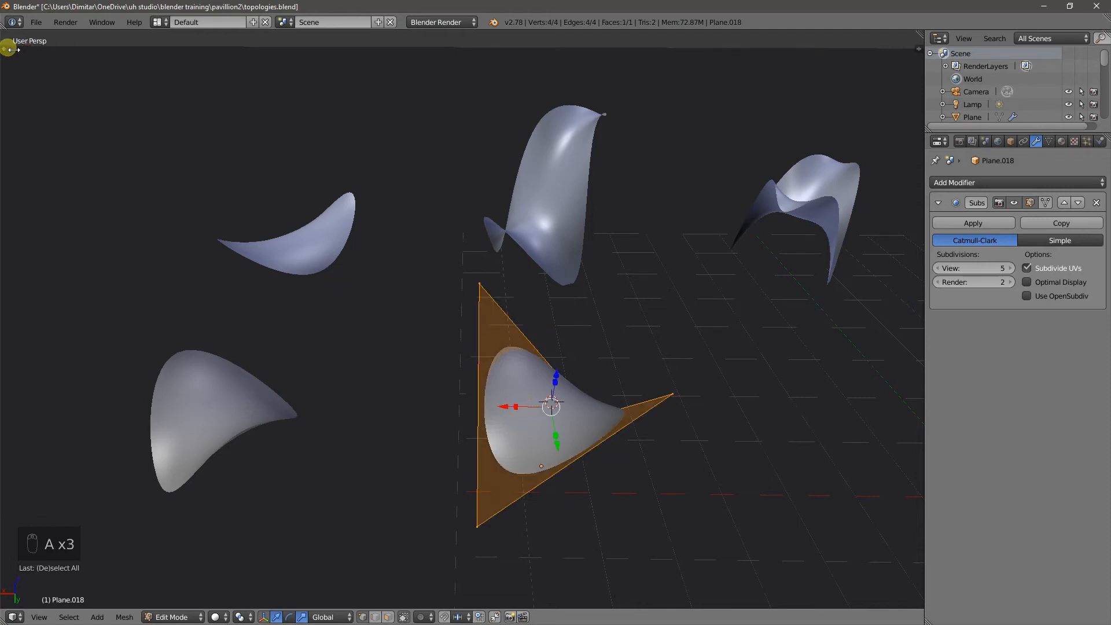
key("t")
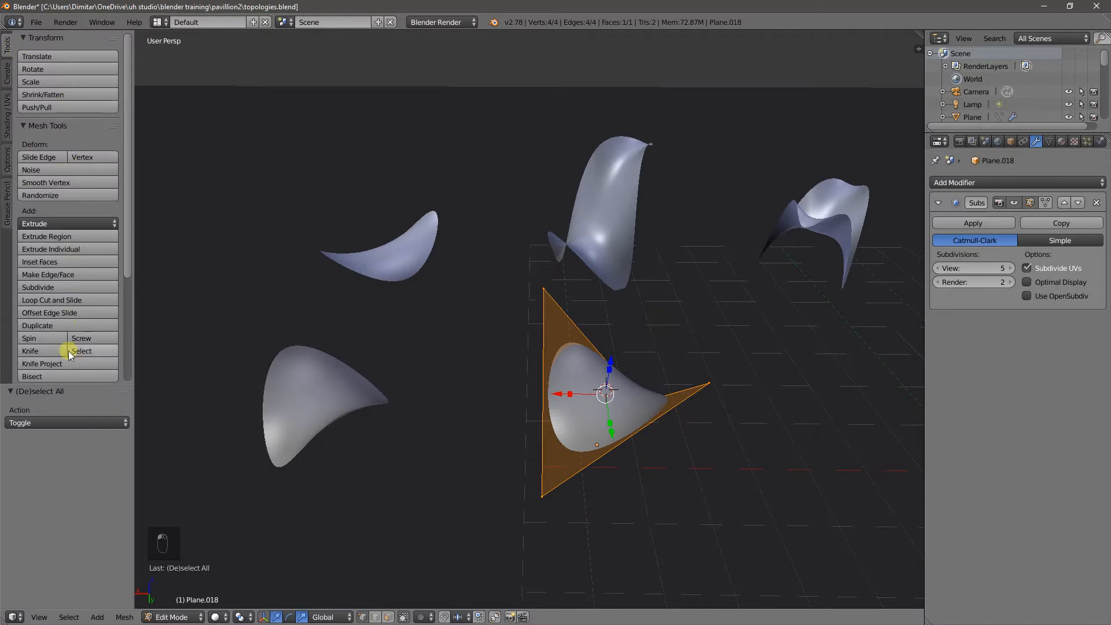
left_click(38, 264)
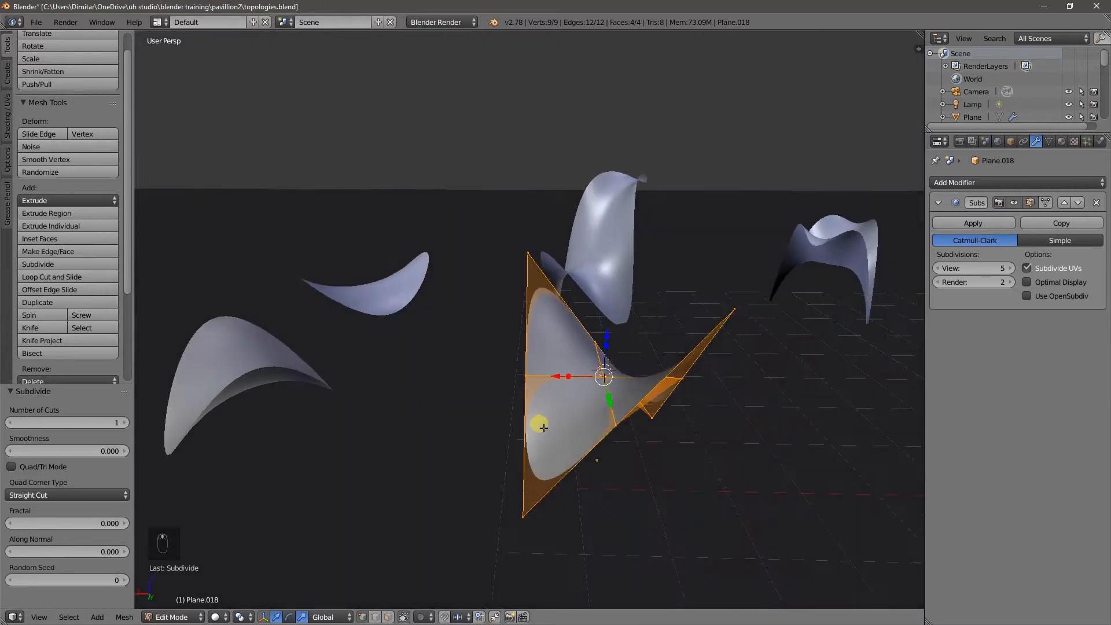
key("ctrl+r")
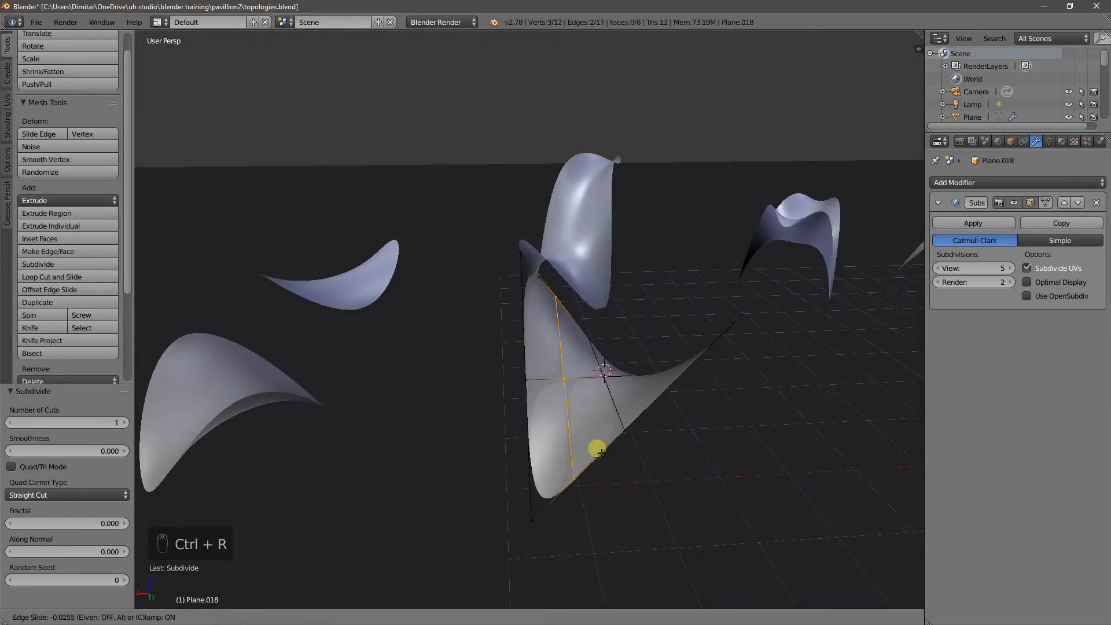
left_click_drag(598, 448, 626, 465)
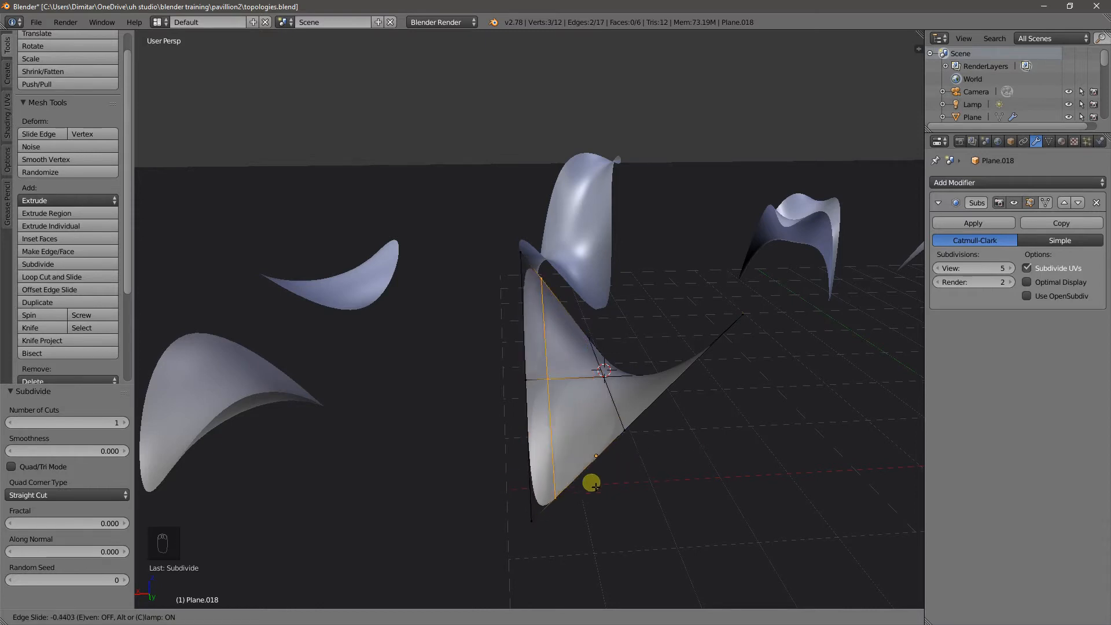
left_click_drag(590, 484, 578, 486)
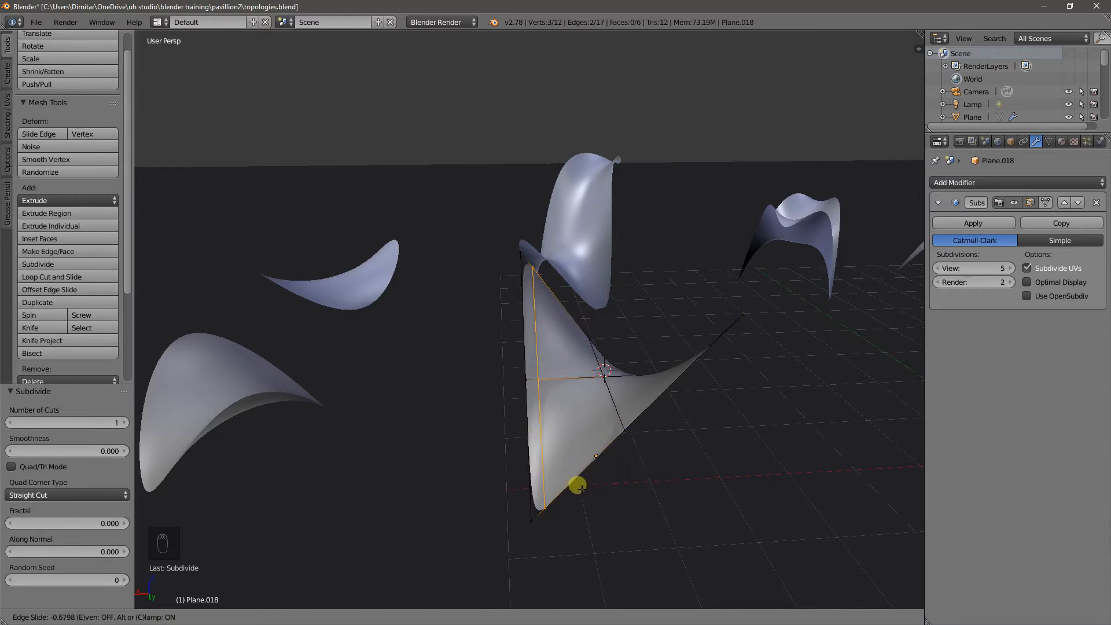
key("ctrl+z")
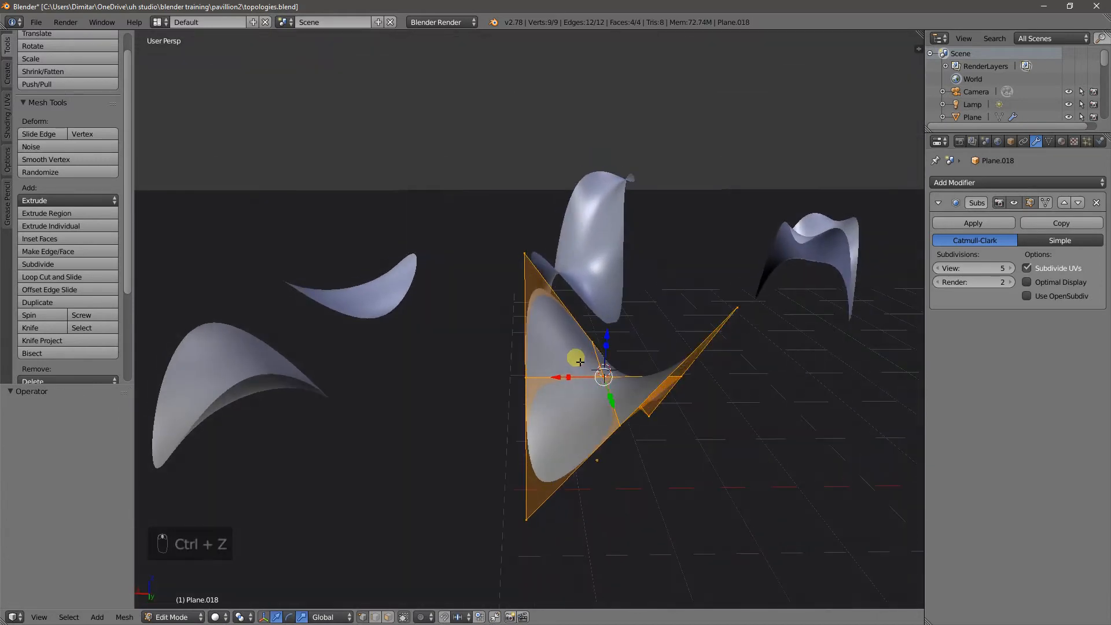
Lift the triangle's vertices into a taller, wavier saddle and lower the object along Z.
key("ctrl+z")
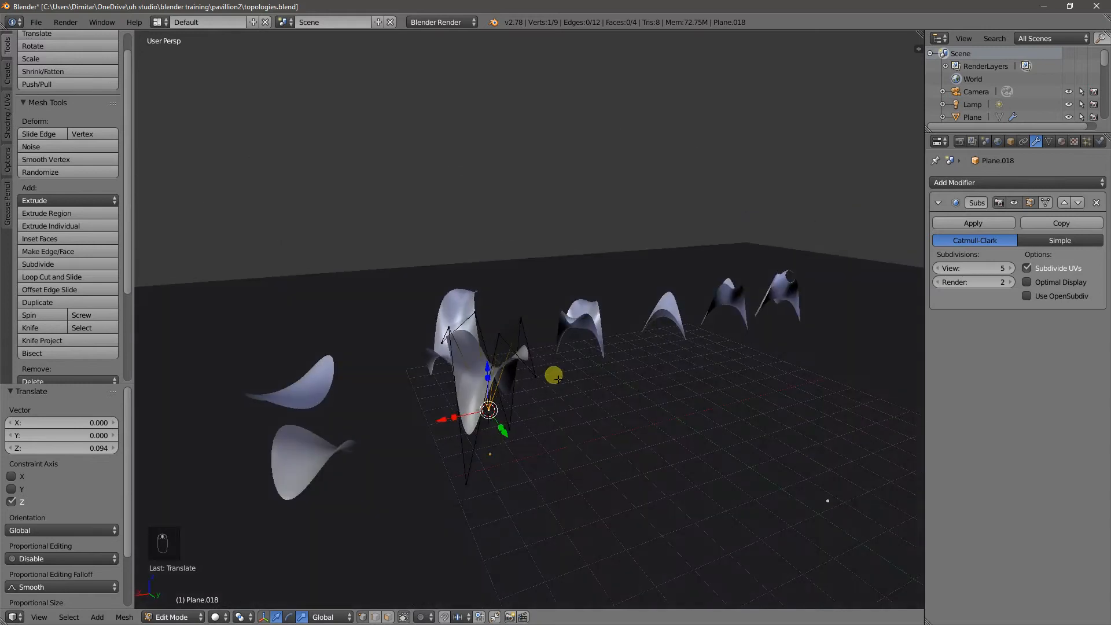
key("Tab")
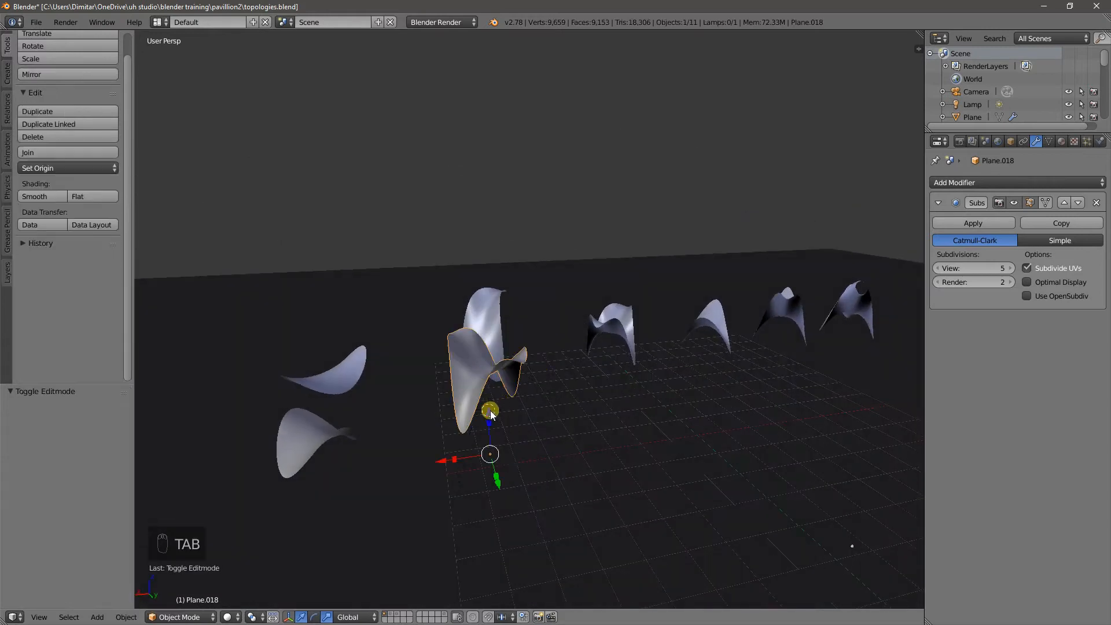
left_click_drag(489, 411, 489, 503)
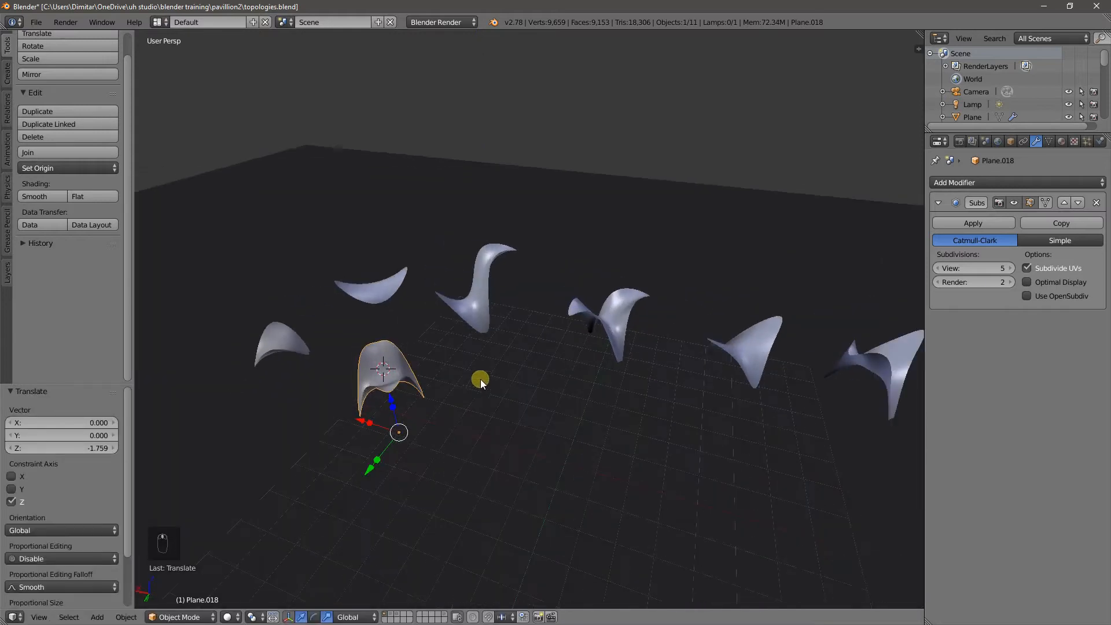
left_click_drag(480, 381, 542, 310)
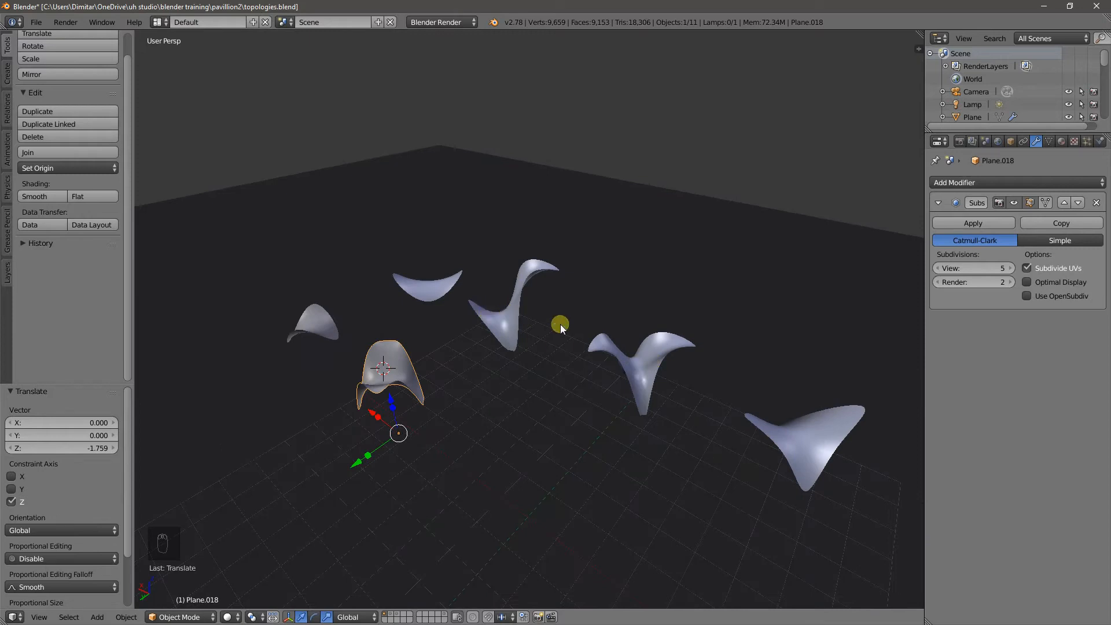
key("Tab")
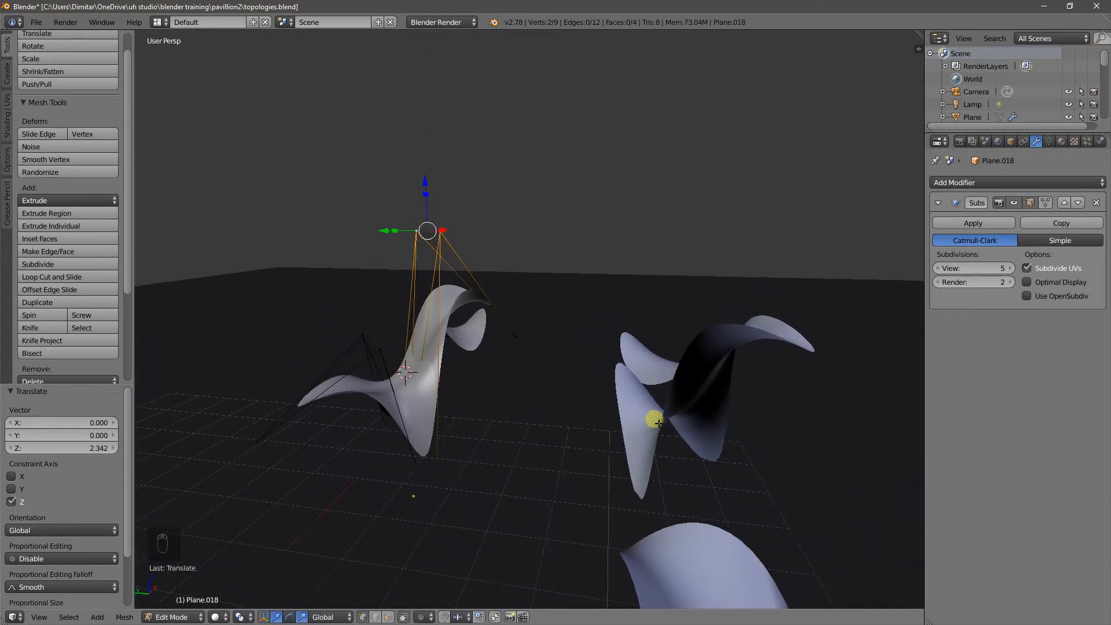
key("Tab")
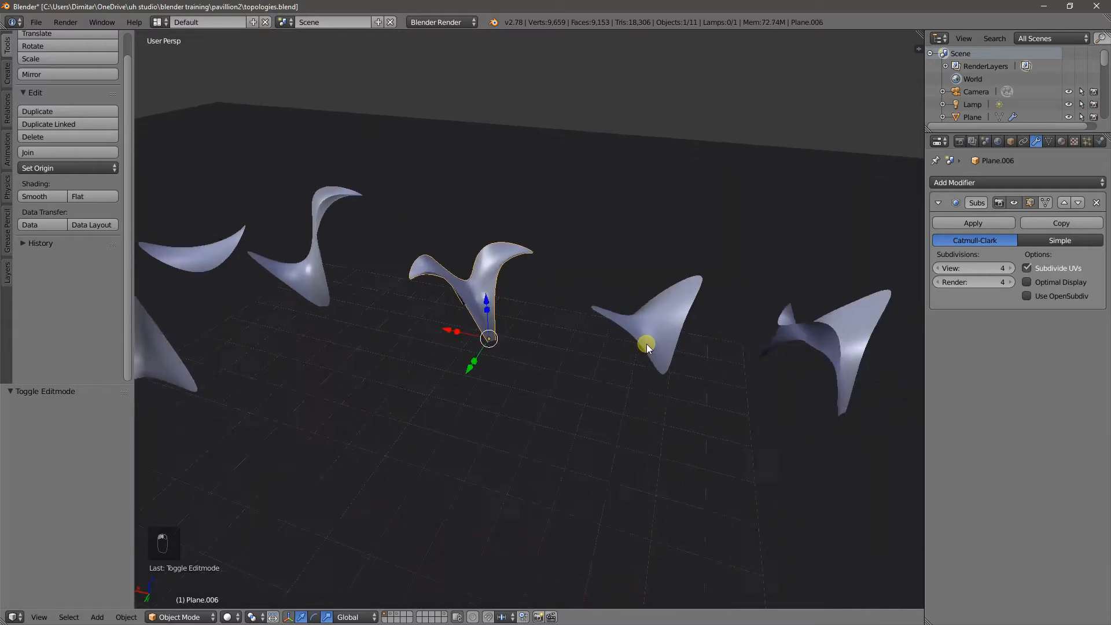
Add a new triangular plane with a level-5 Subdivision Surface and raise a corner.
key("Tab")
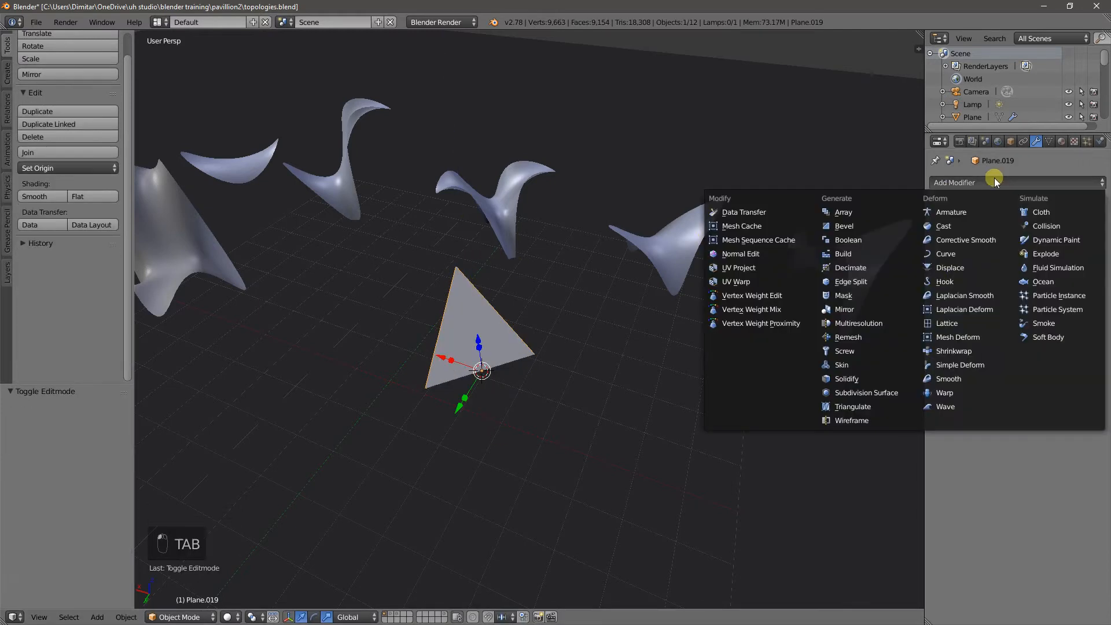
left_click(865, 392)
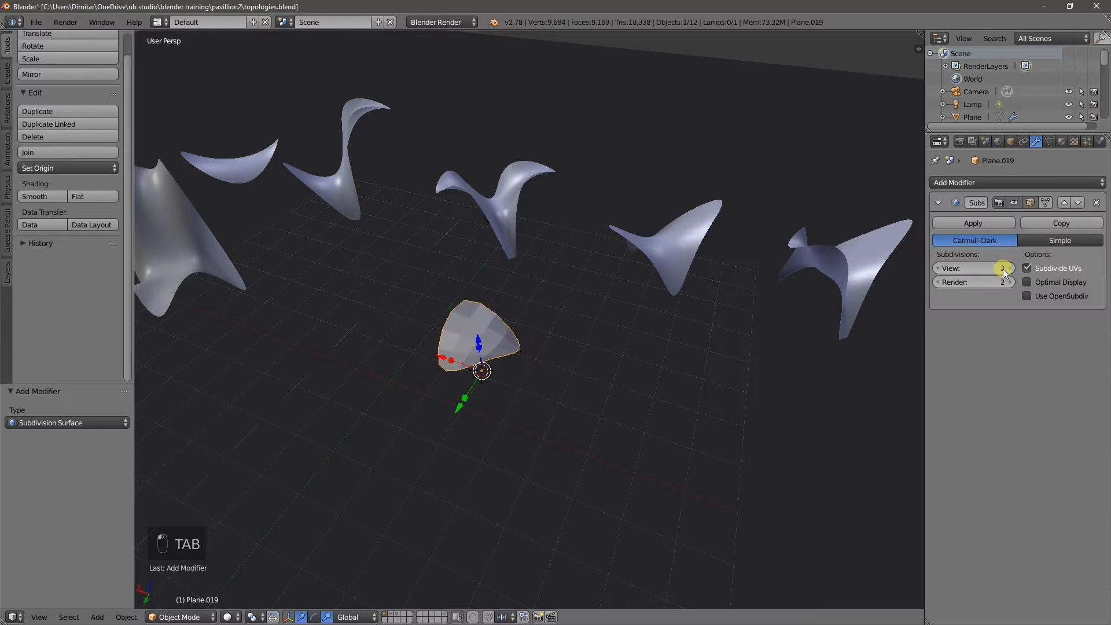
key("Tab")
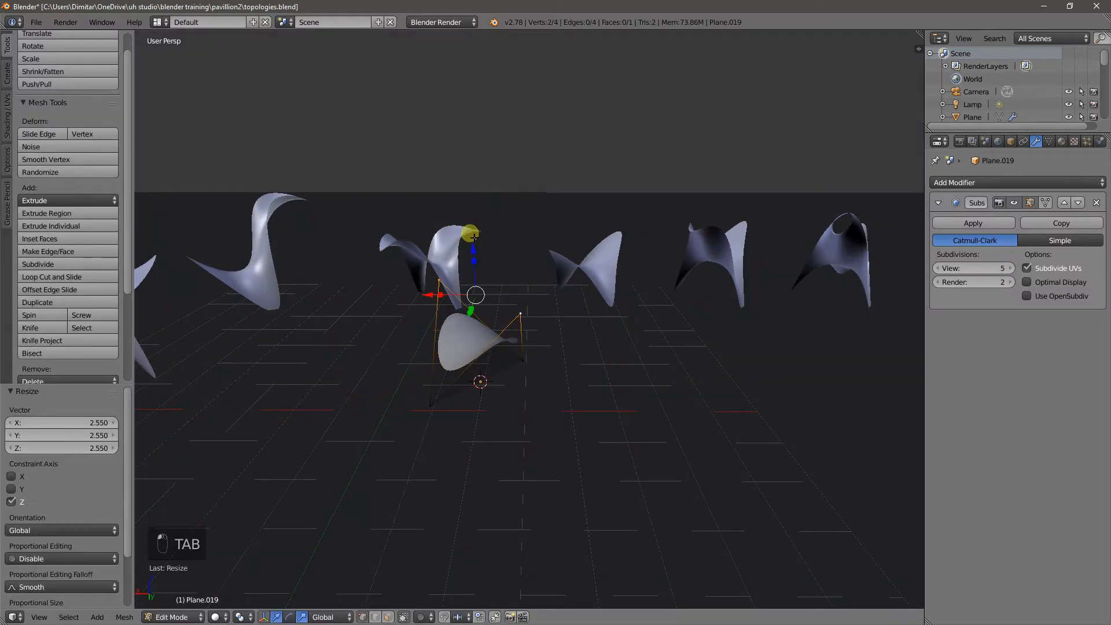
left_click_drag(475, 294, 469, 227)
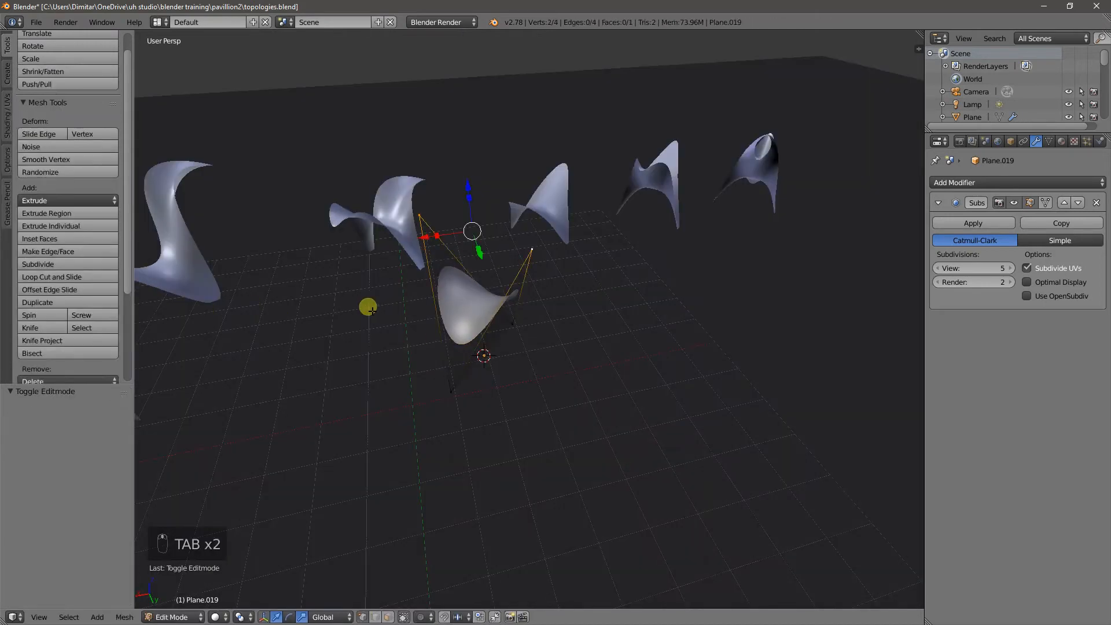
Subdivide the new triangle, raise its selected vertices on Z, and scale them about 1.7x.
left_click(38, 264)
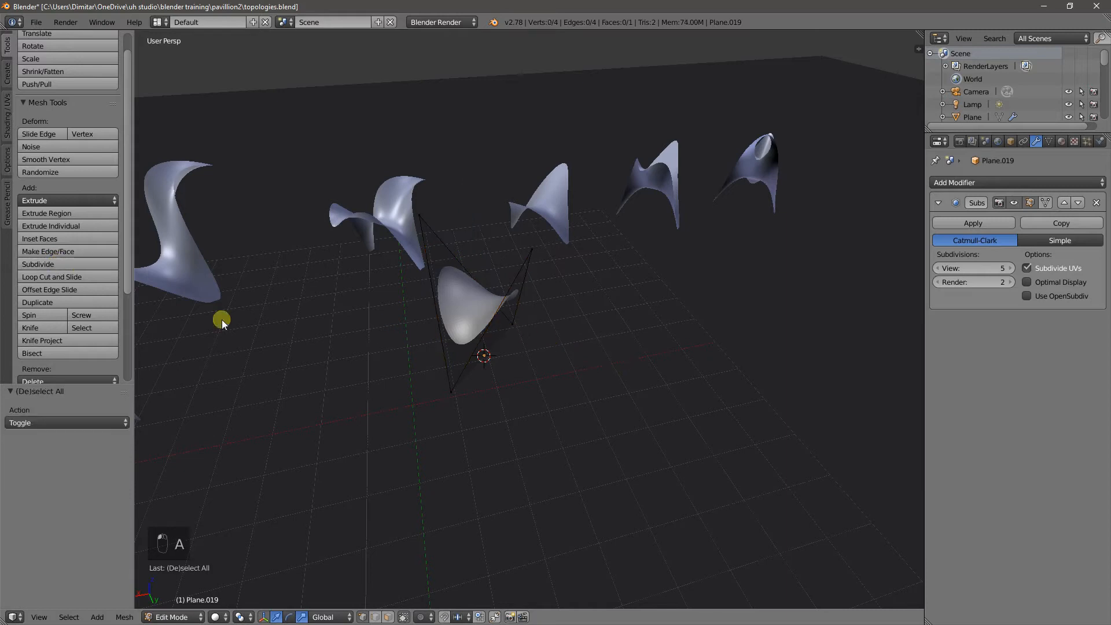
left_click(37, 264)
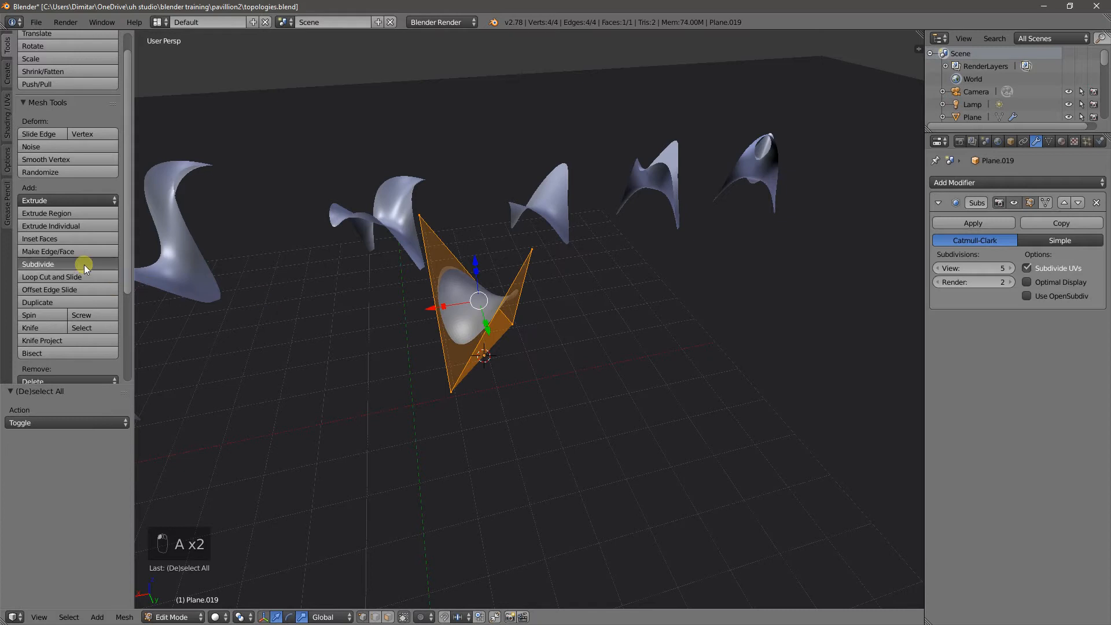
left_click(38, 264)
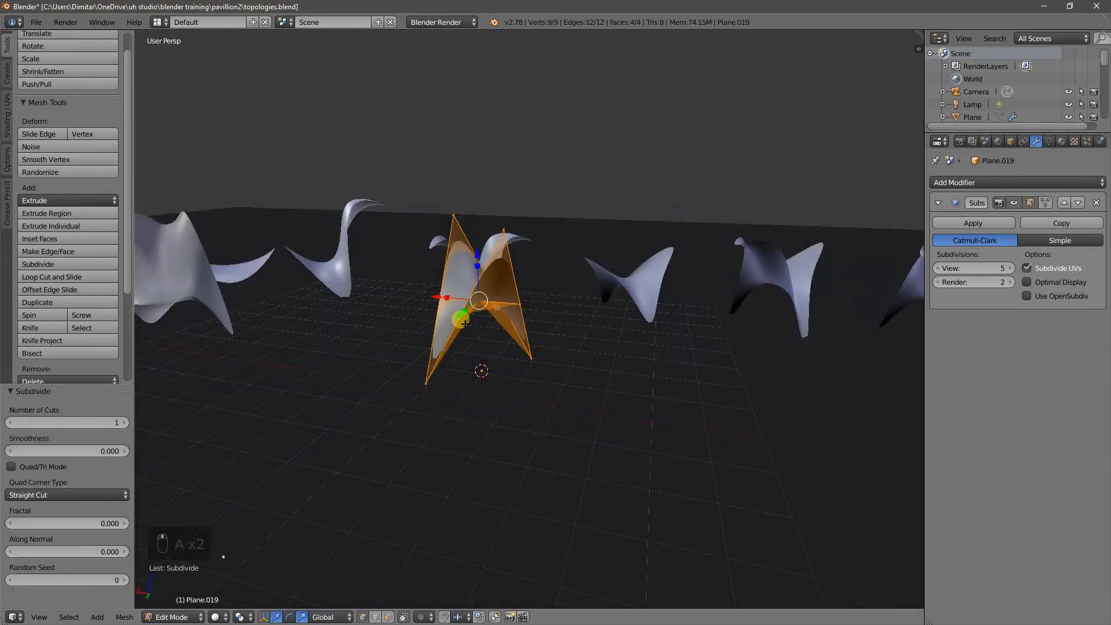
key("a")
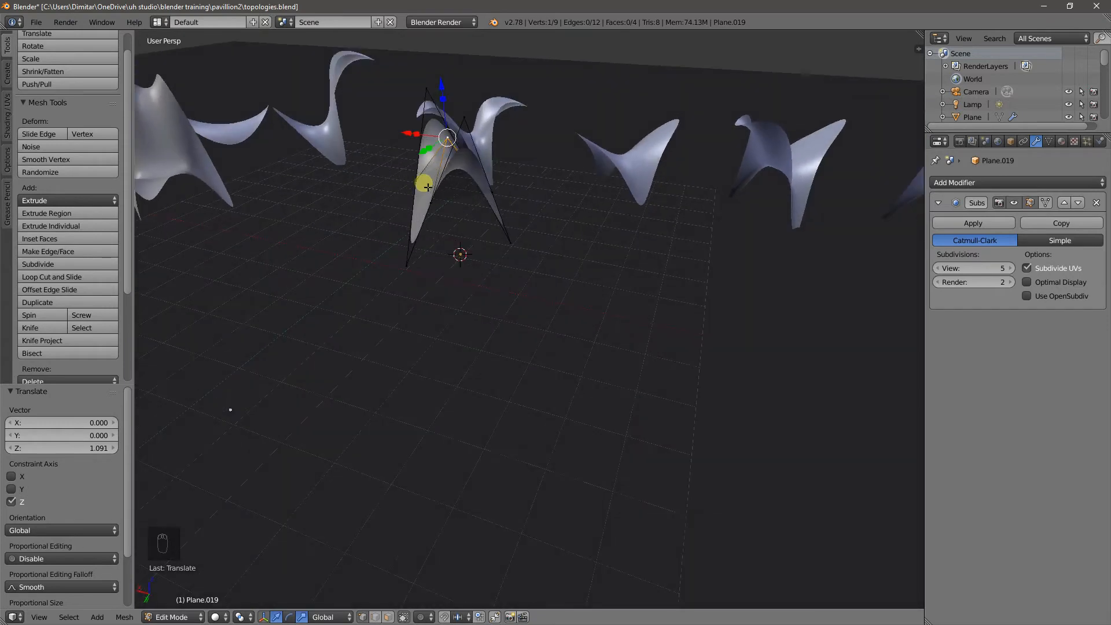
key("z")
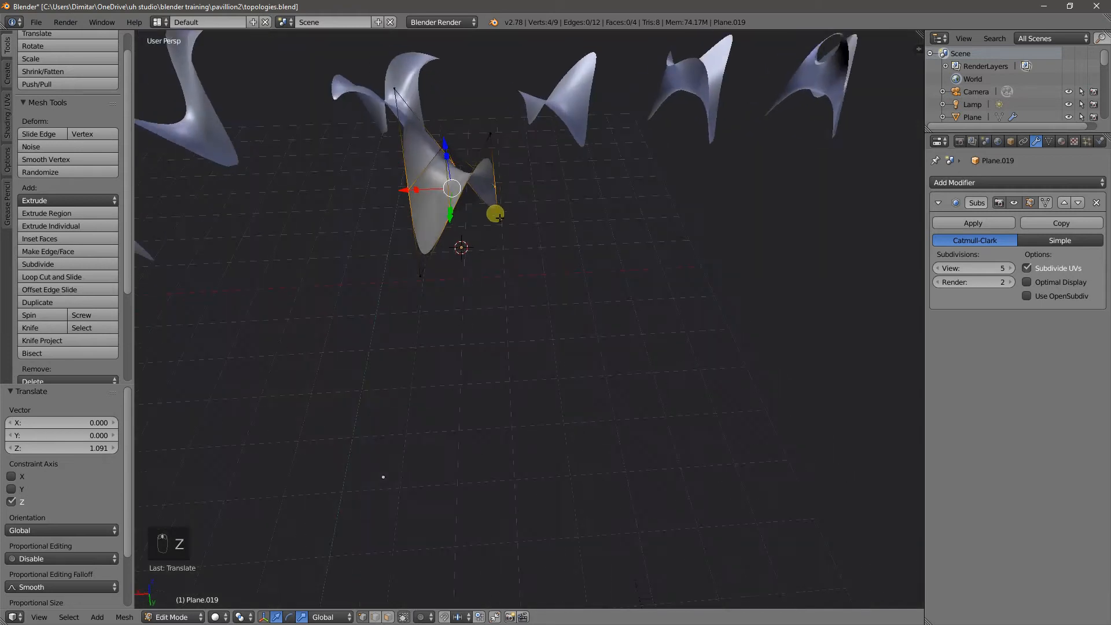
key("s")
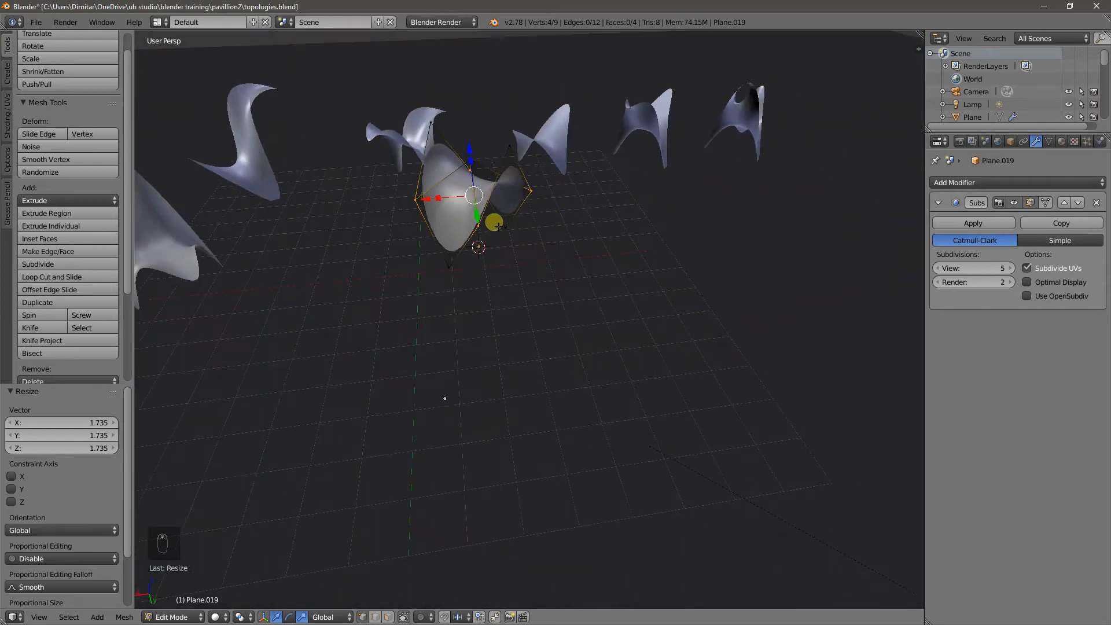
key("Tab")
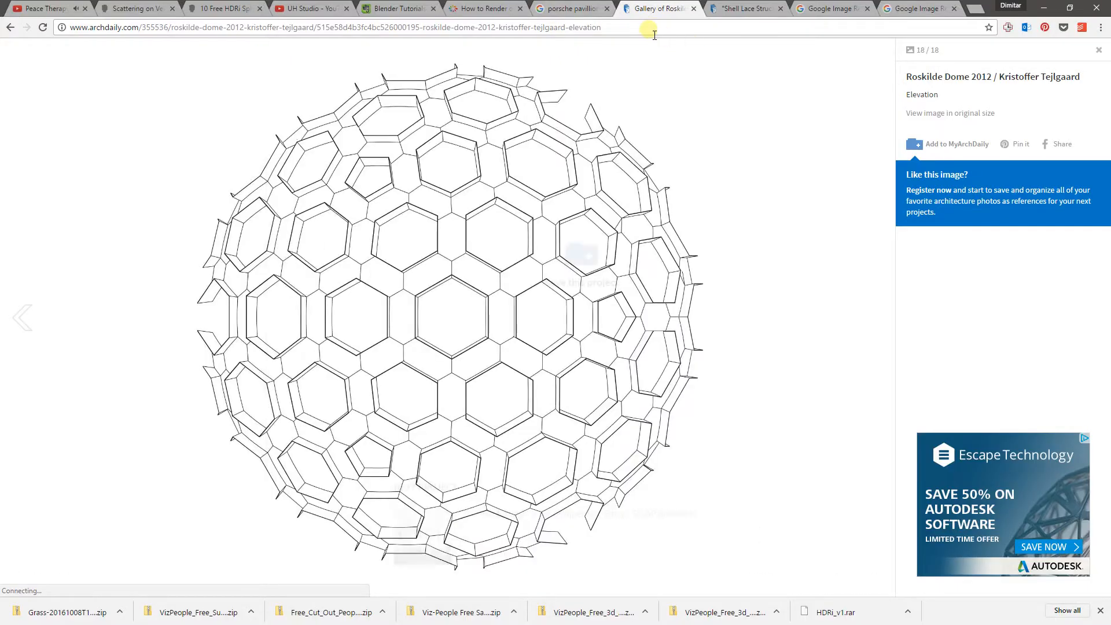
Search Google for 'volvo pavilion' to find Pure Tension Pavilion reference images.
left_click(334, 27)
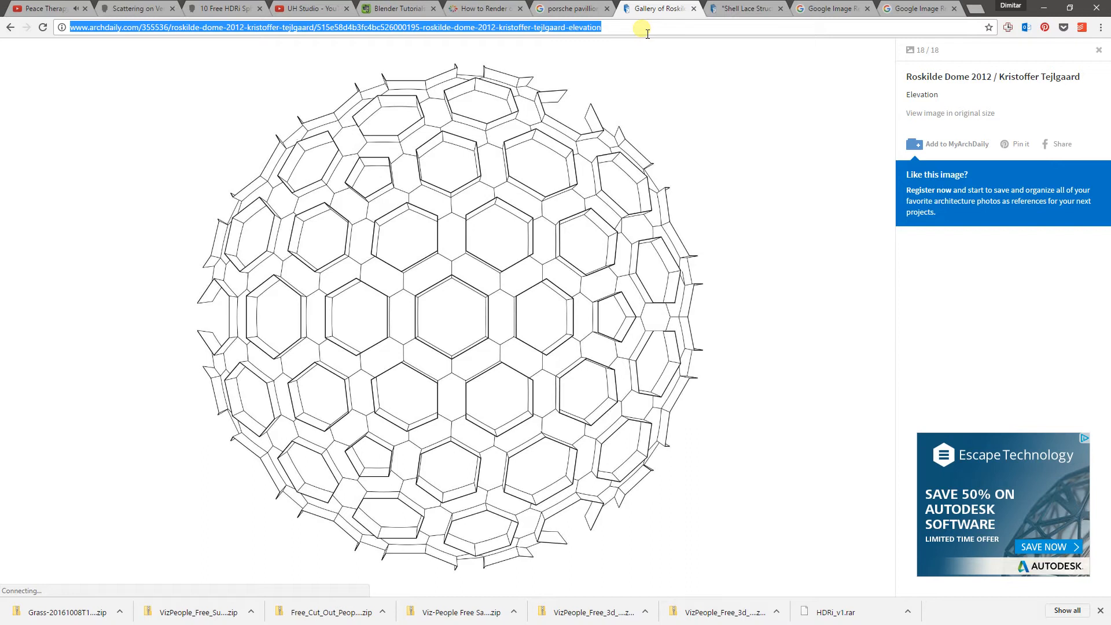
type("c")
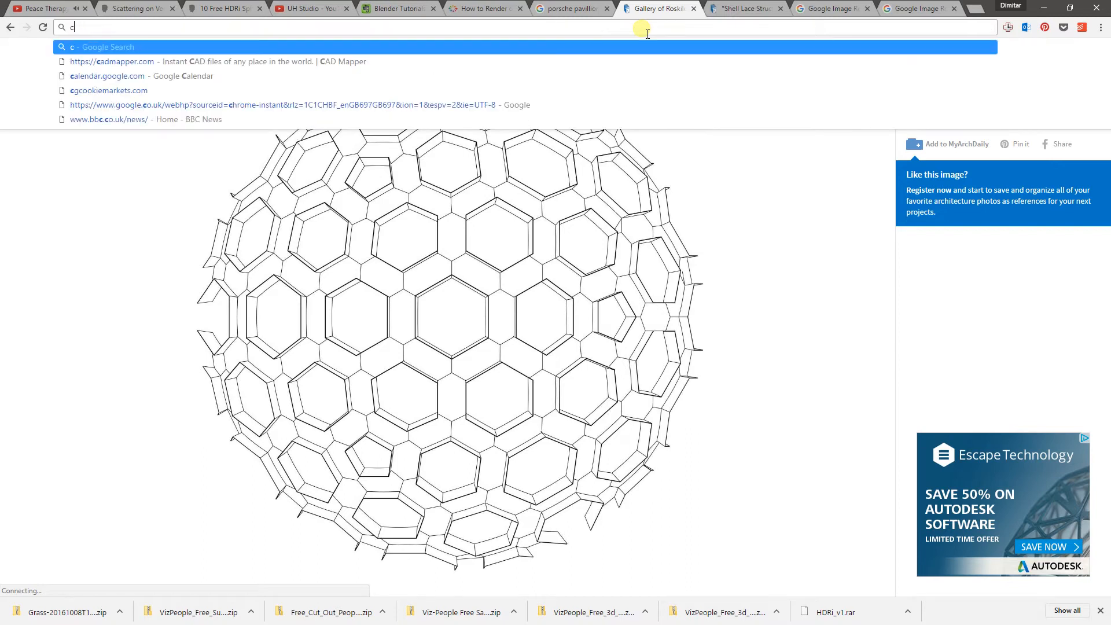
type("volvo pavi")
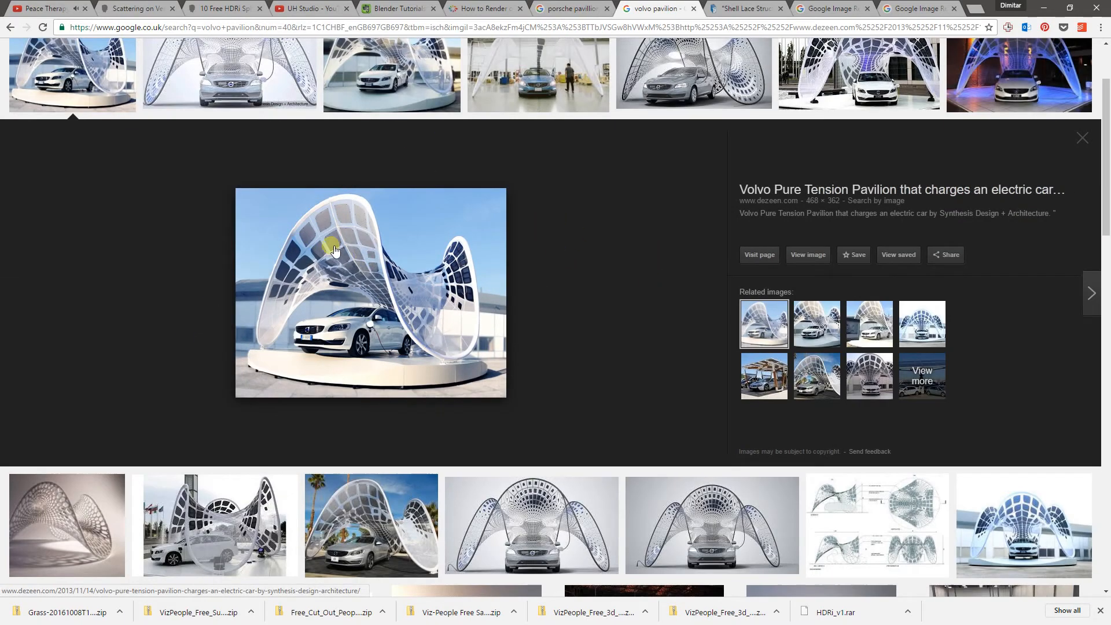
mouse_move(318, 235)
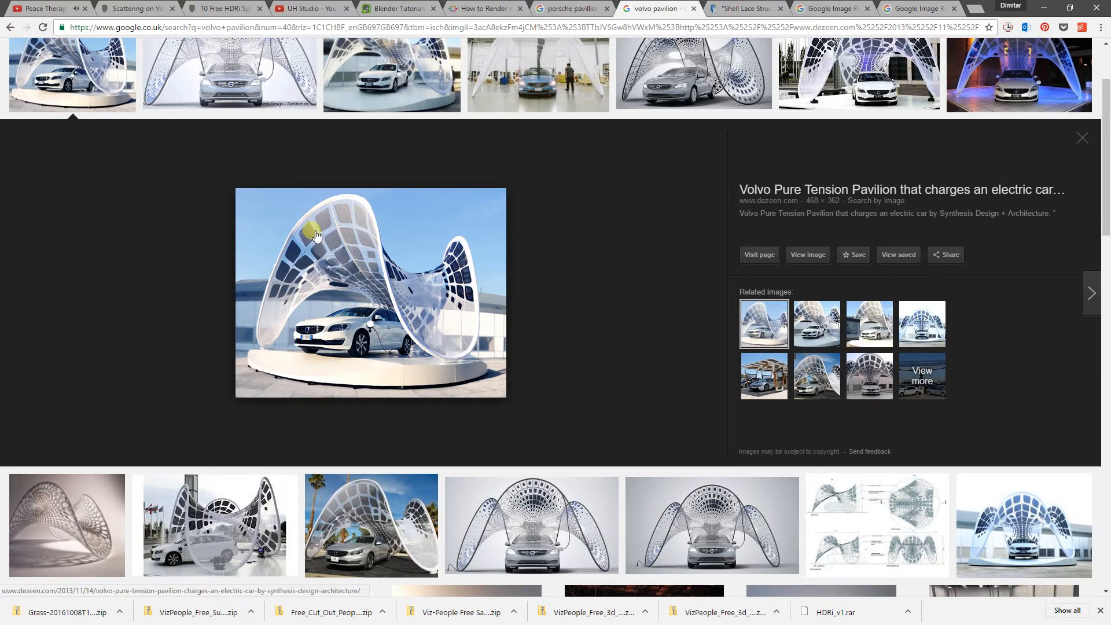
mouse_move(361, 201)
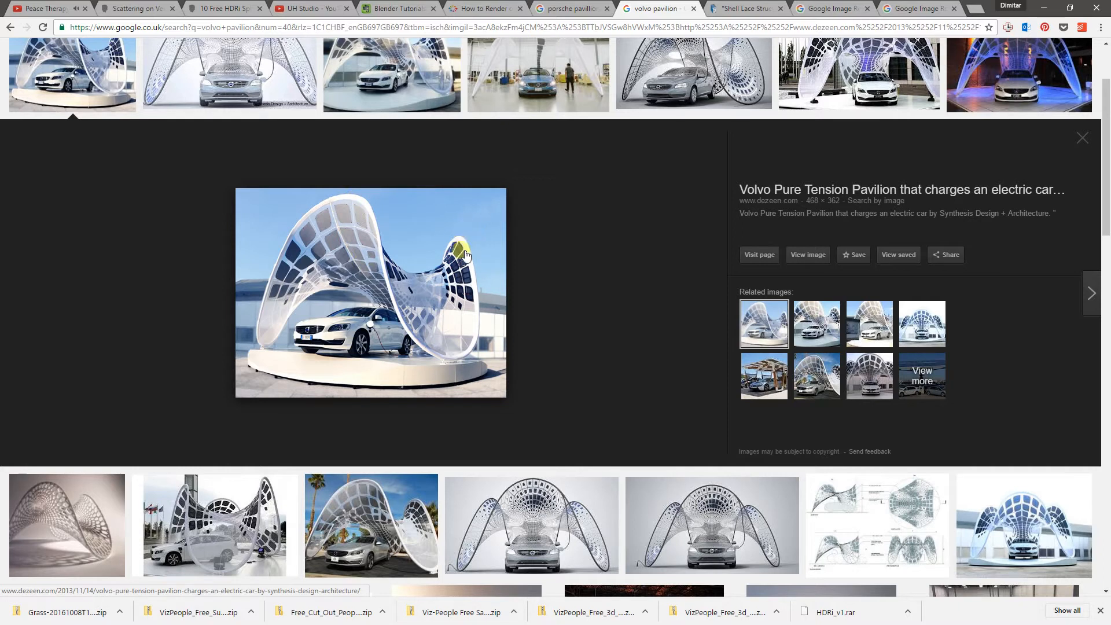
mouse_move(491, 166)
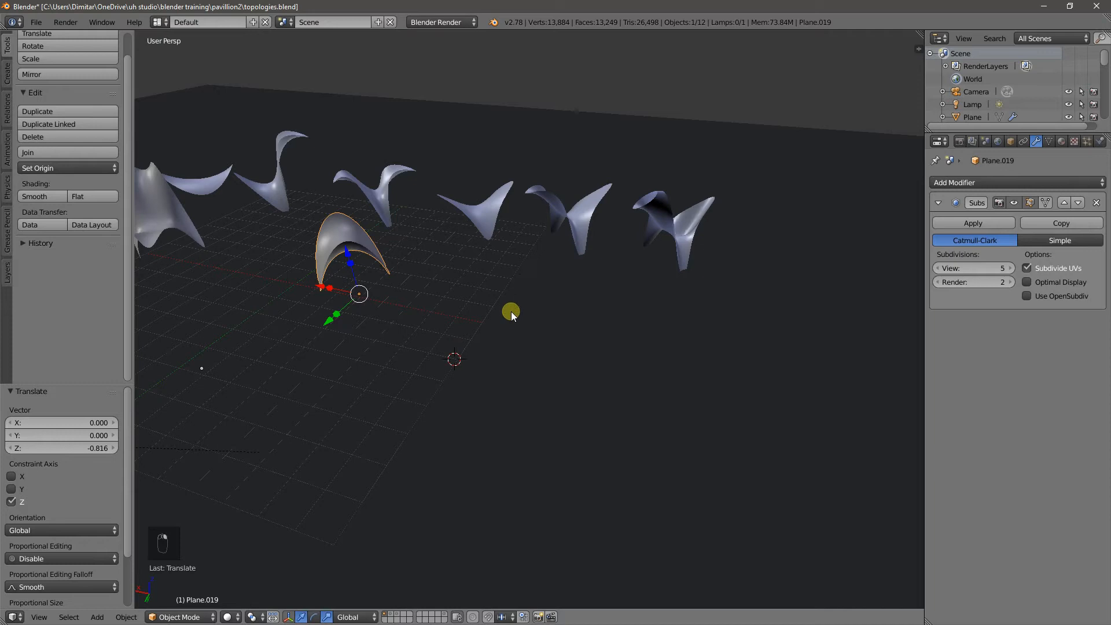
Add a plane, scale it up, and subdivide all its faces in Edit Mode.
key("shift+a")
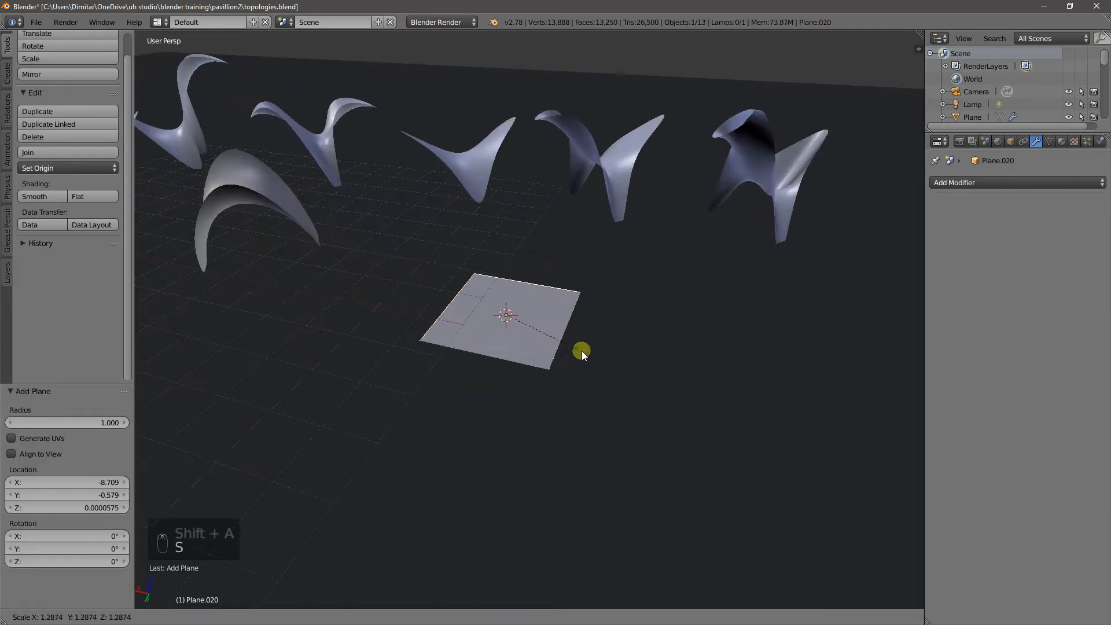
key("s")
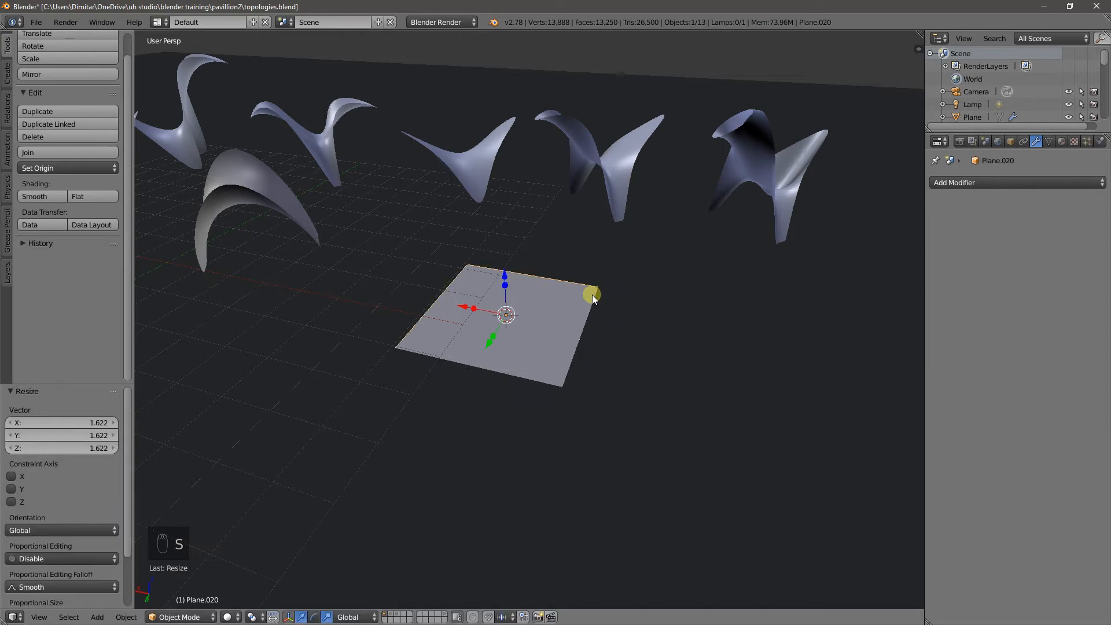
key("N")
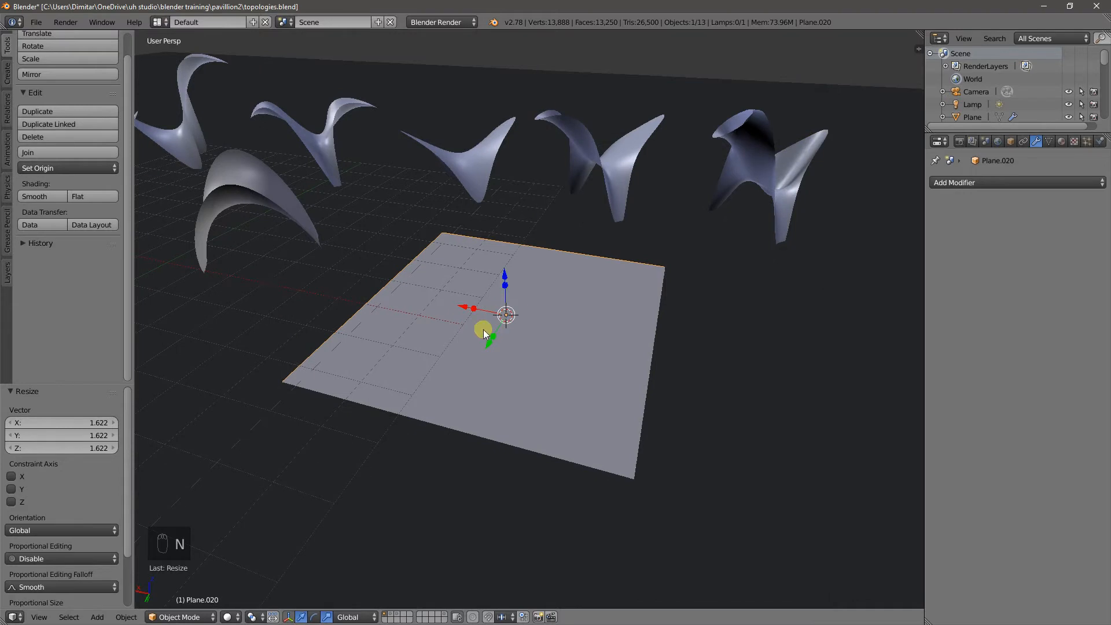
key("Tab")
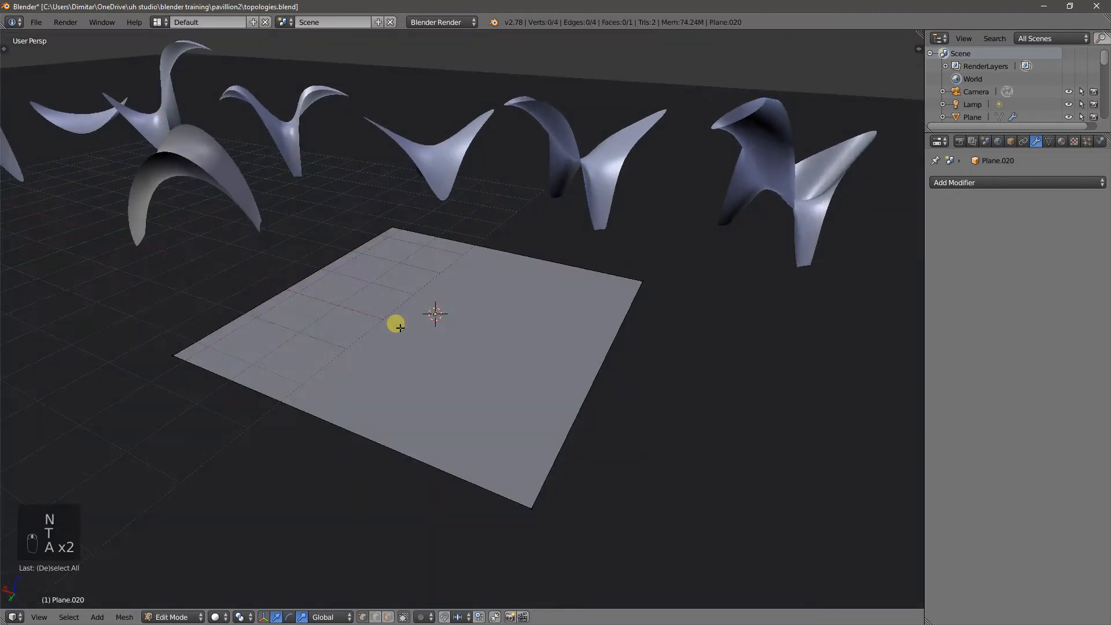
key("a")
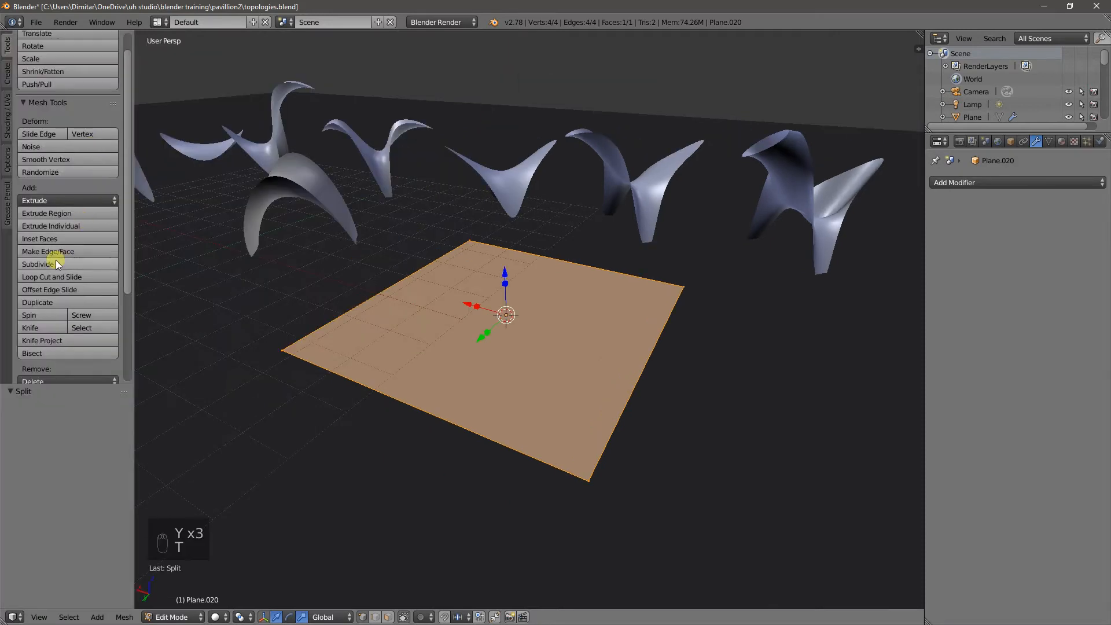
left_click(38, 264)
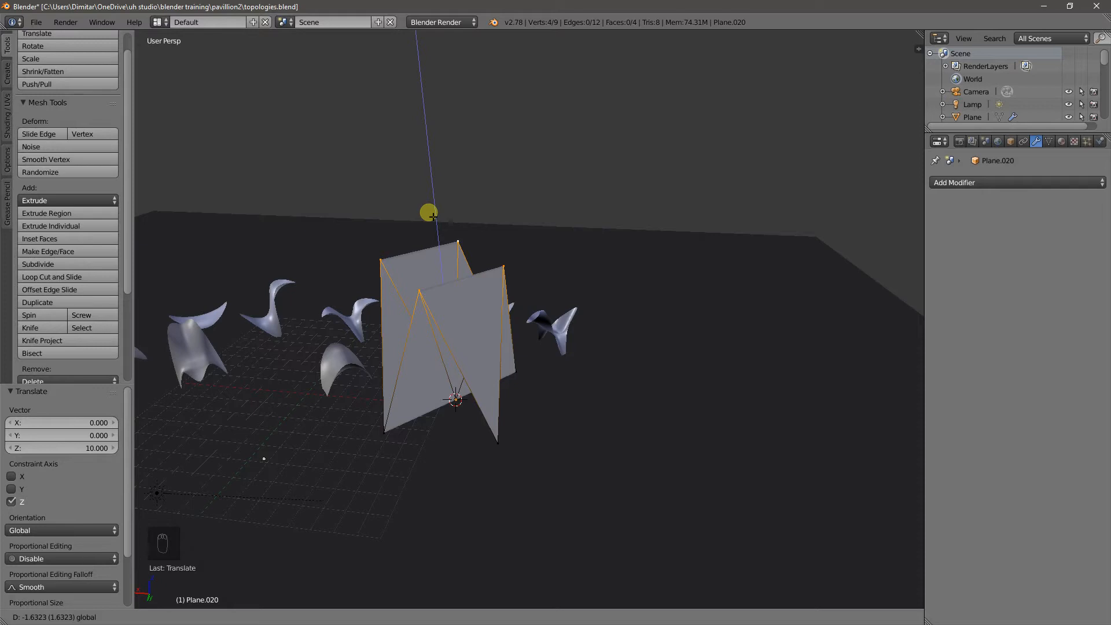
Add a Subdivision Surface modifier to the folded plane with viewport level 4.
key("ctrl+z")
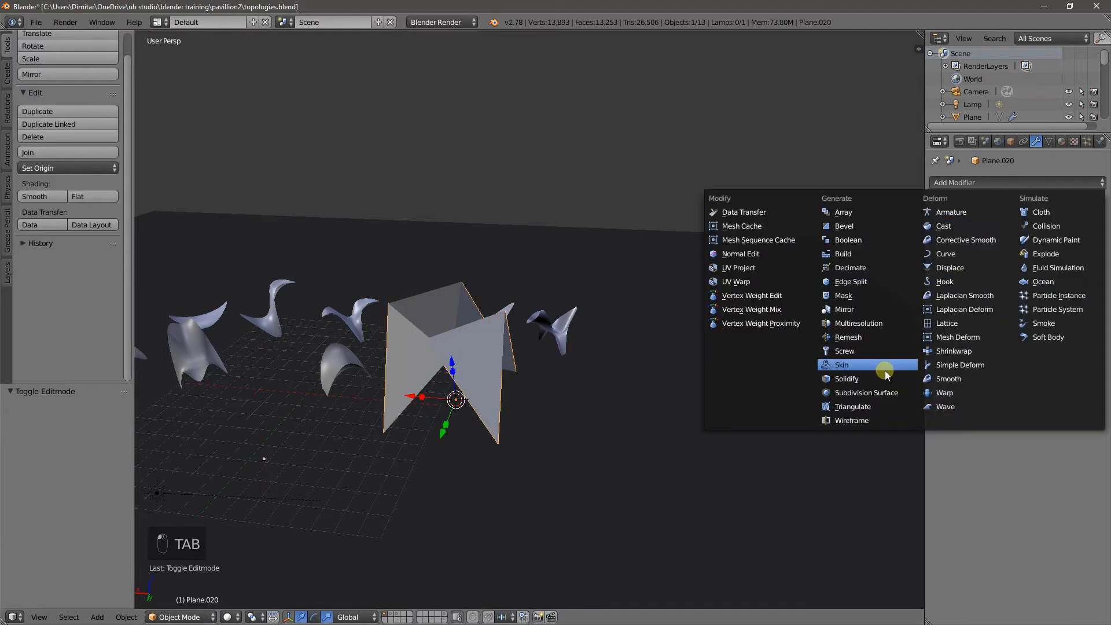
left_click(866, 392)
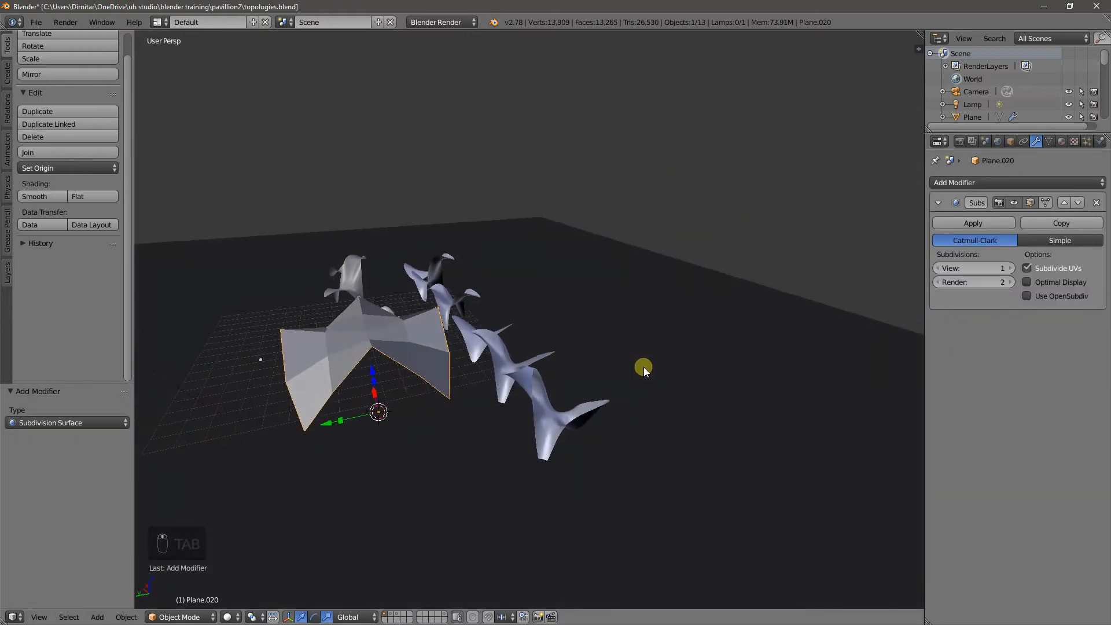
left_click(1009, 268)
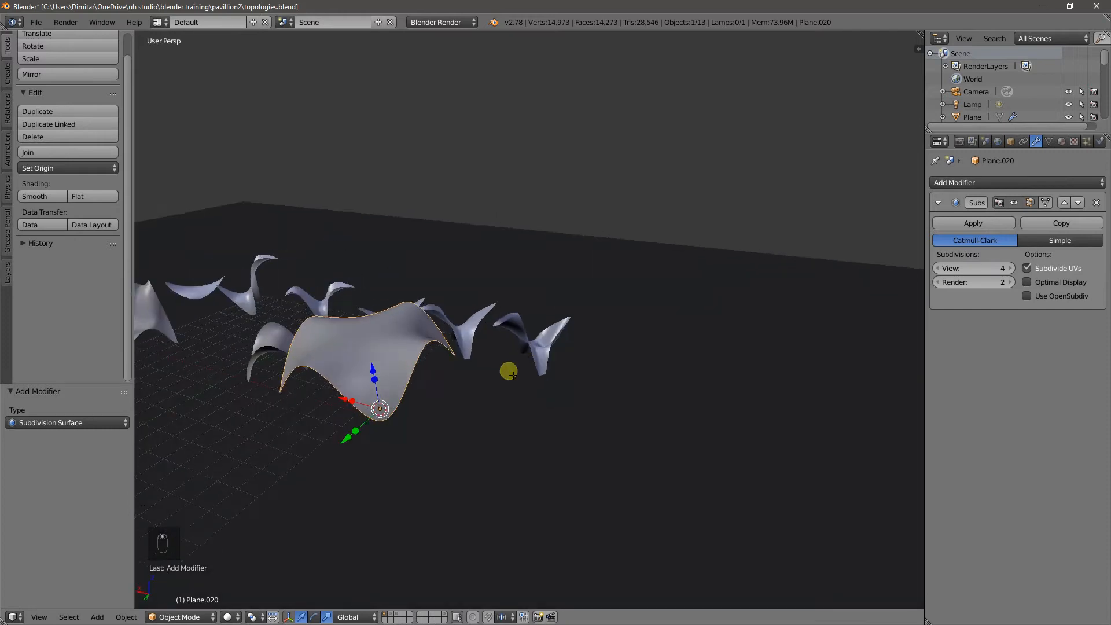
Raise and scale the top vertices together into a tall arching canopy shell.
key("Tab")
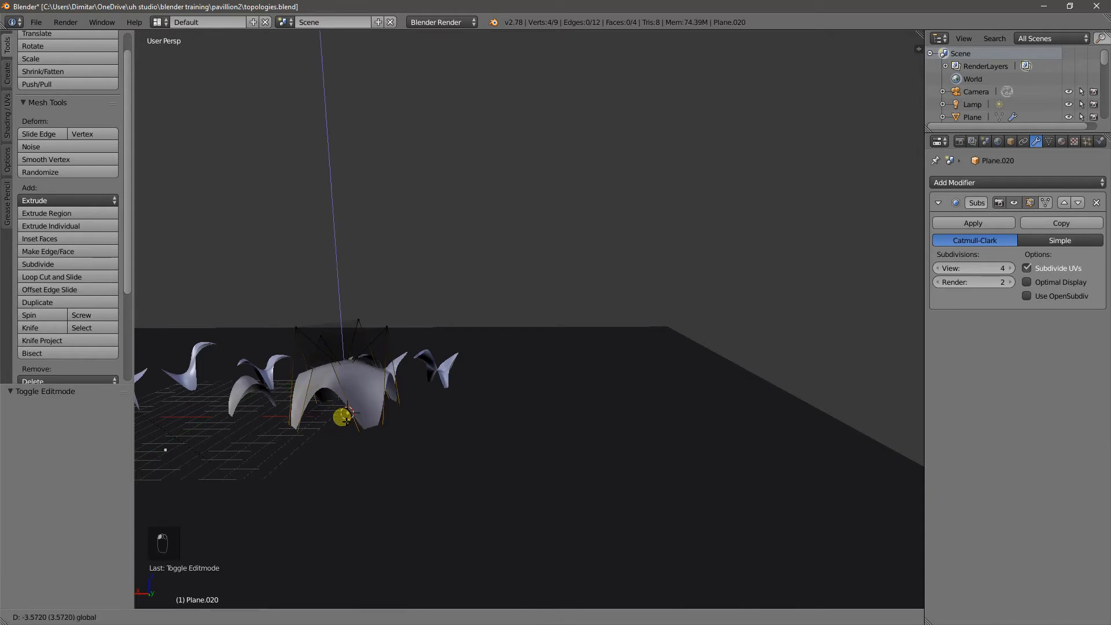
left_click_drag(344, 417, 341, 325)
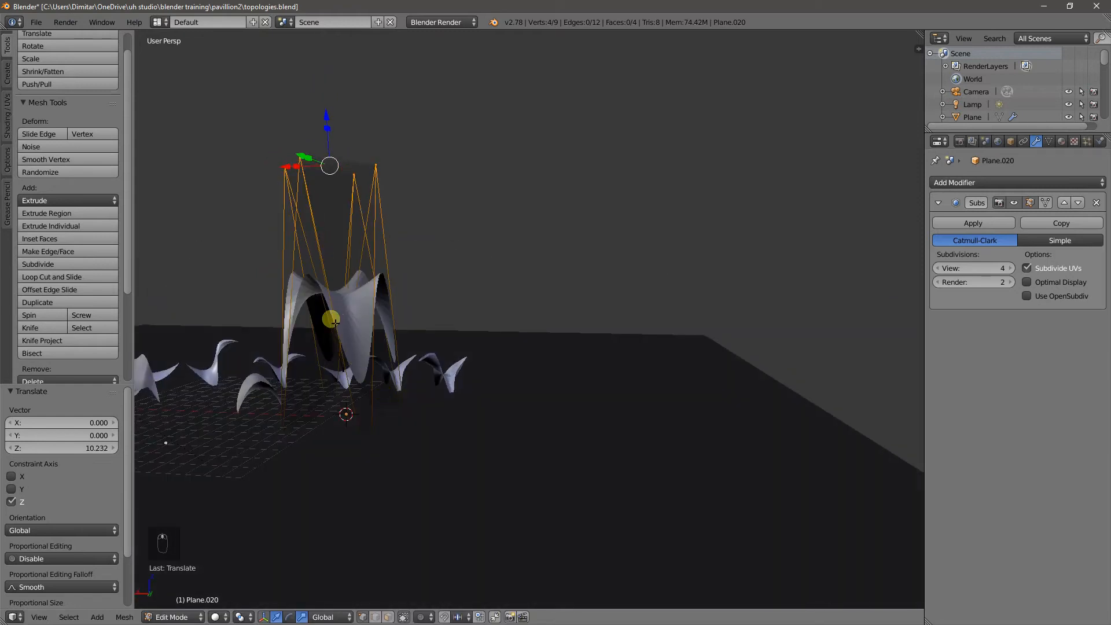
key("Tab")
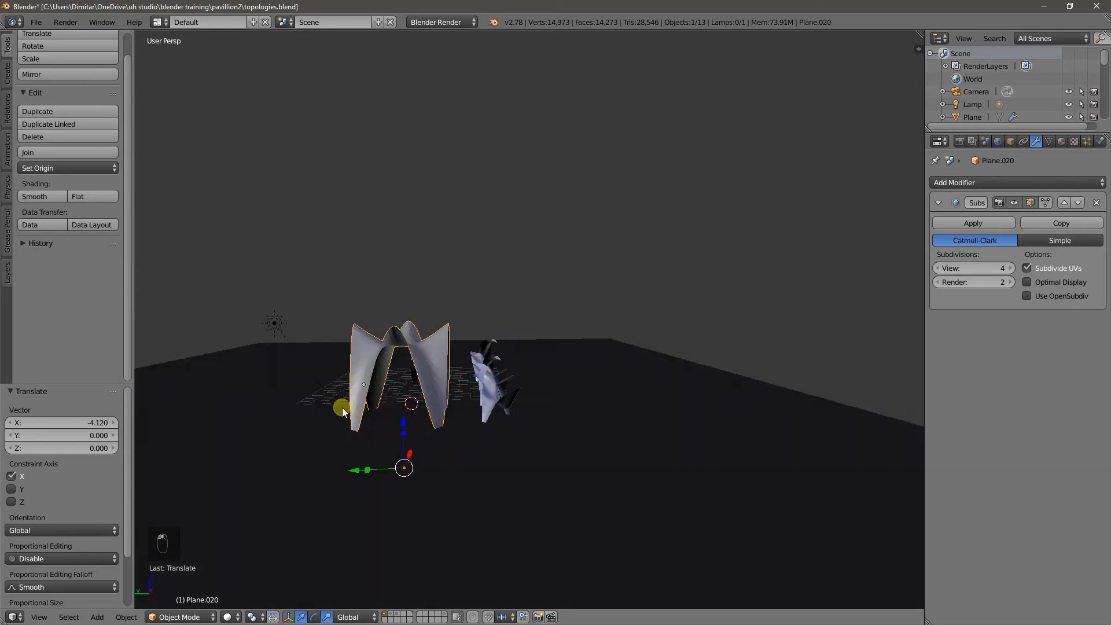
key("Tab")
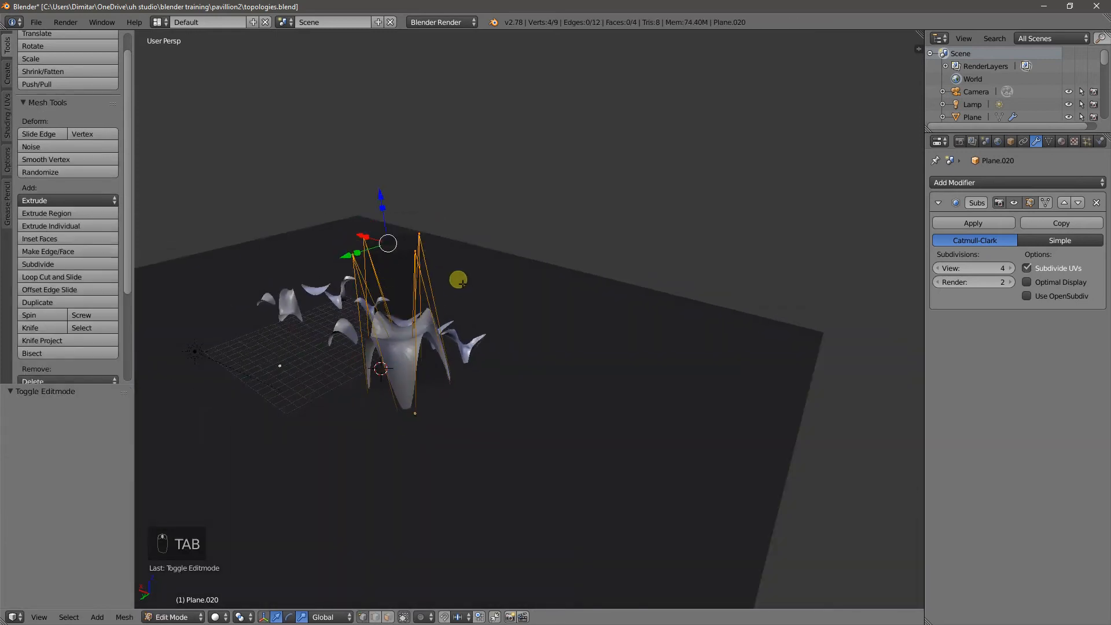
key("s")
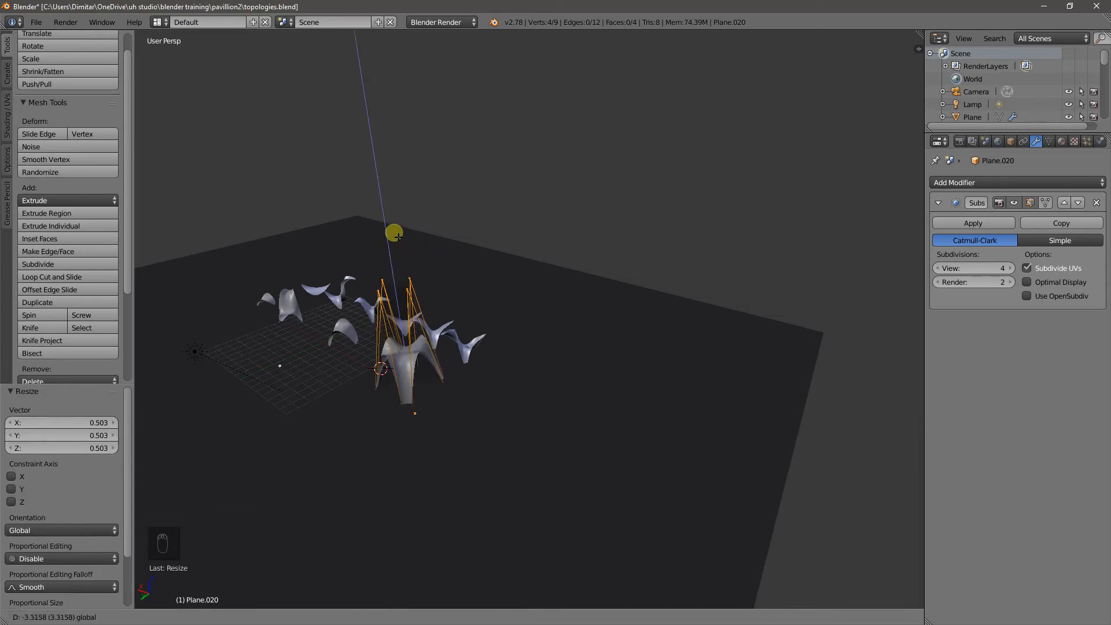
key("Tab")
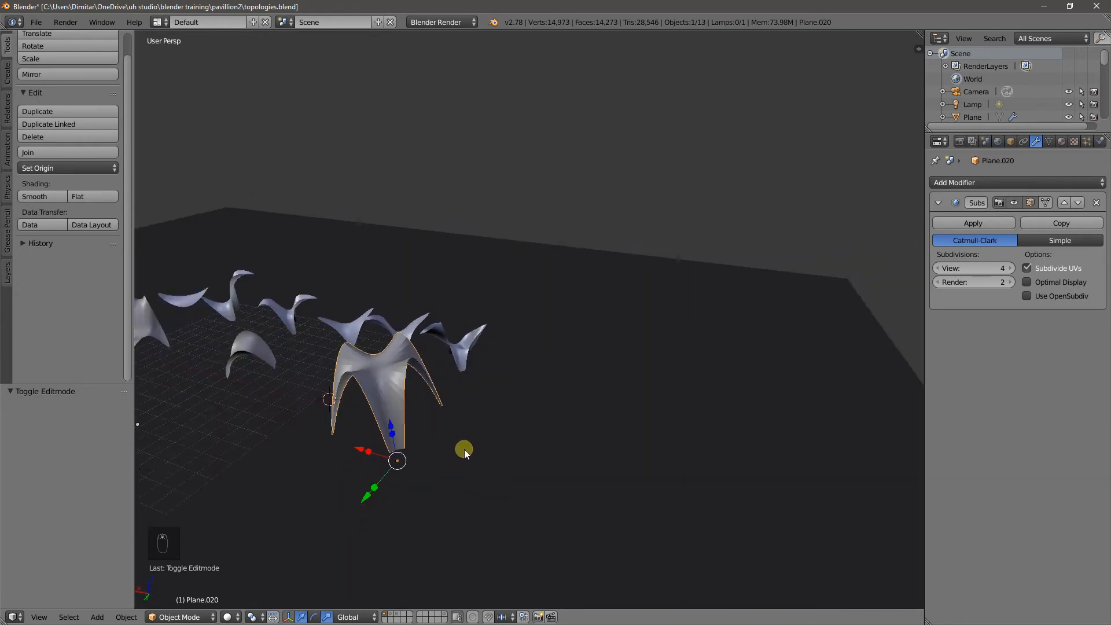
key("shift+a")
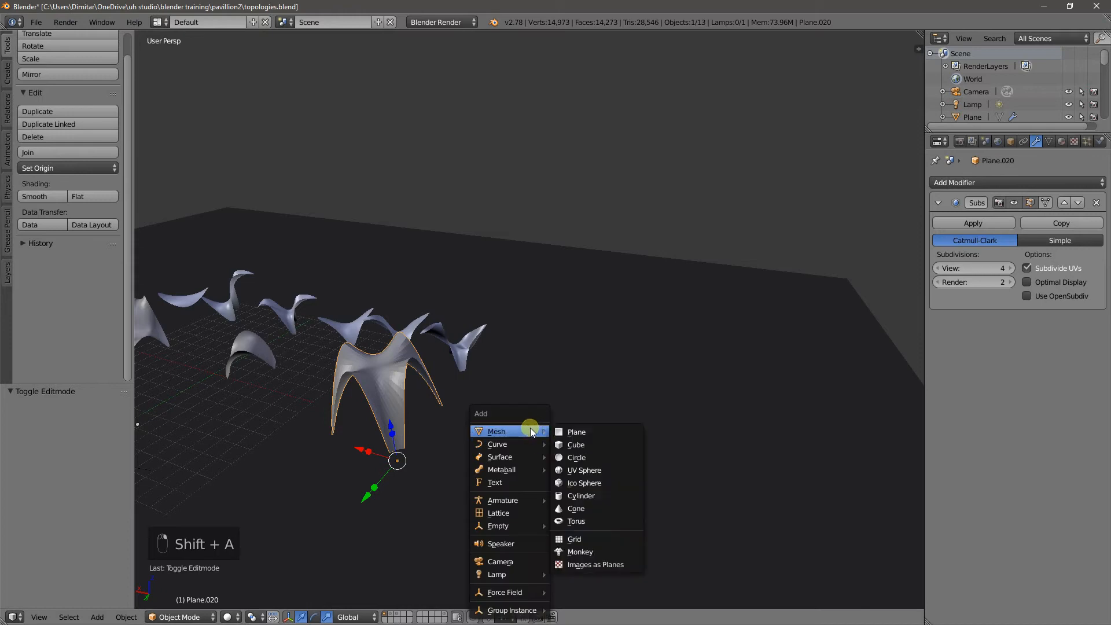
Add a plane at the row's end, raise its corners into a wavy saddle, and enlarge it.
left_click(576, 432)
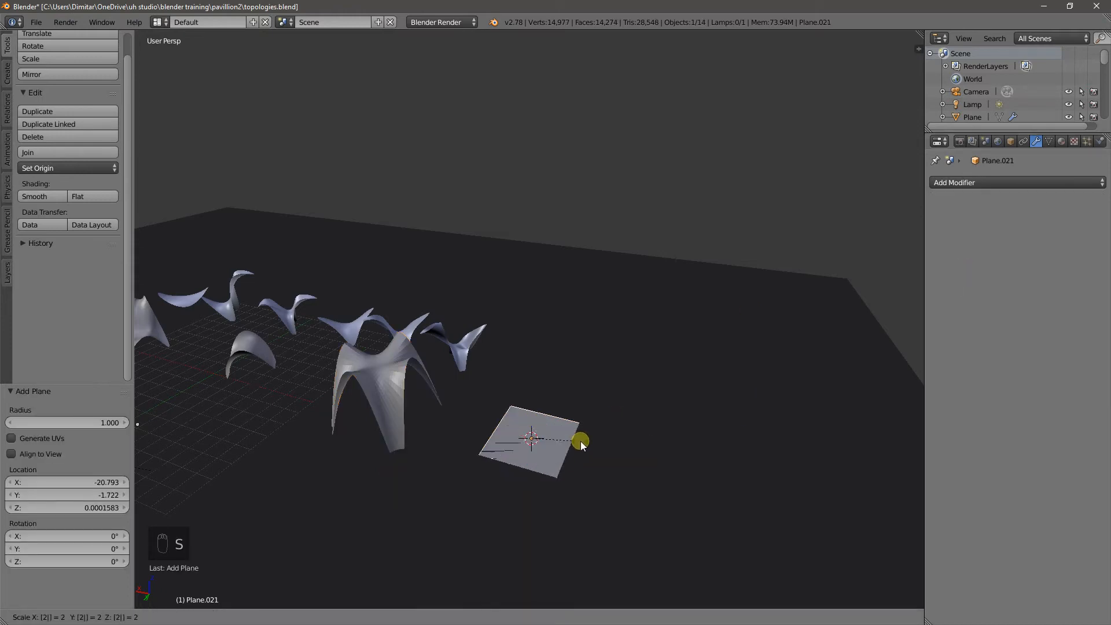
key("Tab")
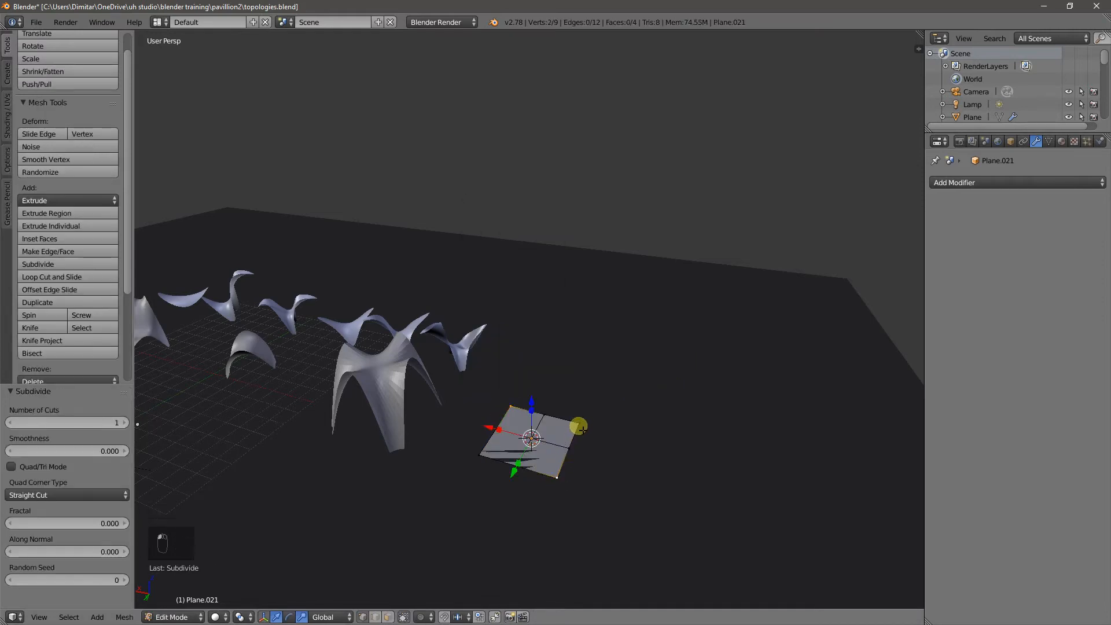
key("a")
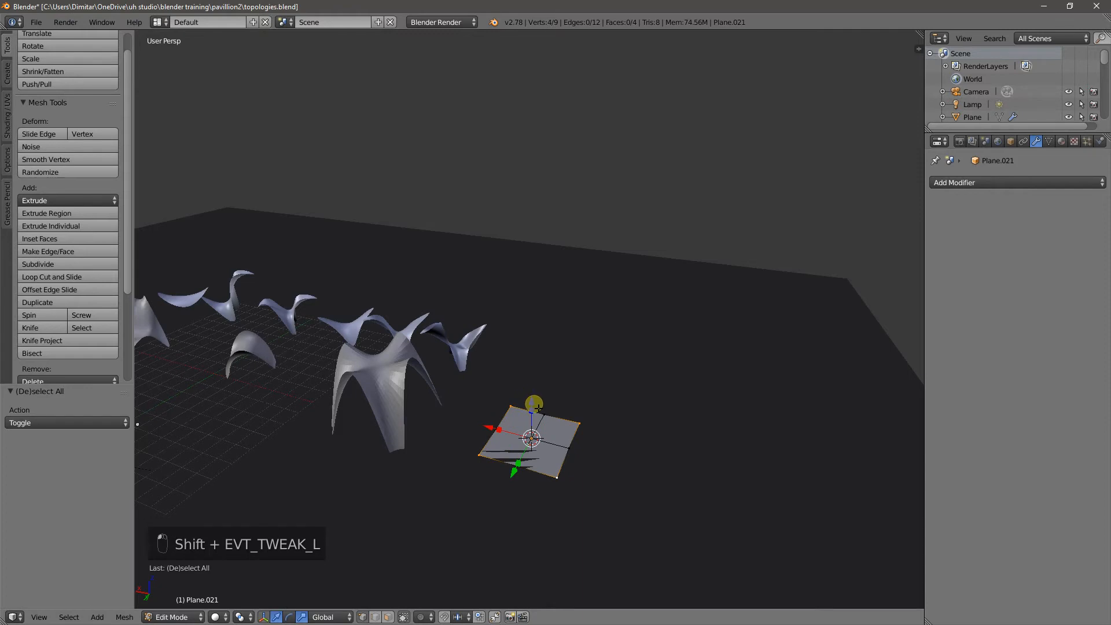
left_click_drag(532, 439, 531, 284)
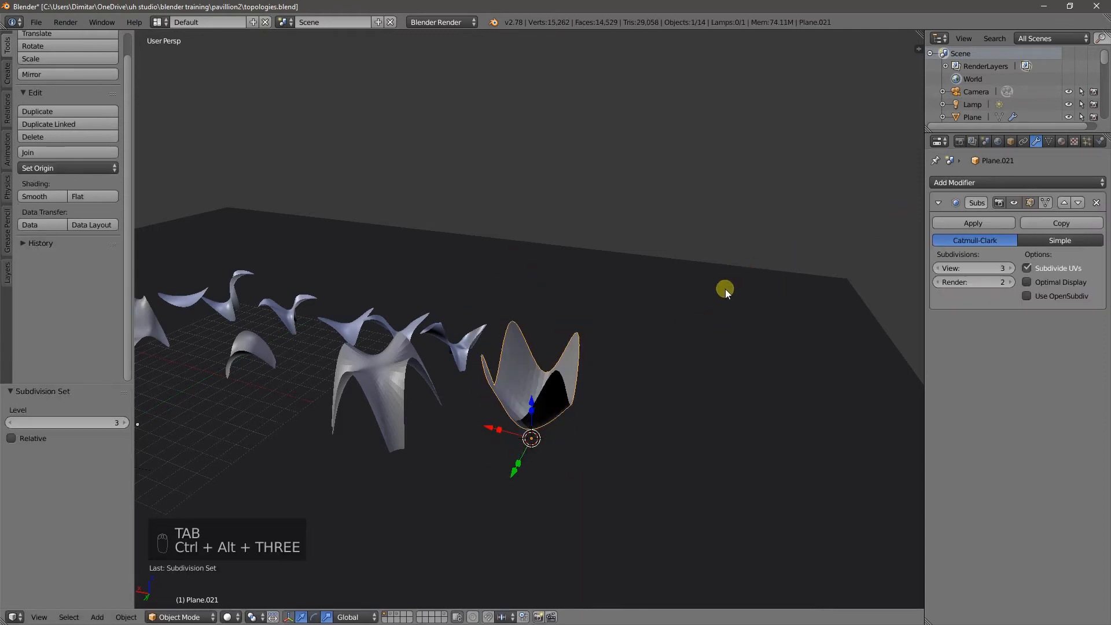
key("Tab")
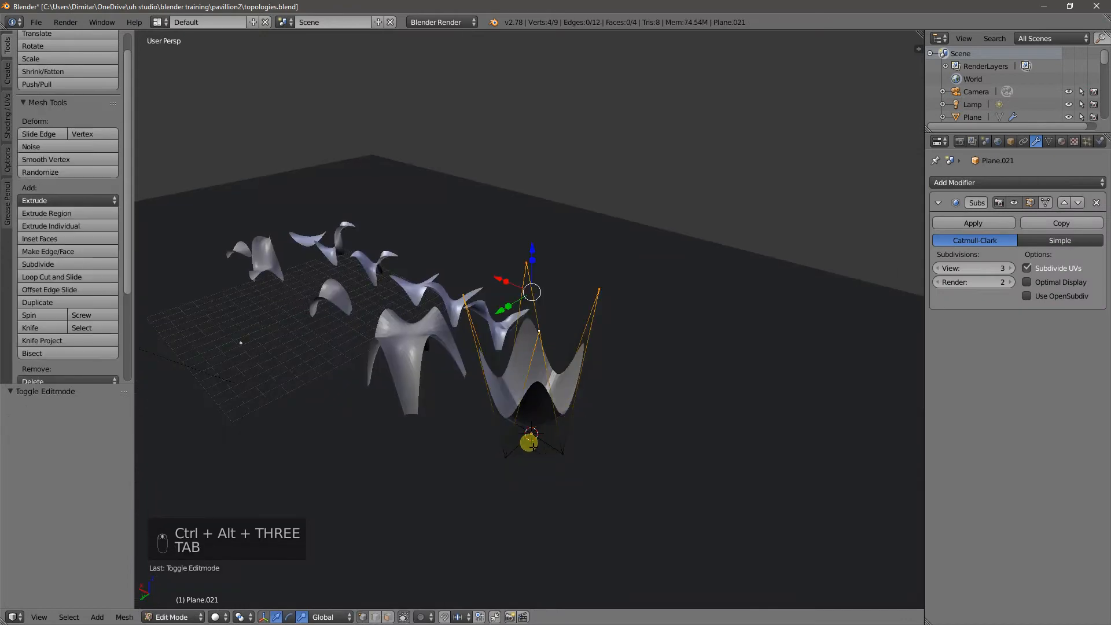
key("a")
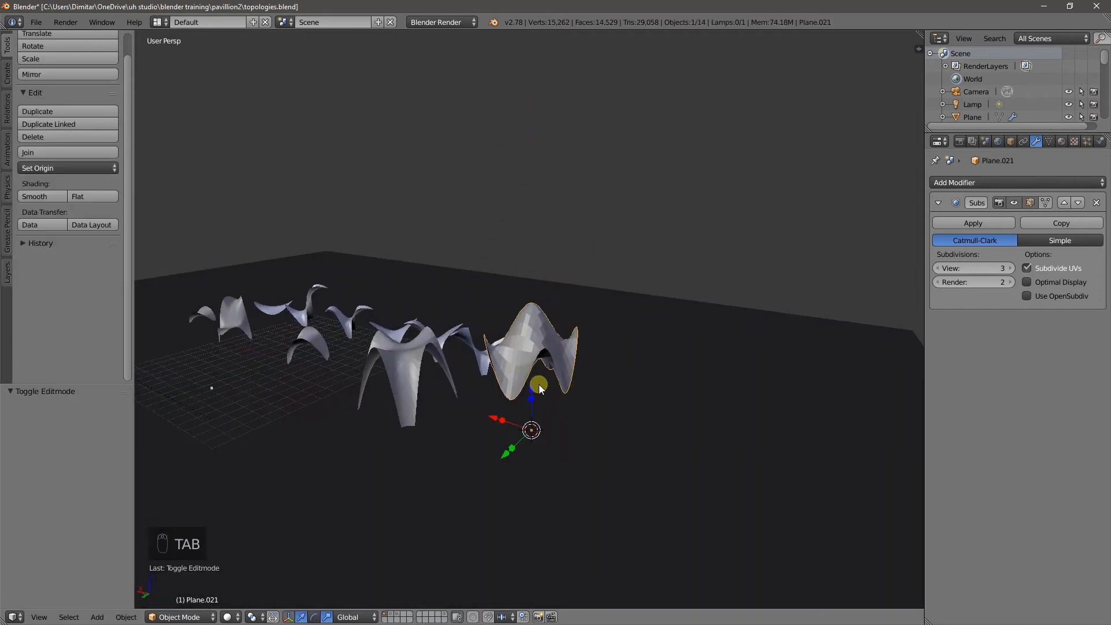
left_click_drag(539, 383, 531, 432)
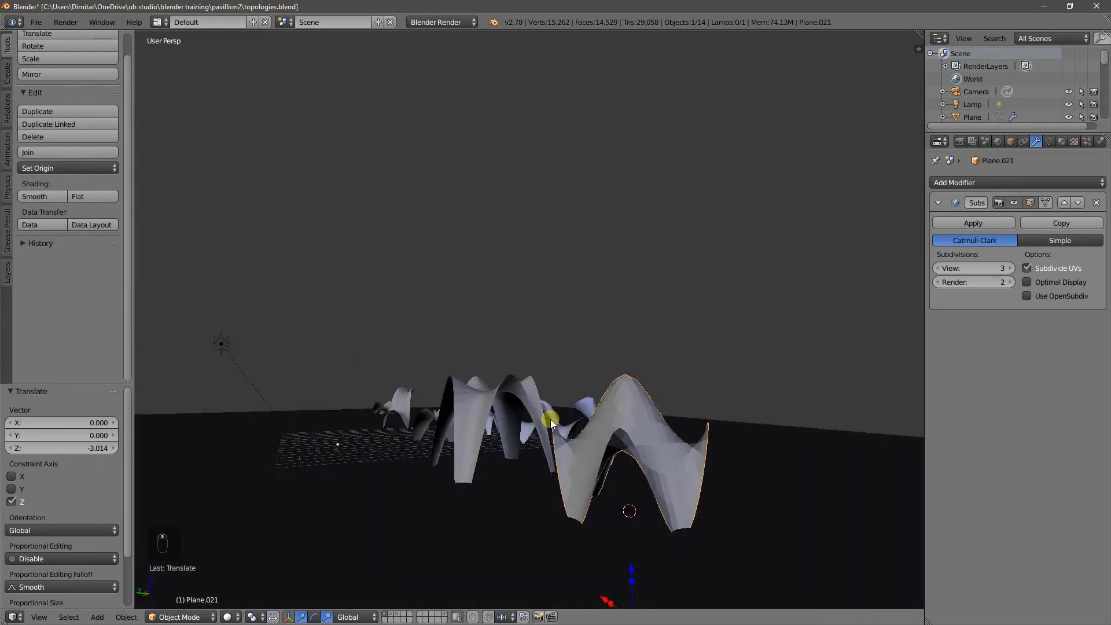
key("Tab")
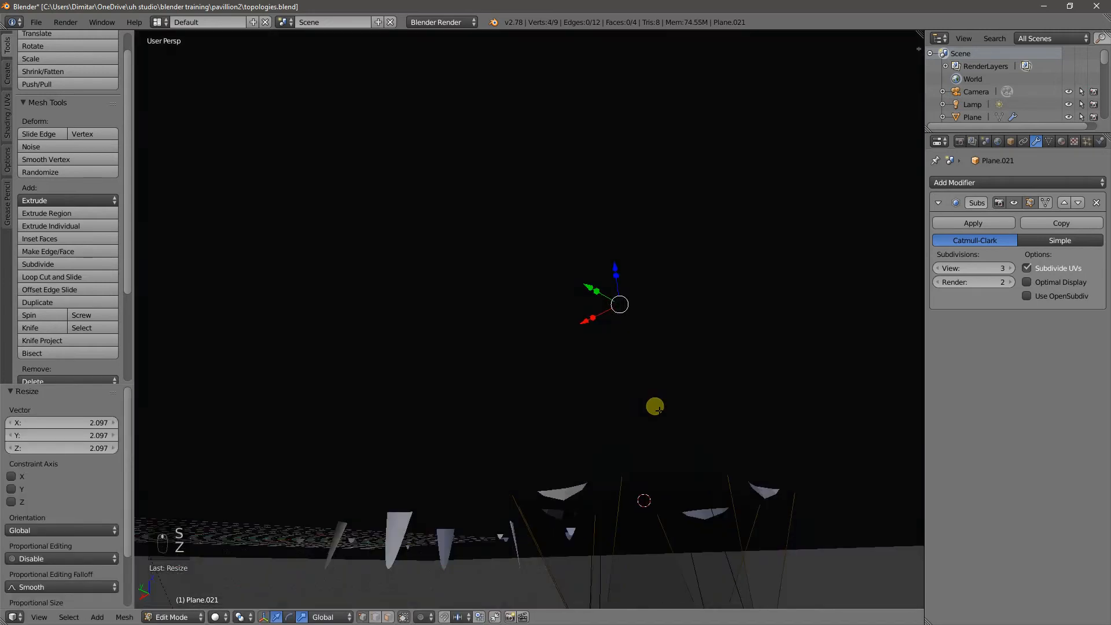
key("Tab")
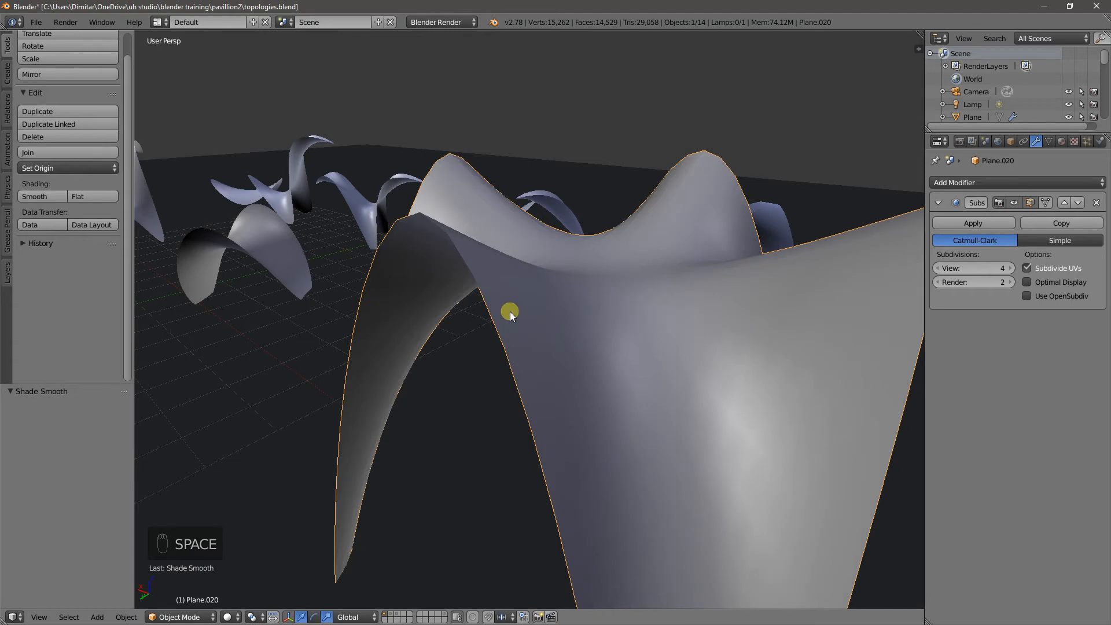
Set the canopy's Subdivision Surface viewport level to 5.
left_click(1010, 268)
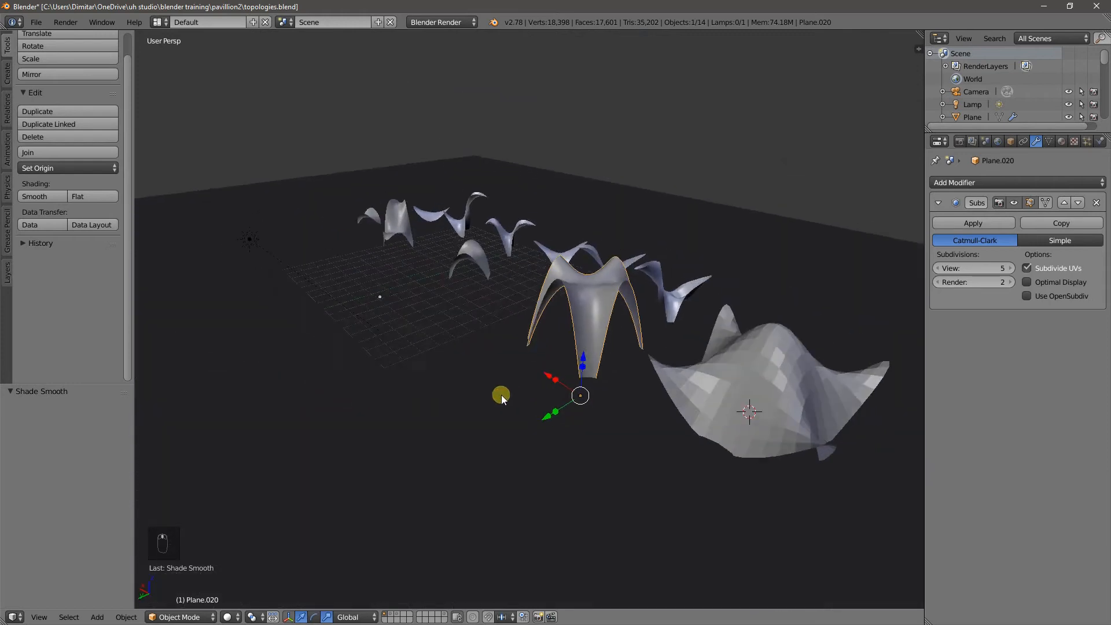
Duplicate the canopy forward and scale and raise the copy's cage points higher.
key("shift+d")
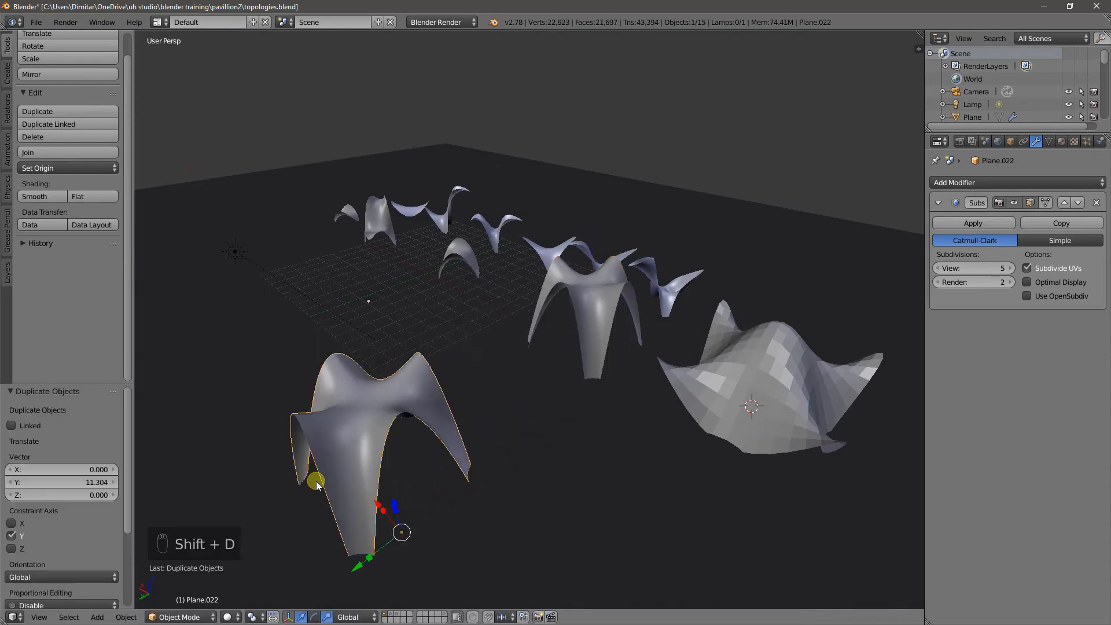
key("Tab")
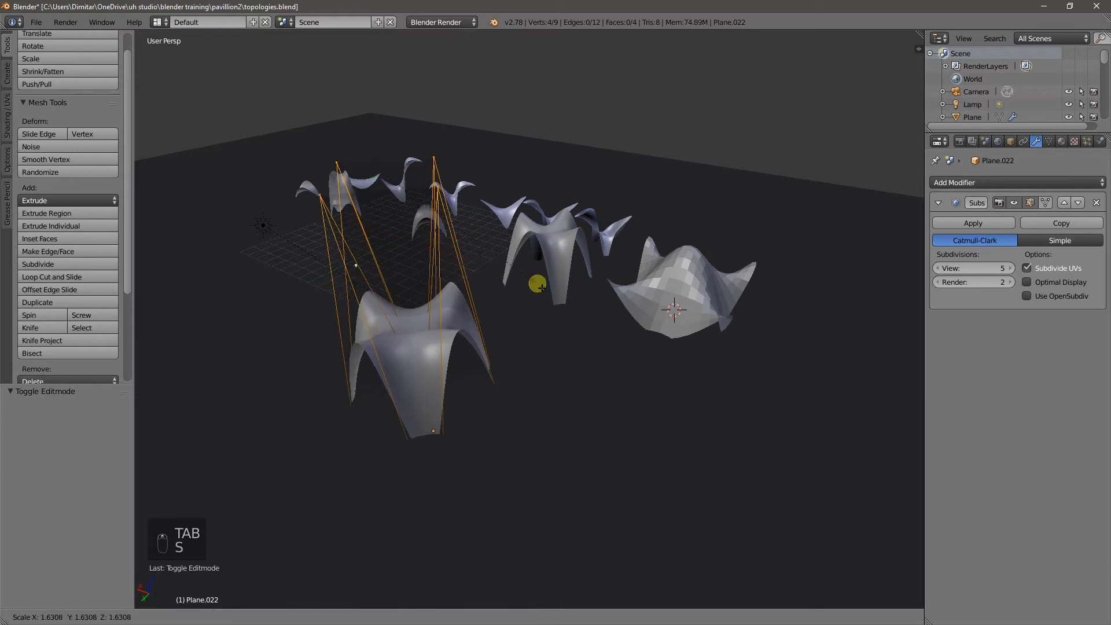
key("a")
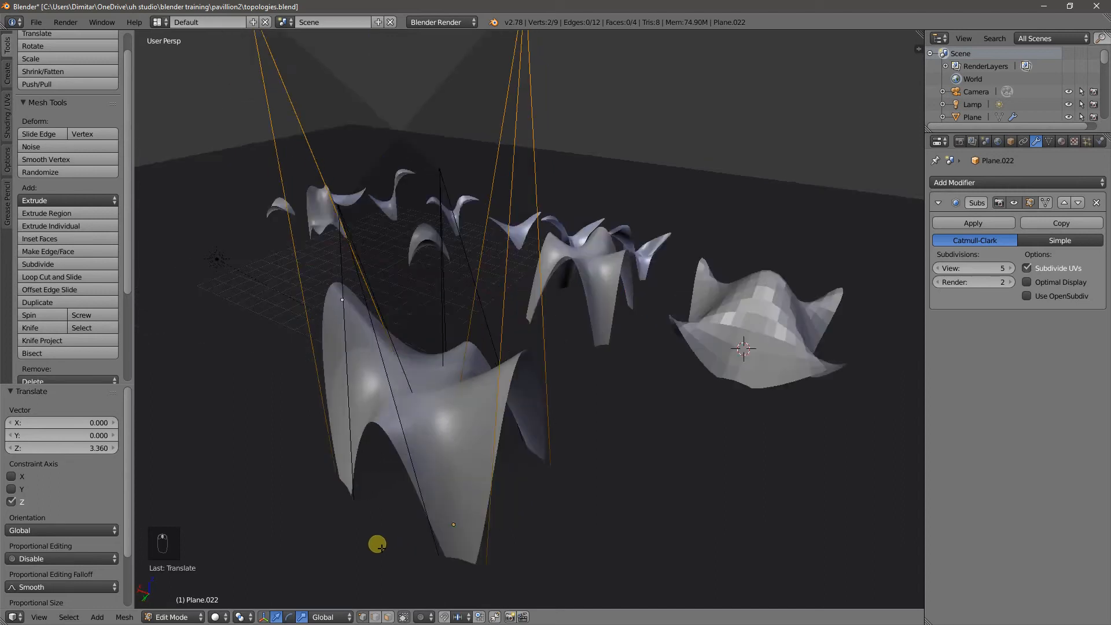
key("Tab")
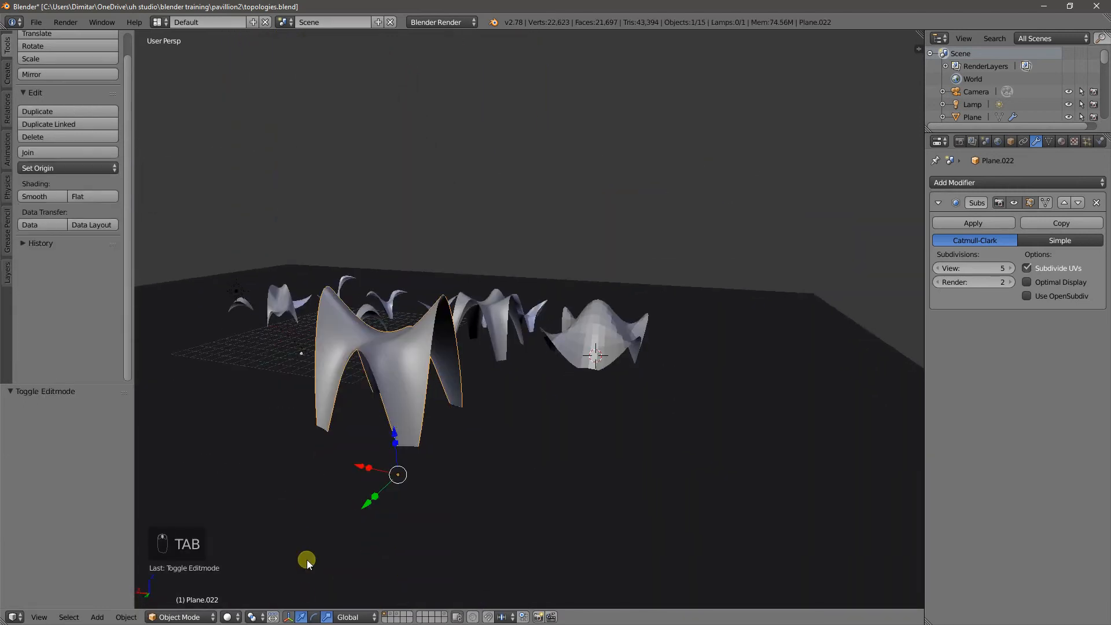
key("Tab")
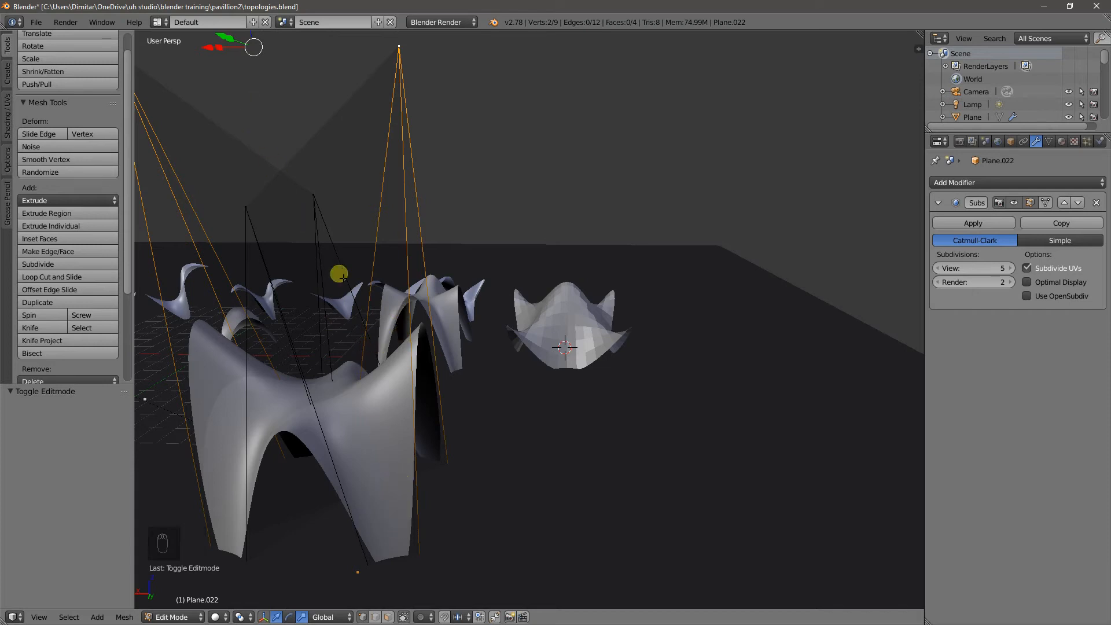
mouse_move(371, 454)
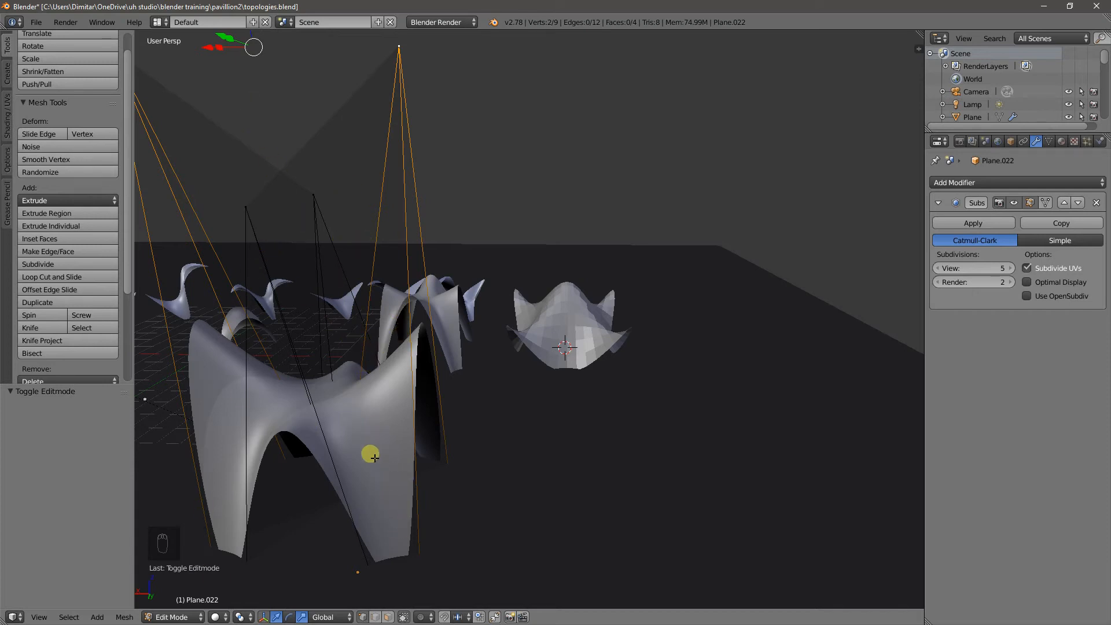
mouse_move(336, 475)
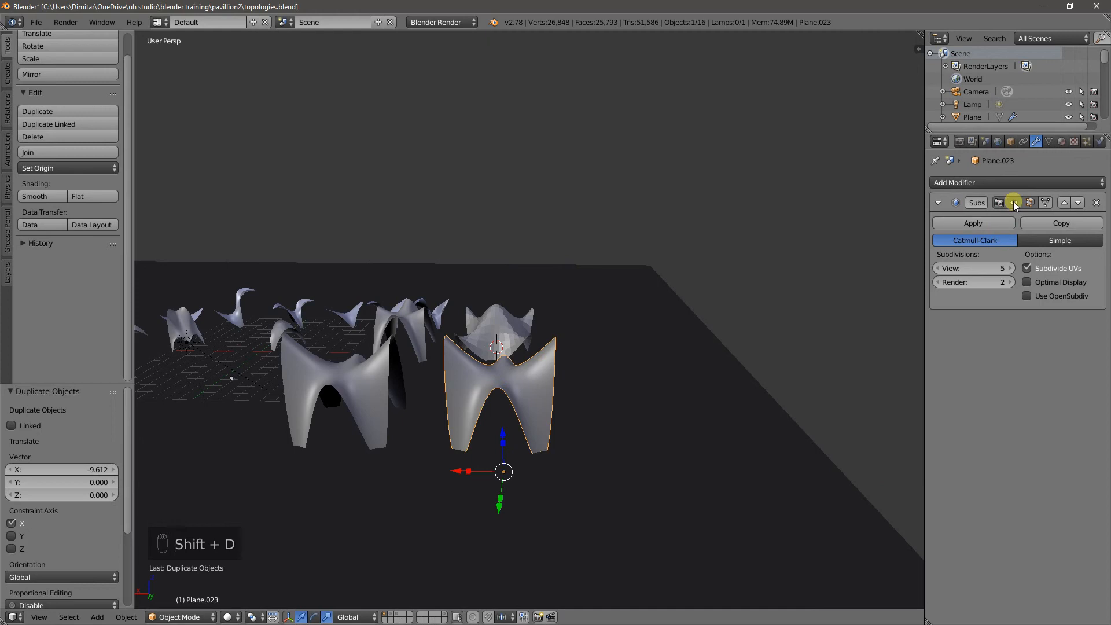
mouse_move(1049, 203)
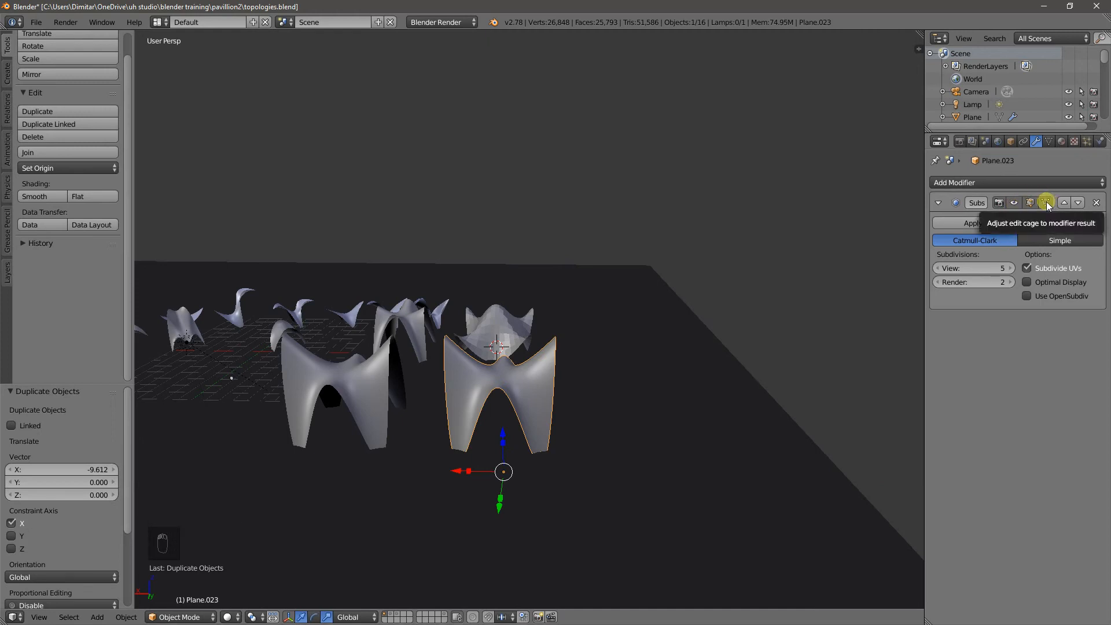
Enter Edit Mode on the sideways canopy copy to cut a middle edge loop.
key("Tab")
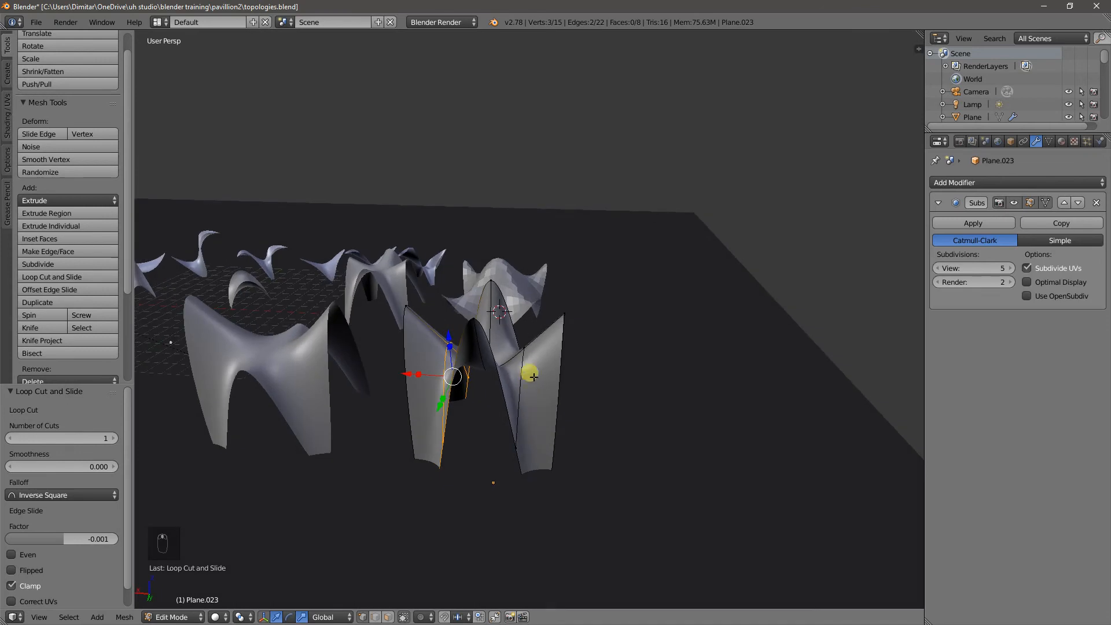
Switch to vertex selection and lift the top point of the middle edge.
key("ctrl+tab")
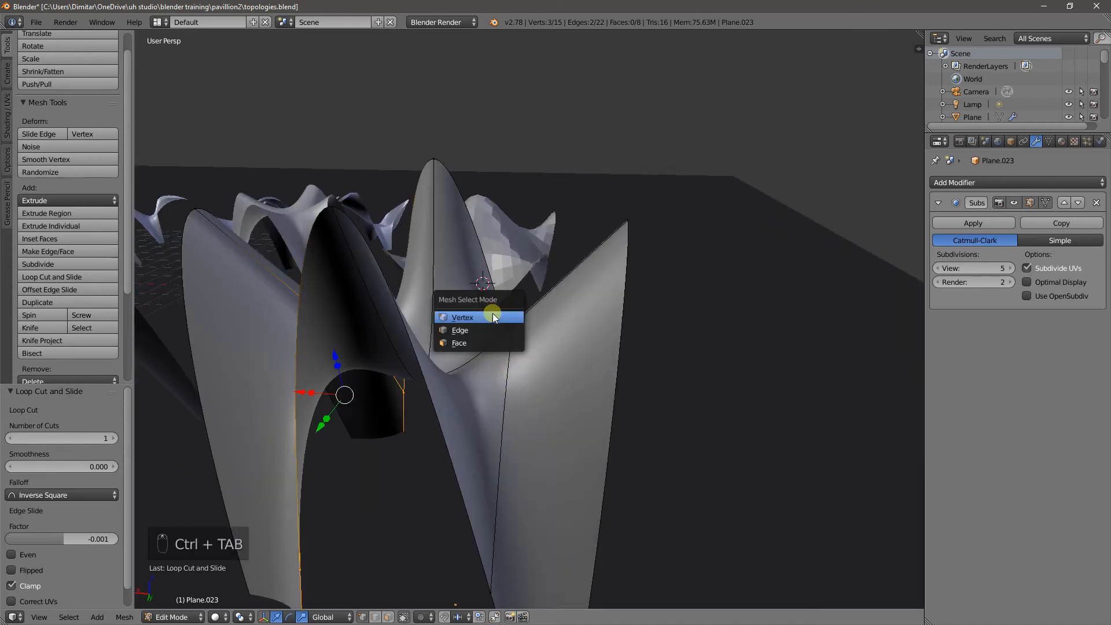
left_click(462, 317)
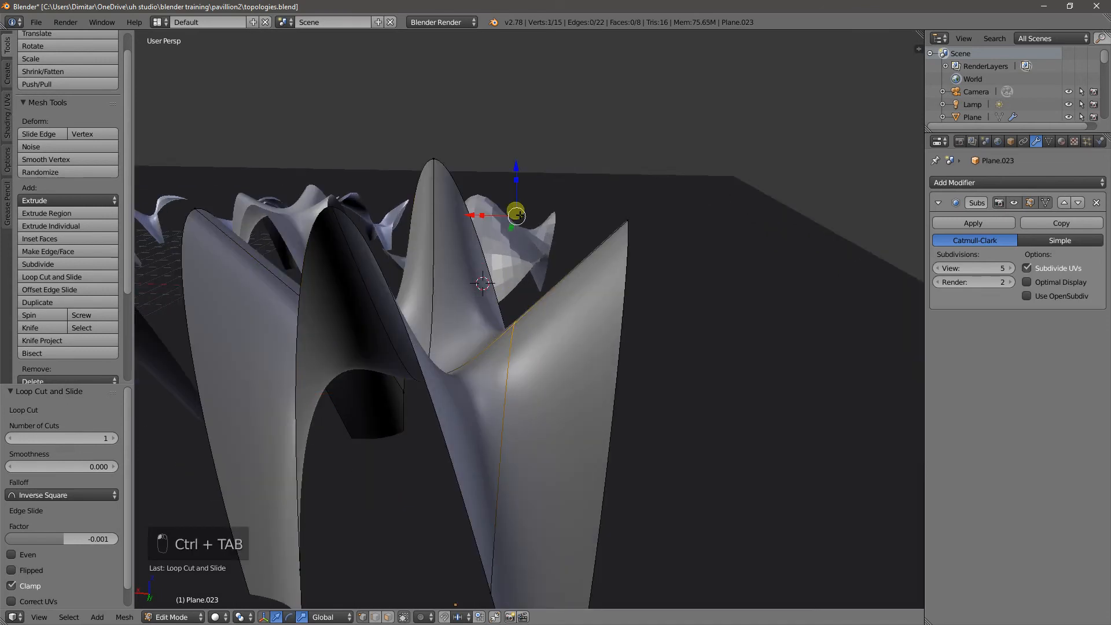
left_click_drag(515, 215, 511, 70)
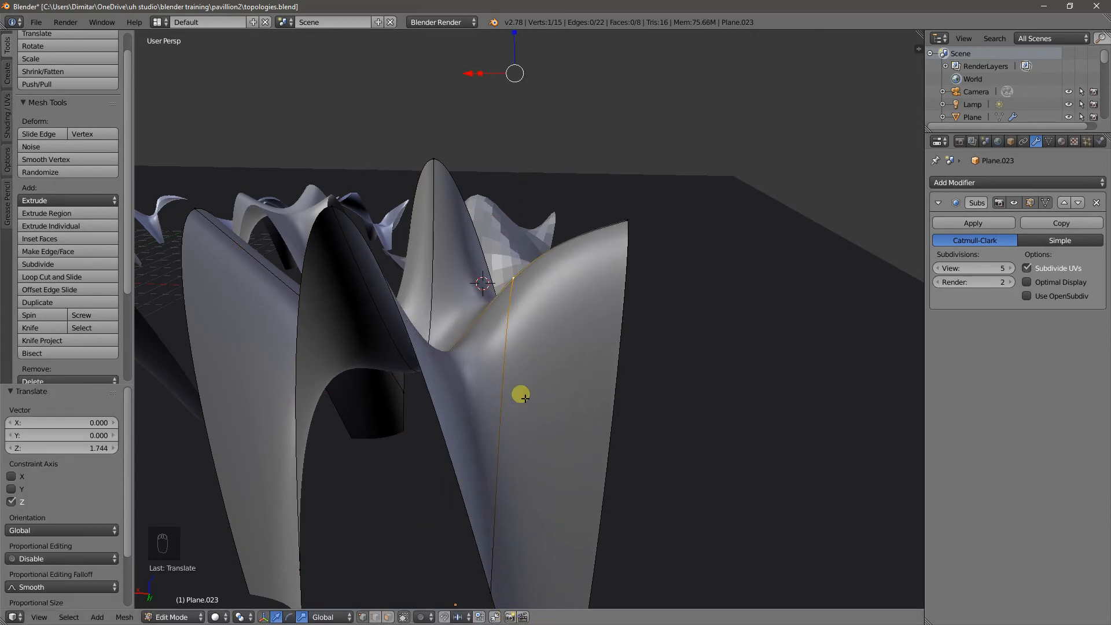
mouse_move(468, 399)
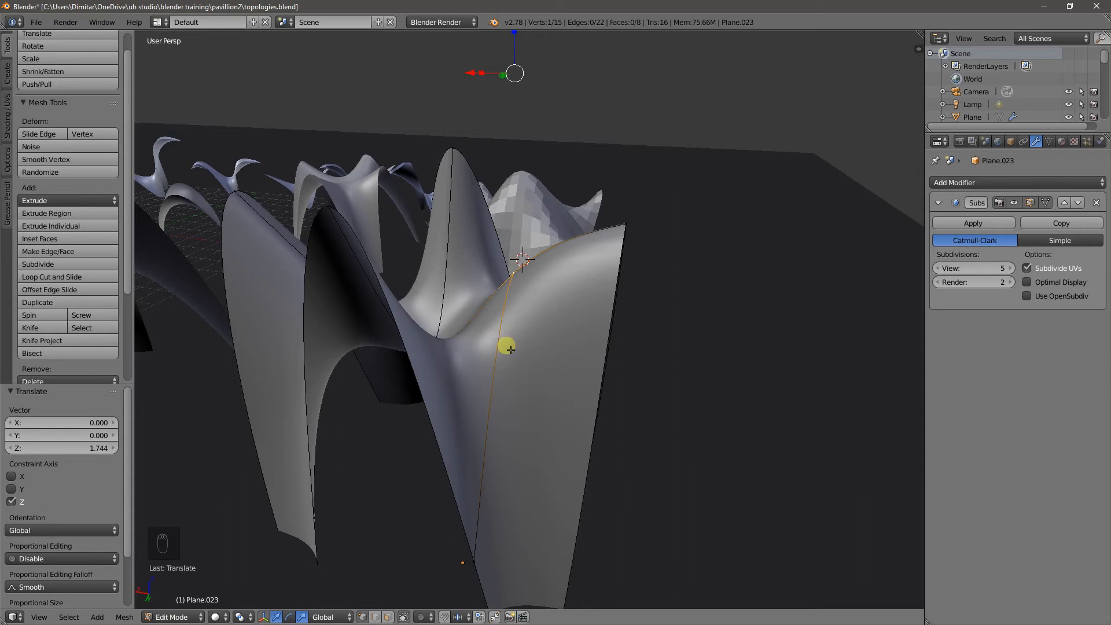
mouse_move(533, 313)
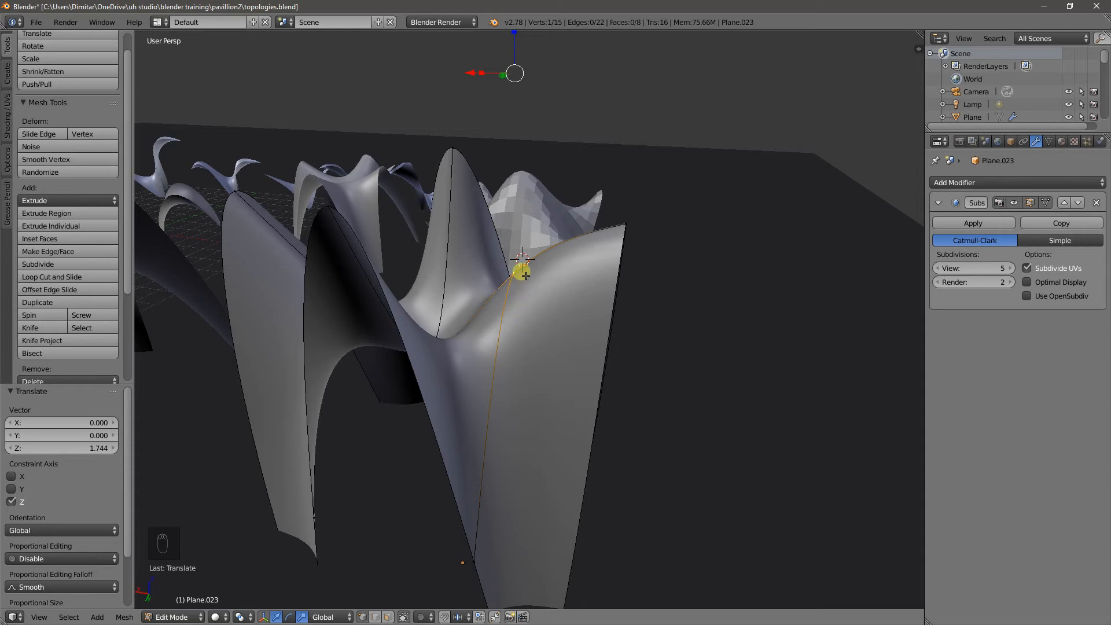
Bring up the edge and mesh operations menus for the canopy.
key("ctrl+e")
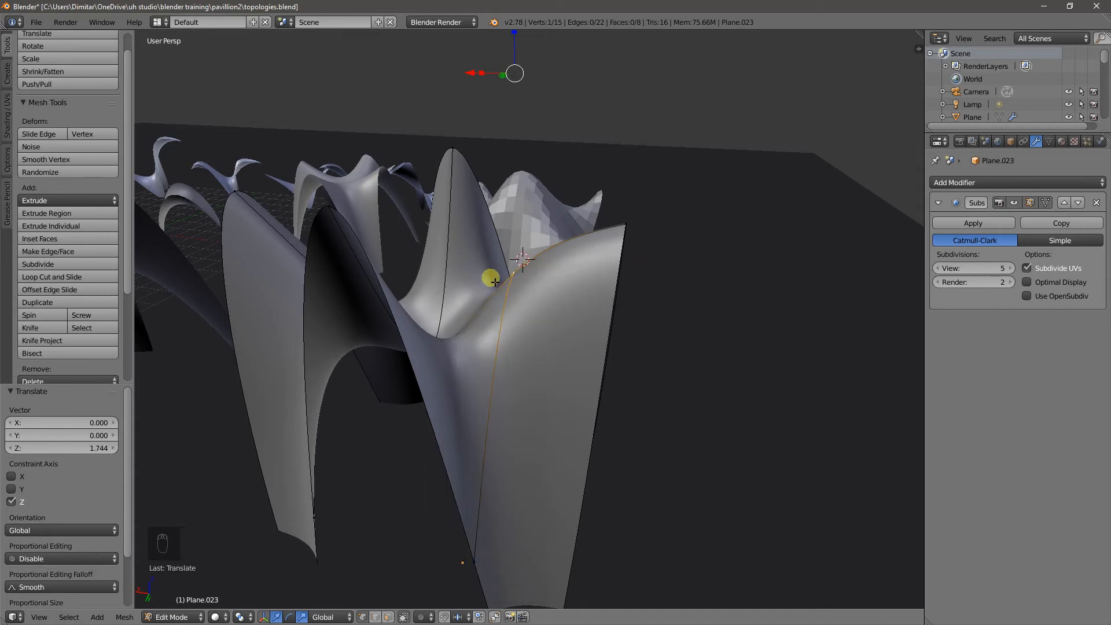
mouse_move(261, 341)
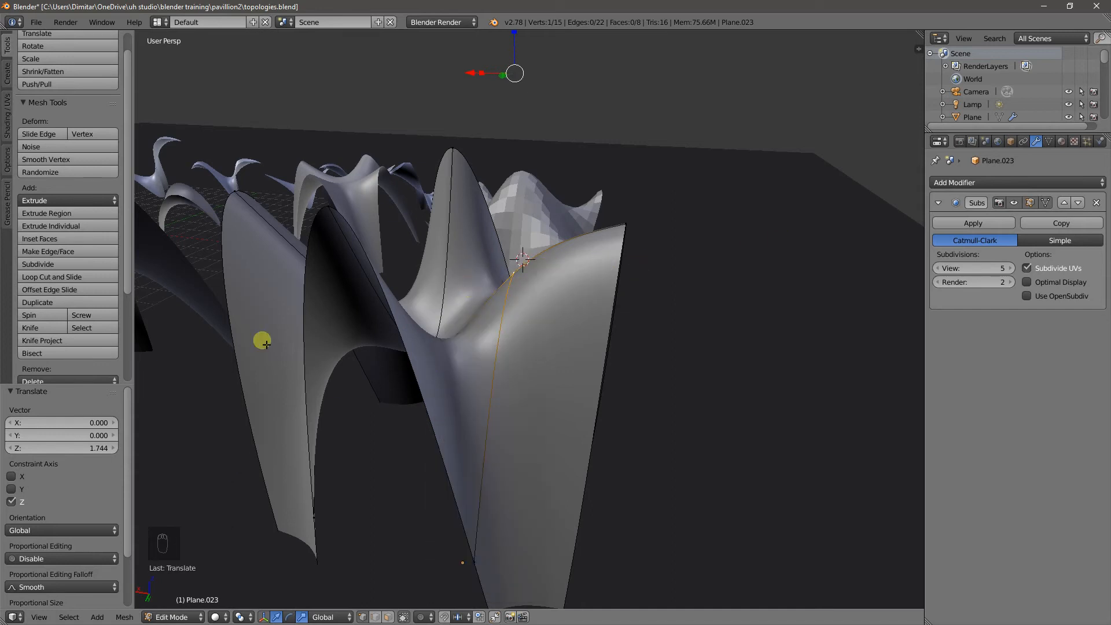
key("ctrl+e")
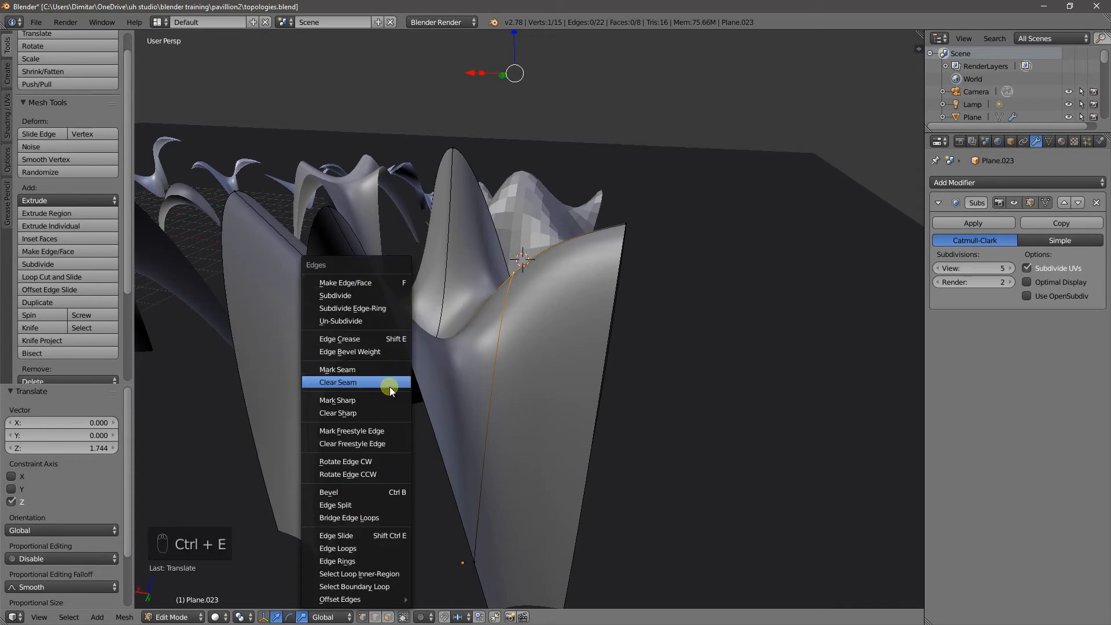
left_click(124, 617)
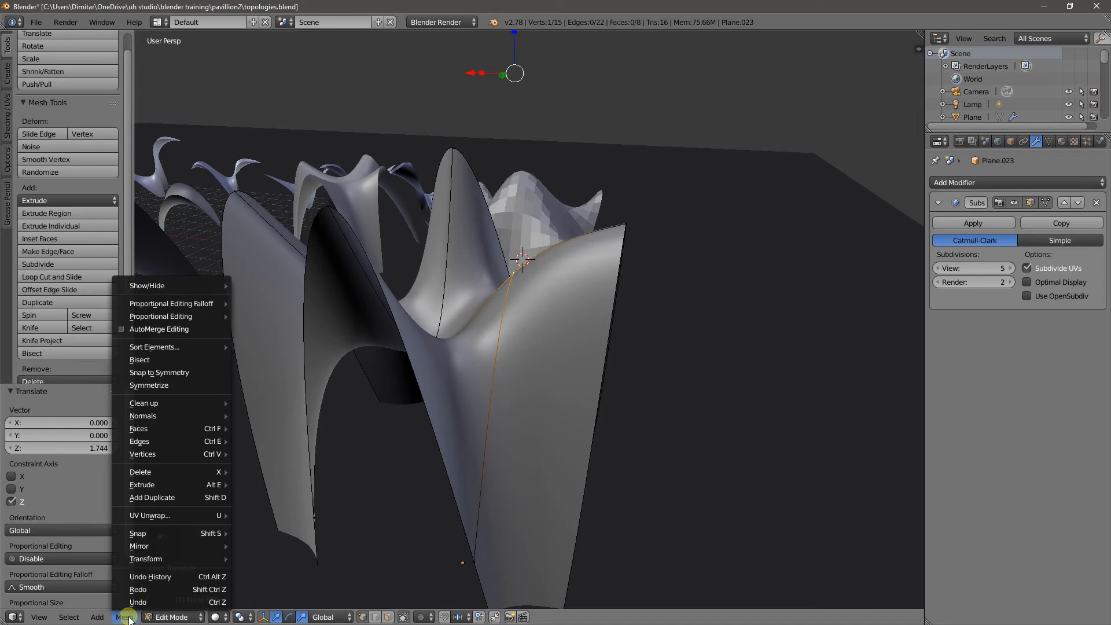
mouse_move(138, 441)
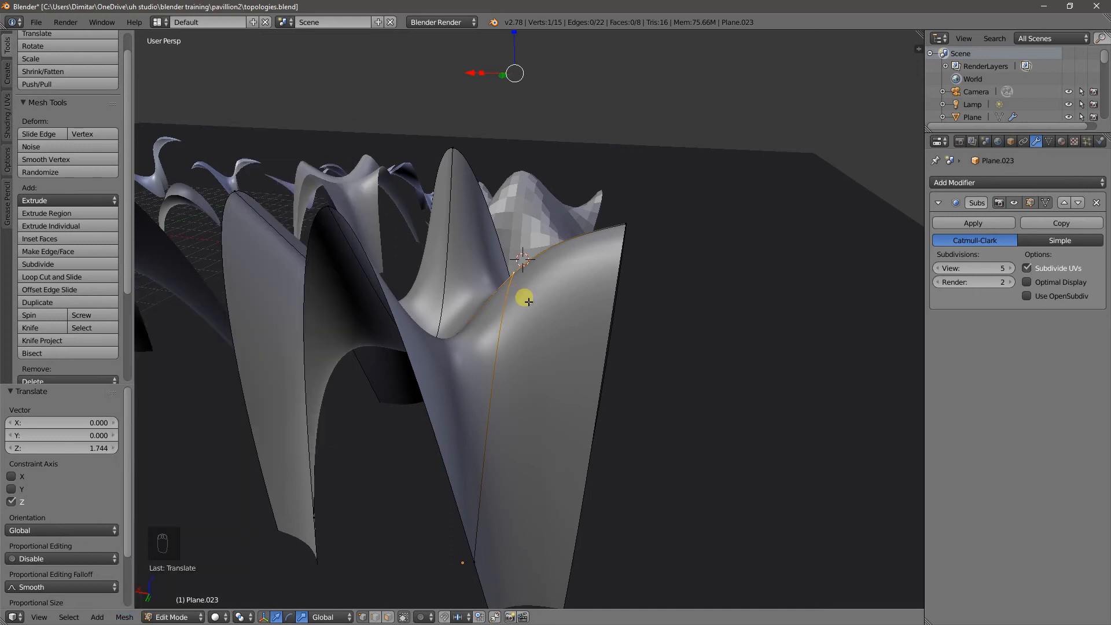
mouse_move(576, 320)
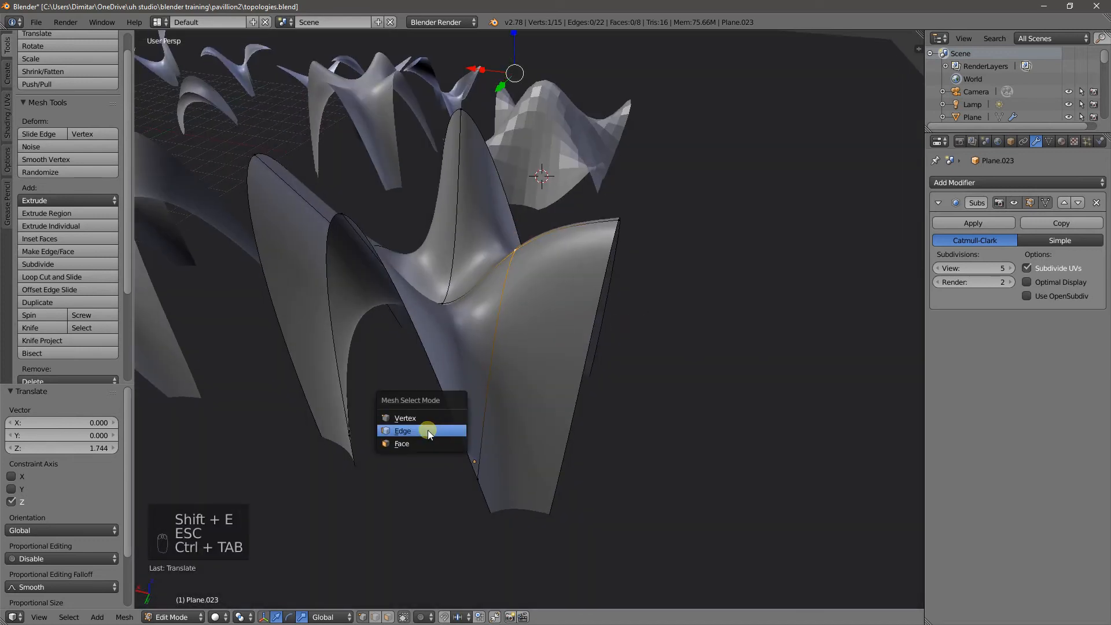
Select the vertical spine edge and give it a full crease of 1.0.
left_click(401, 430)
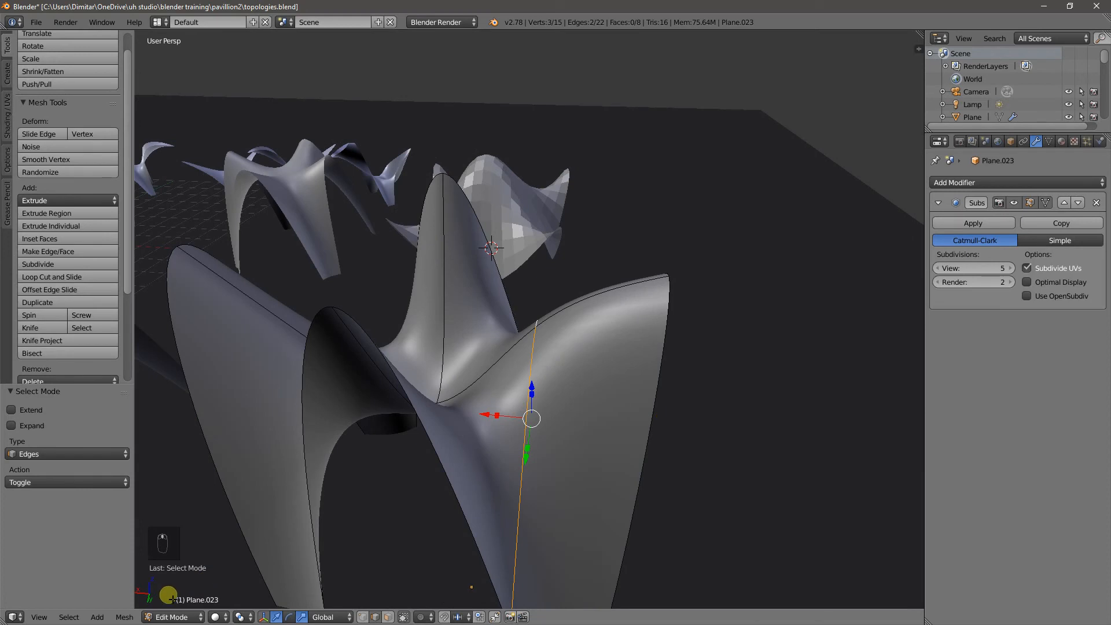
left_click(124, 616)
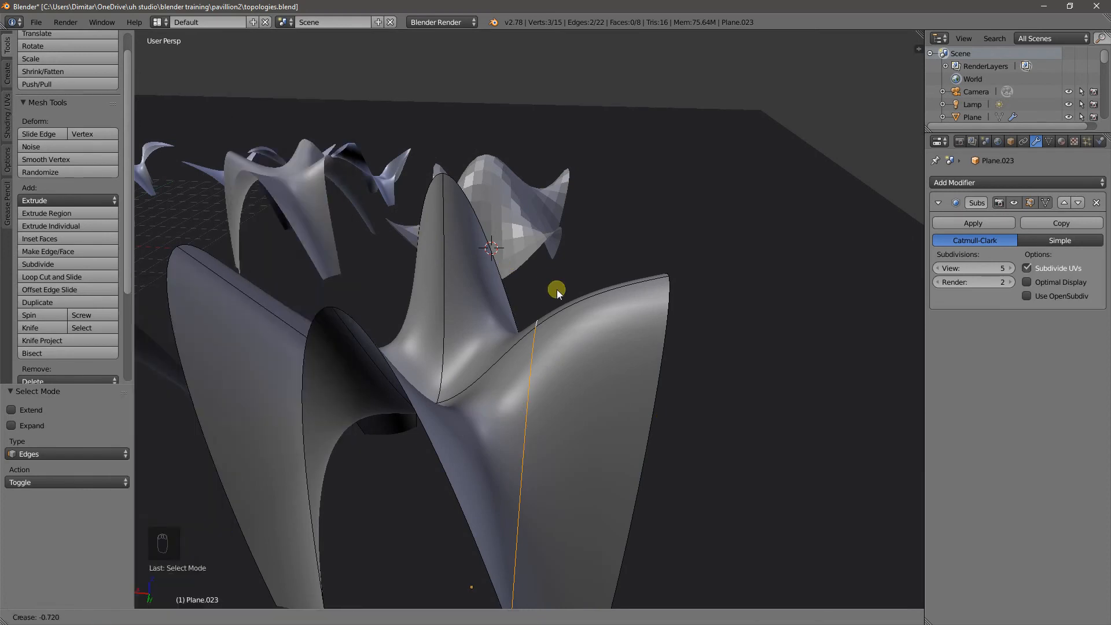
left_click_drag(556, 290, 856, 365)
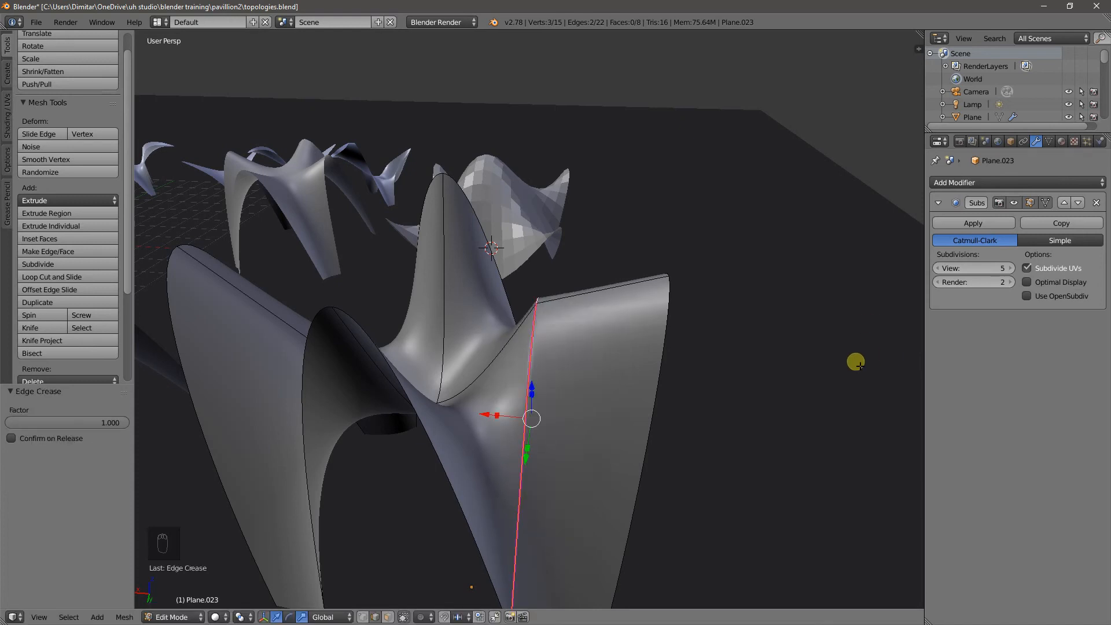
key("Tab")
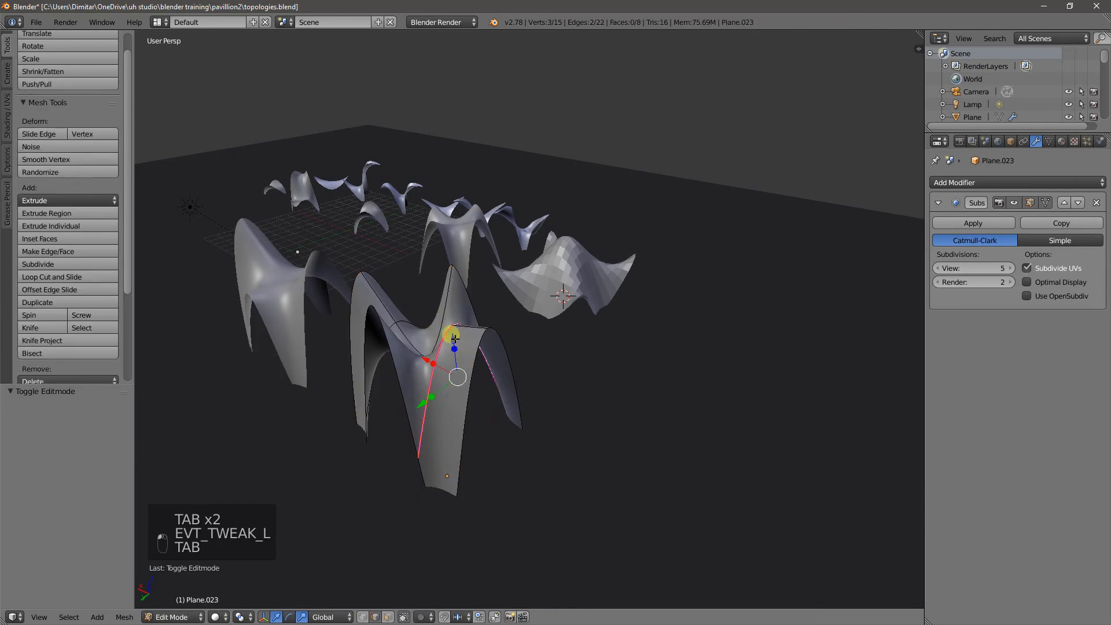
Raise a corner point of the creased canopy and preview the smoothed ridge.
key("ctrl+tab")
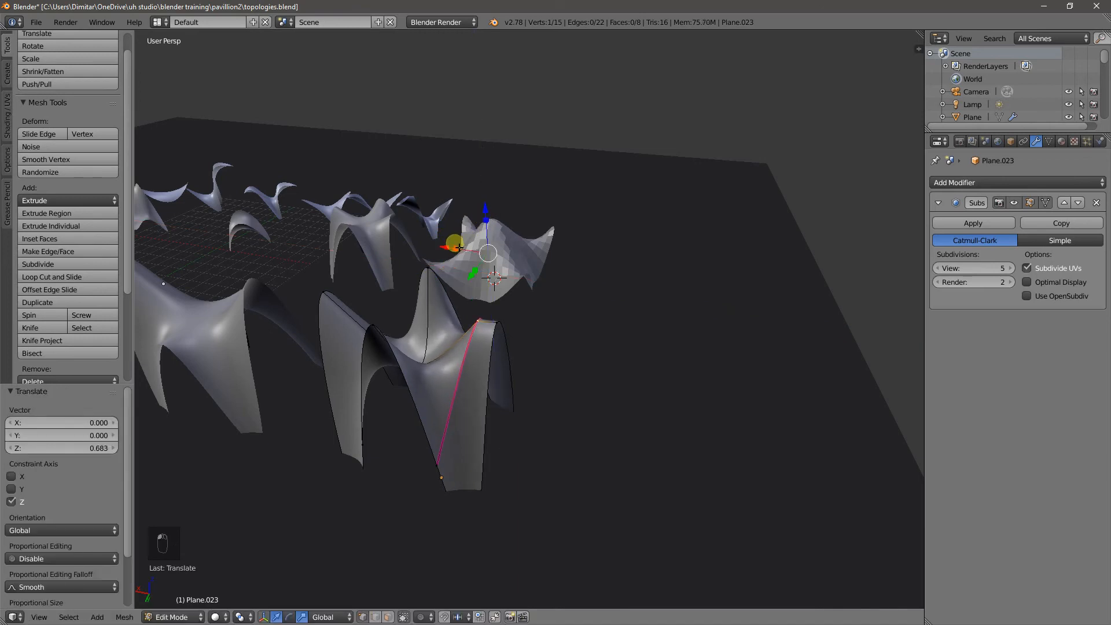
key("Tab")
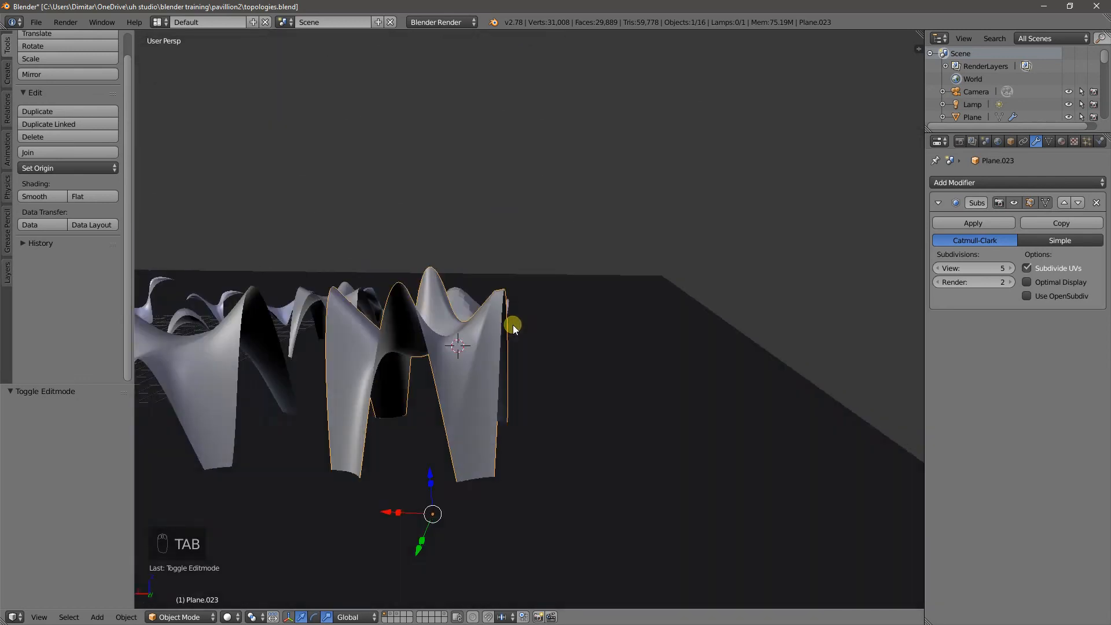
key("Tab")
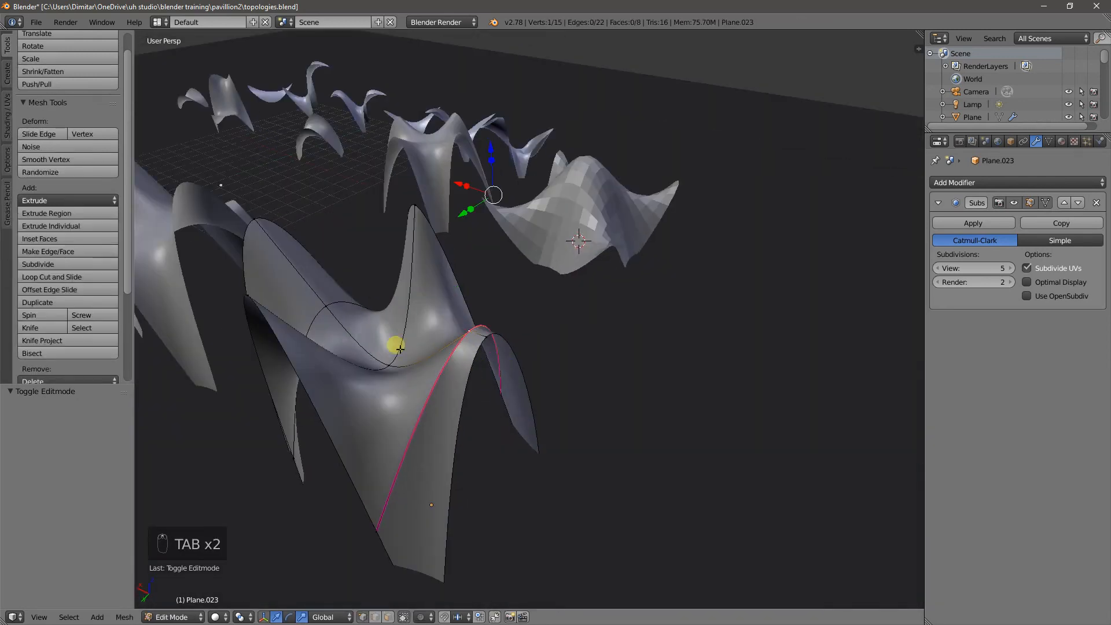
key("ctrl+tab")
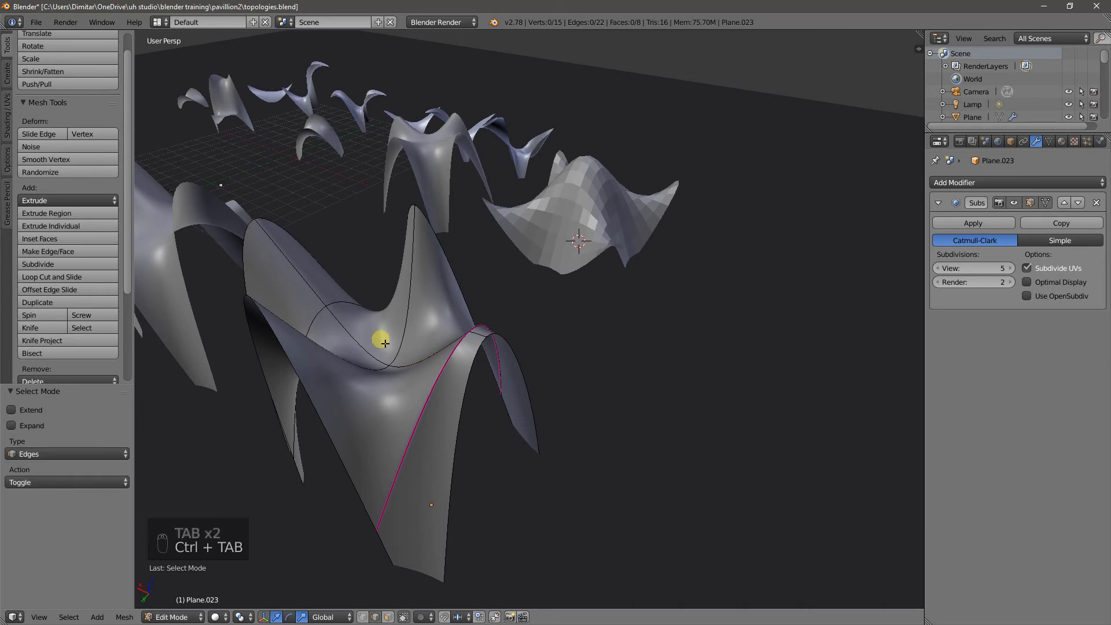
mouse_move(514, 367)
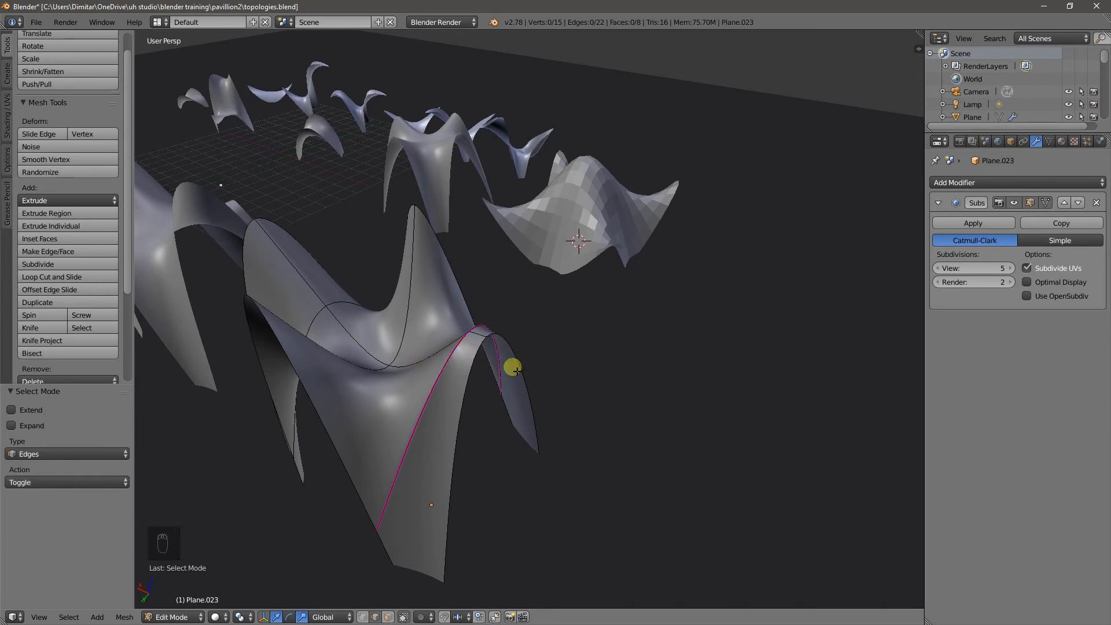
key("ctrl+tab")
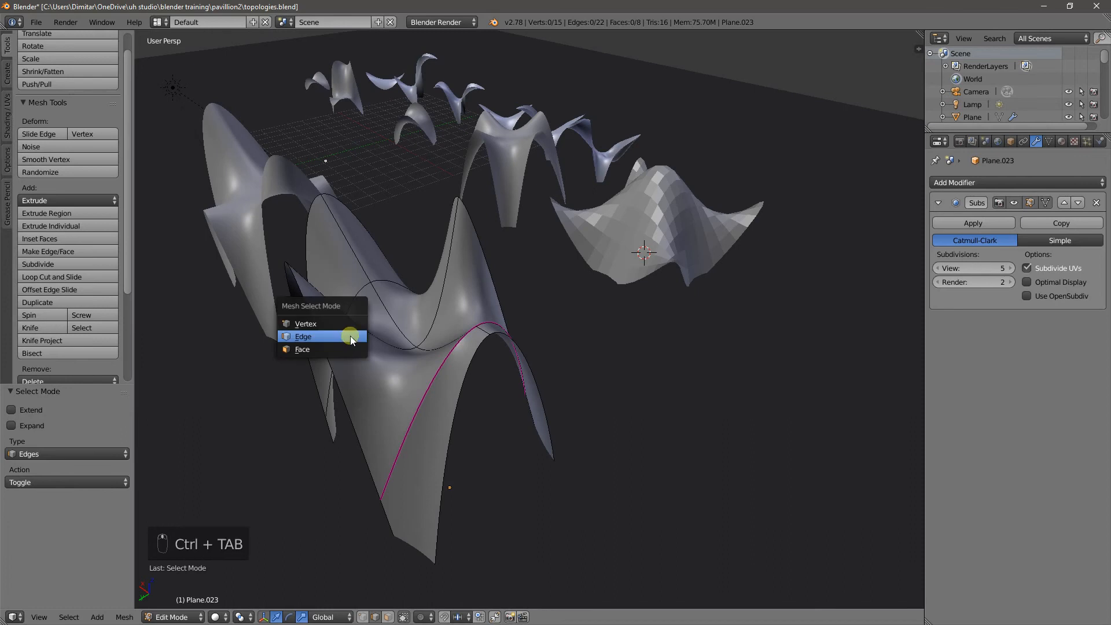
In Edge select mode, bevel the canopy's curved ridge edges into a wide band.
left_click(303, 336)
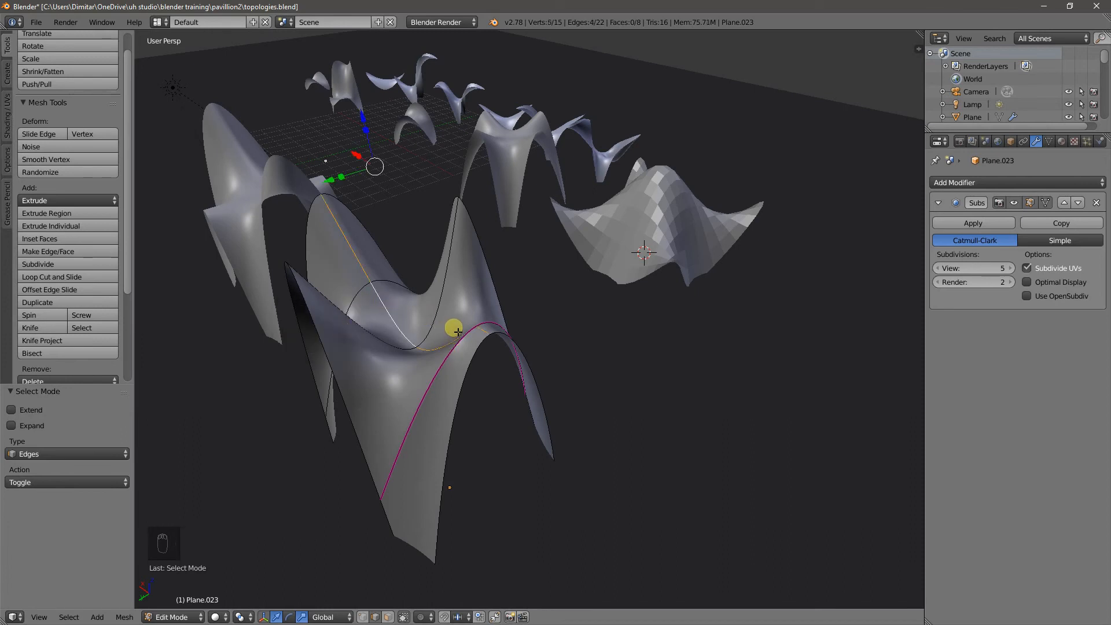
key("space")
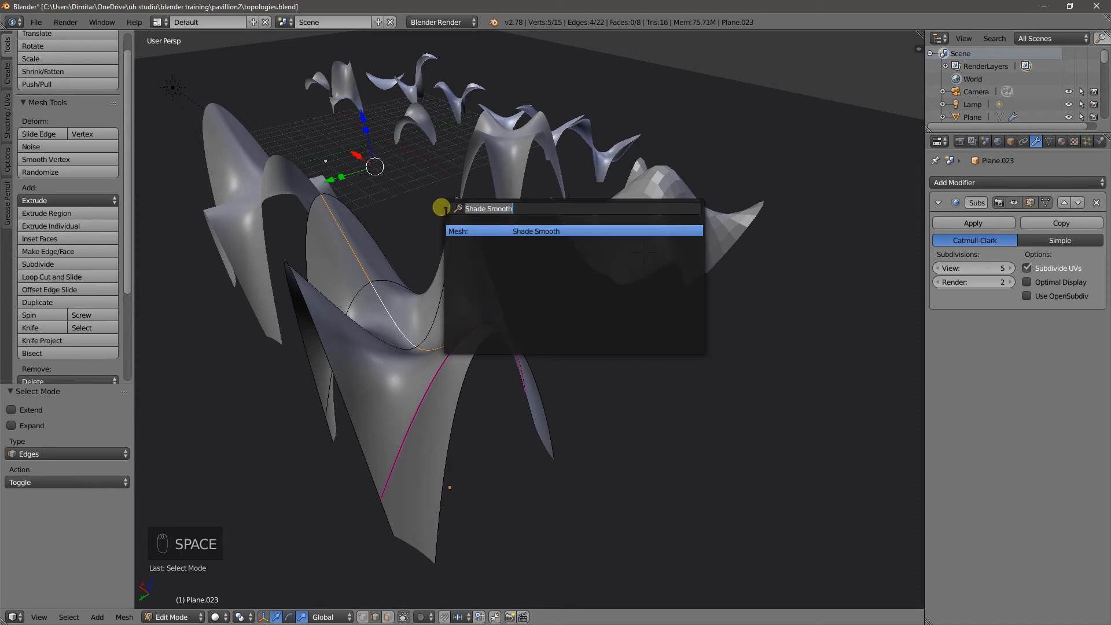
type("bevel")
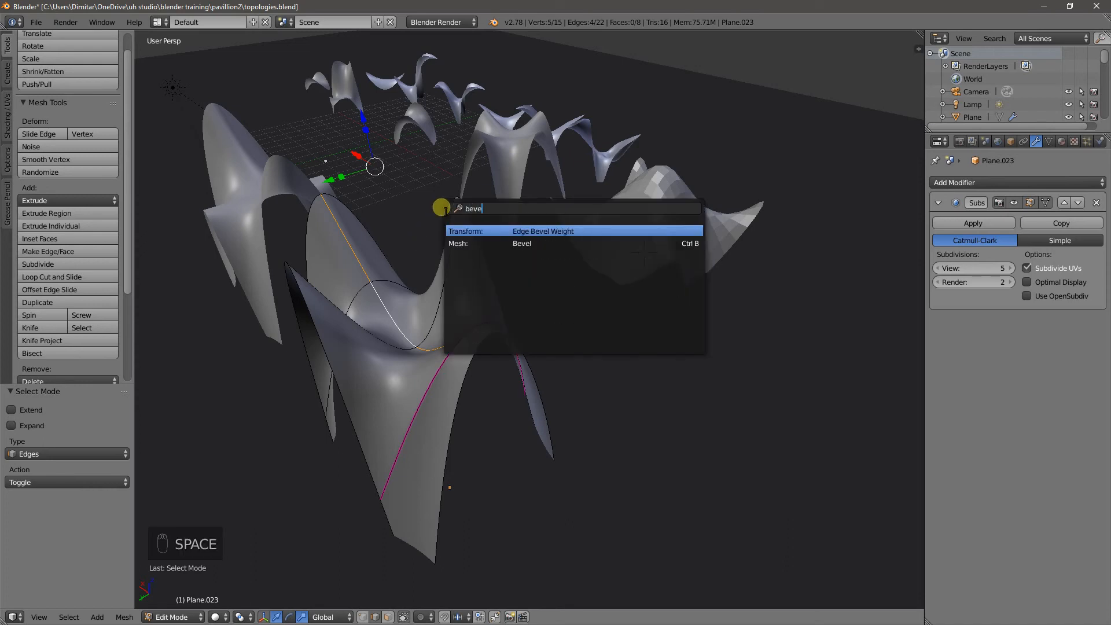
left_click(522, 243)
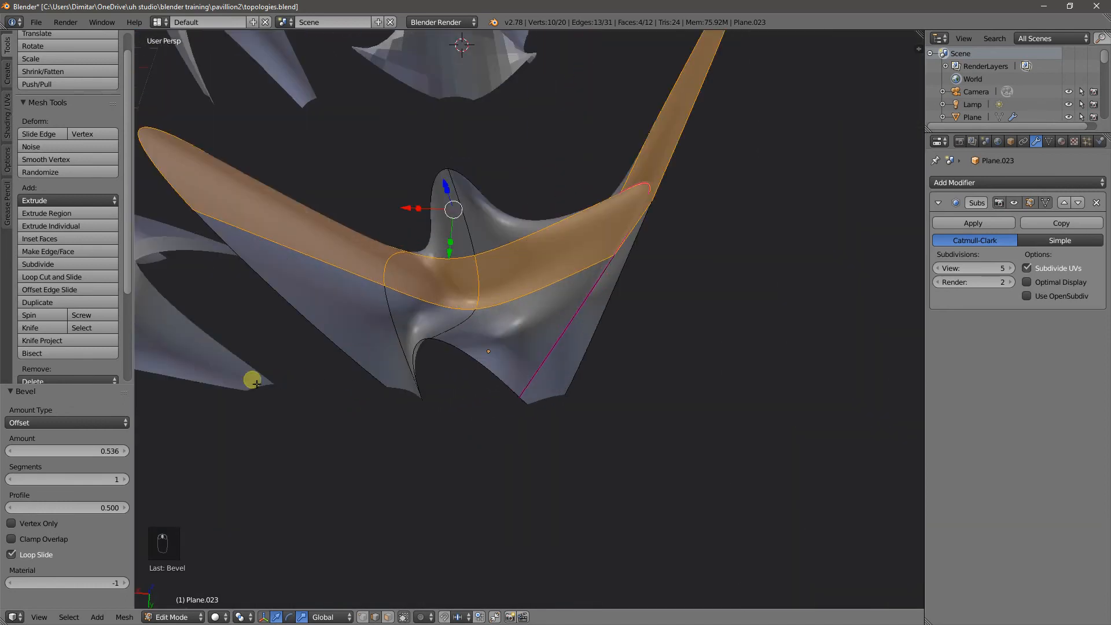
mouse_move(97, 281)
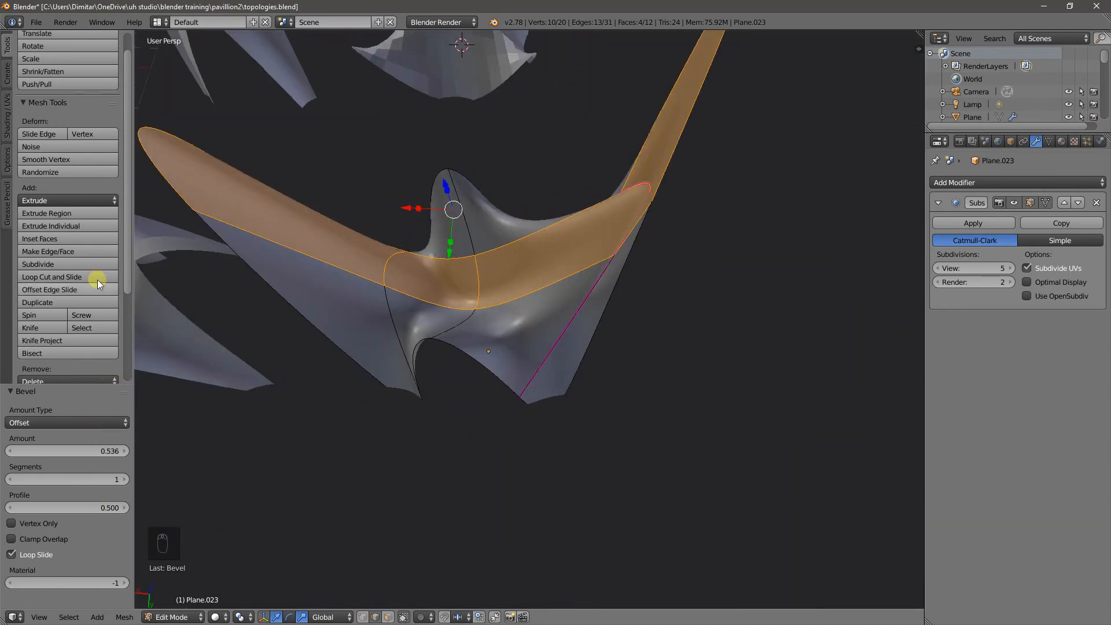
Set the bevel Amount Type to Percent and reduce Amount to 0.010.
key("t")
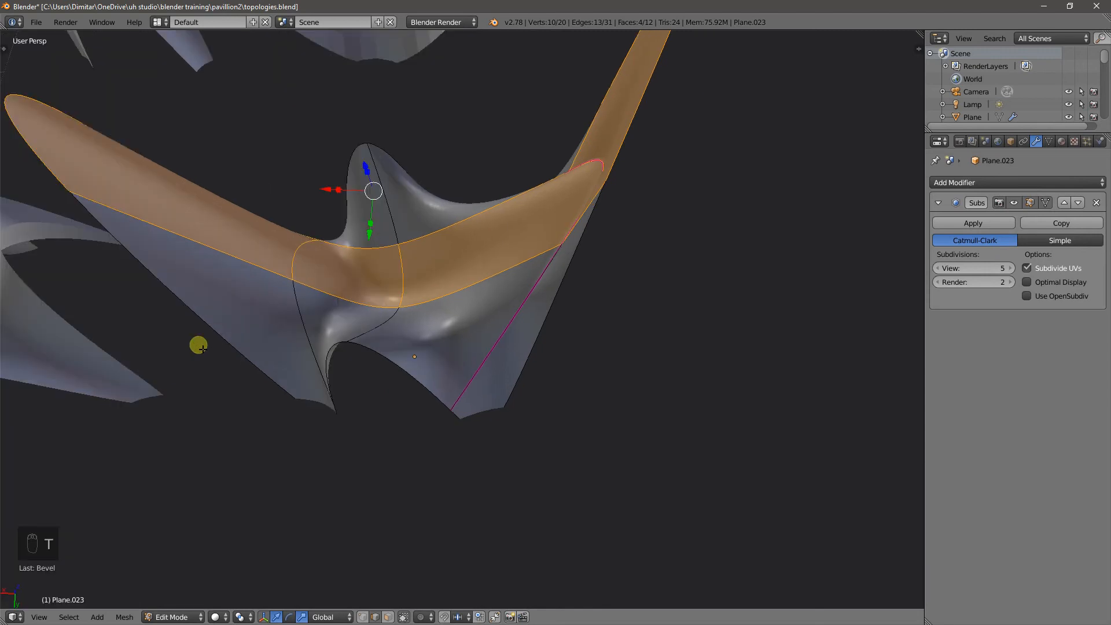
key("t")
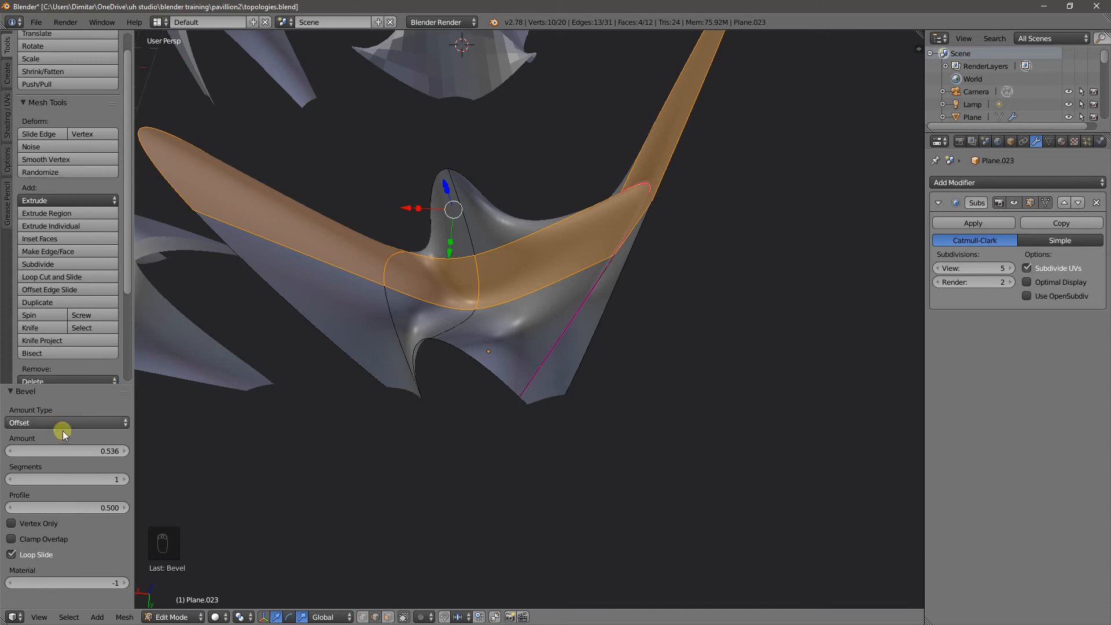
left_click(65, 423)
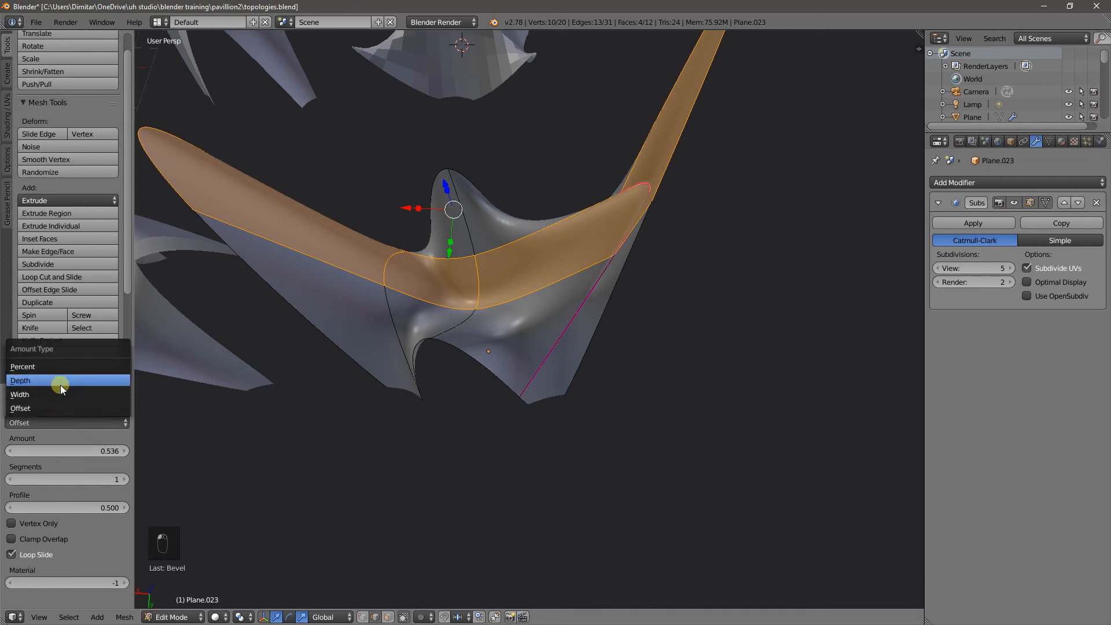
left_click(22, 366)
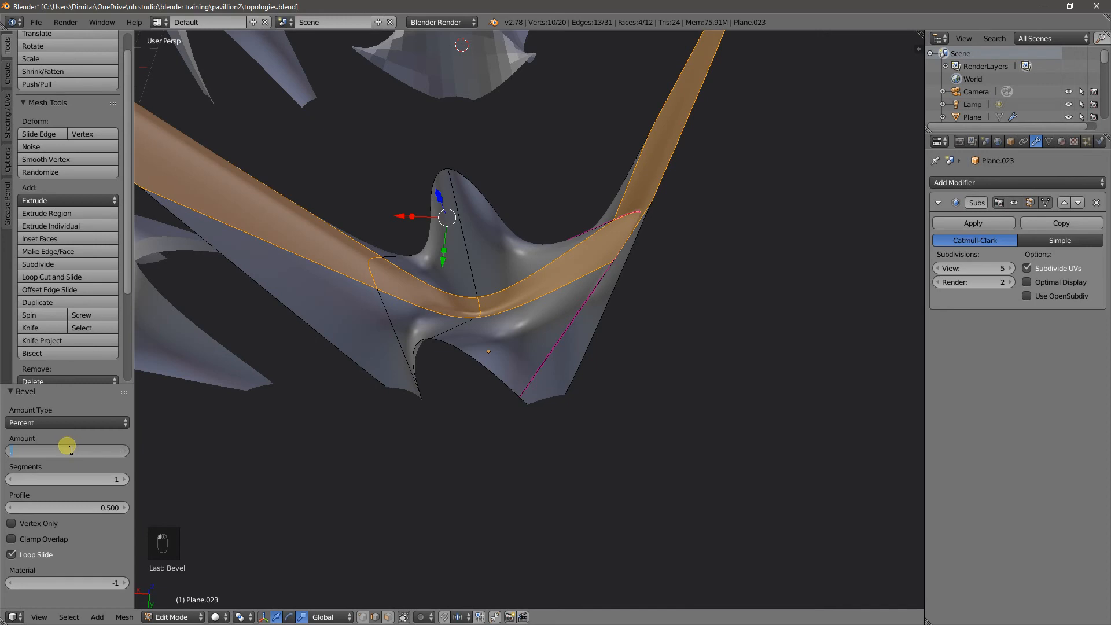
left_click_drag(42, 450, 71, 451)
type("0.010")
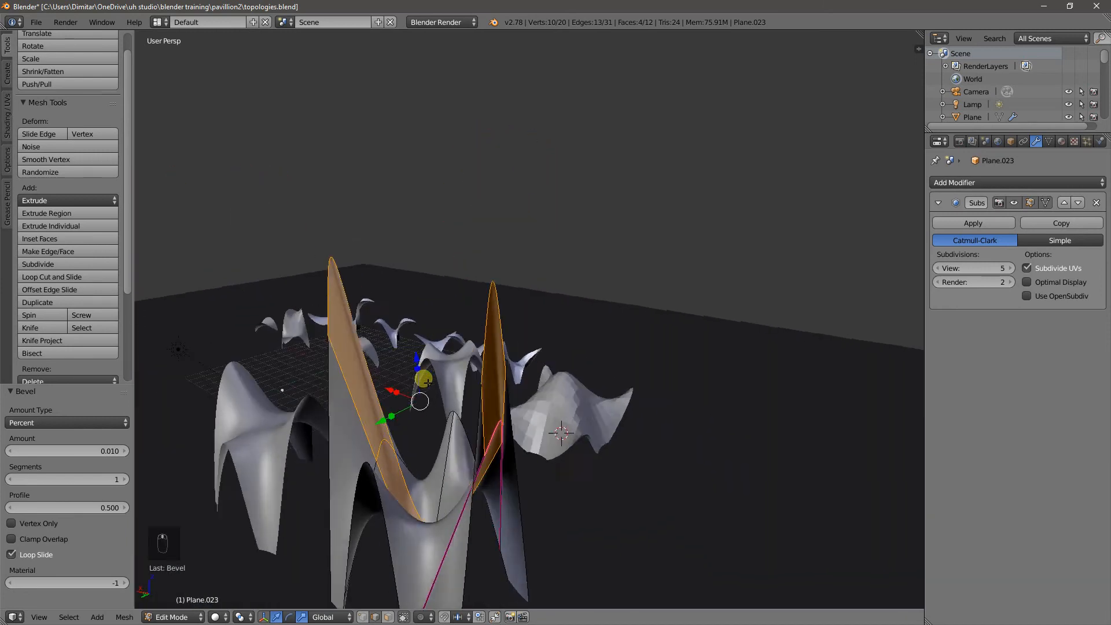
key("ctrl+tab")
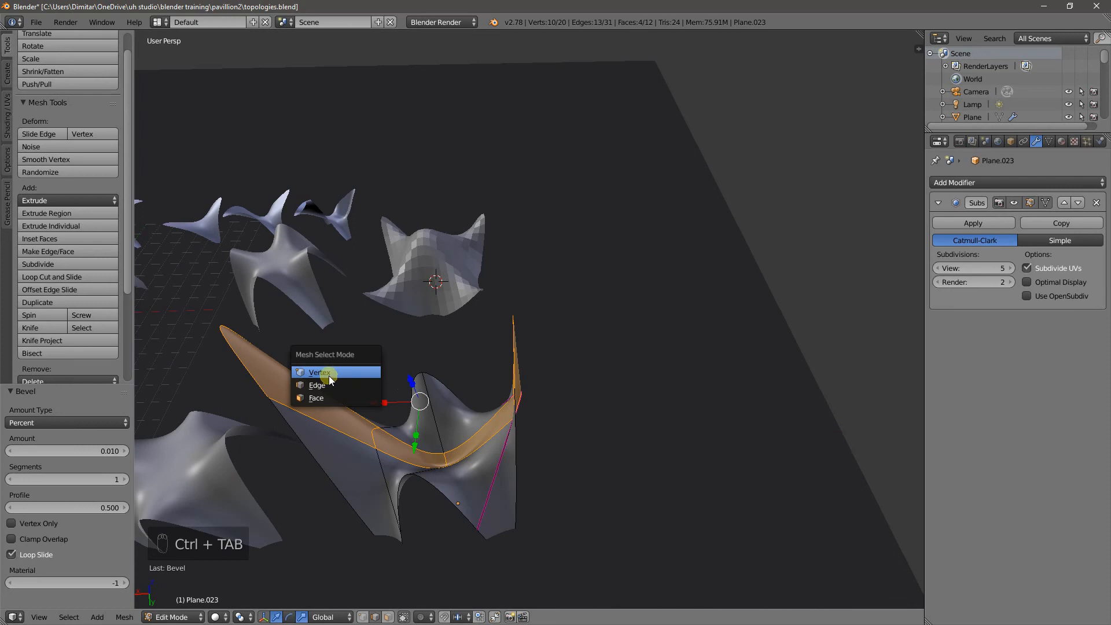
In wireframe view, move the selected spine down along Z by -4.594.
left_click(319, 372)
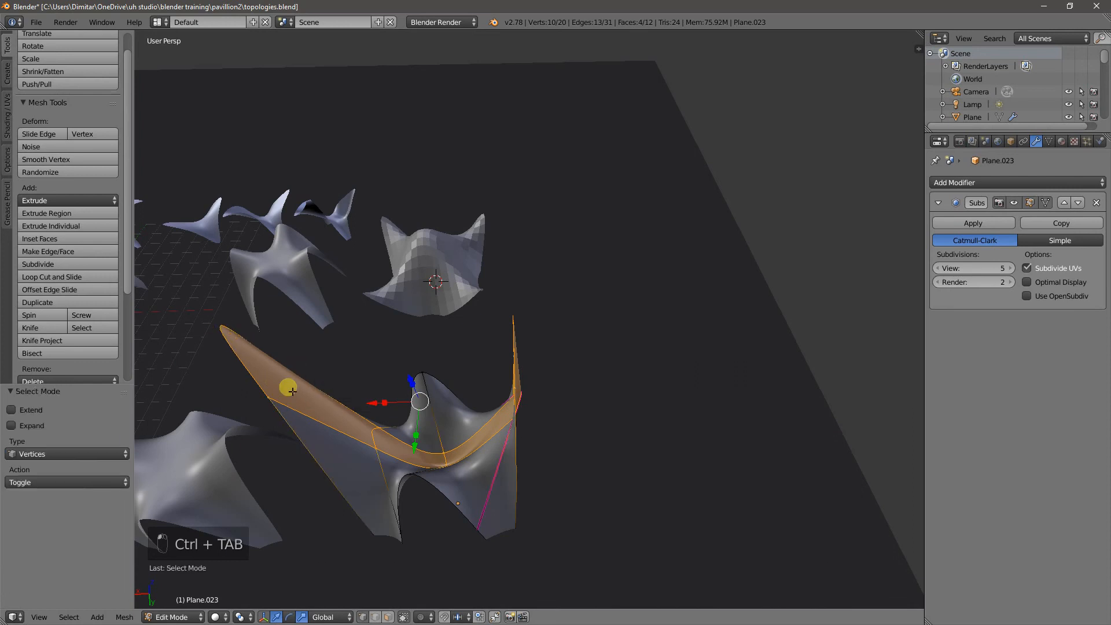
key("ctrl+tab")
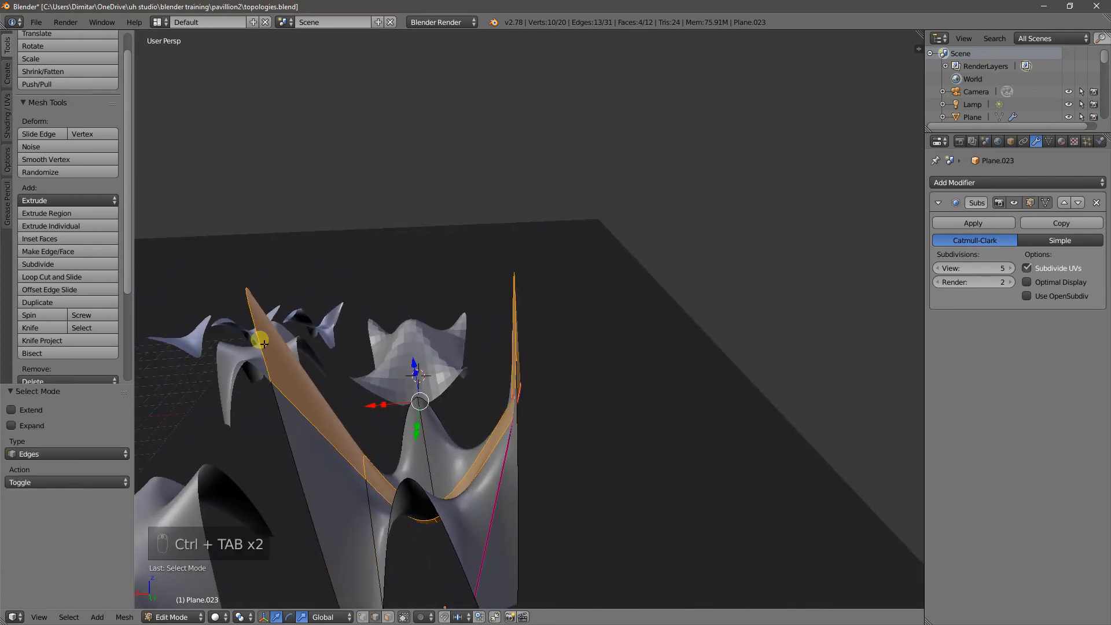
key("z")
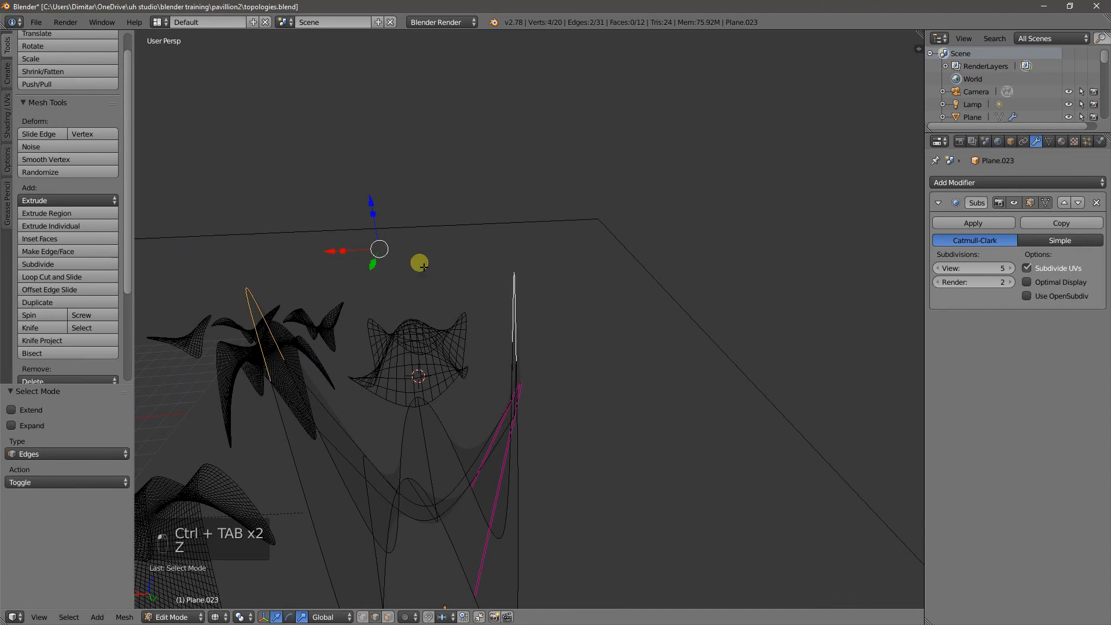
left_click_drag(379, 249, 411, 346)
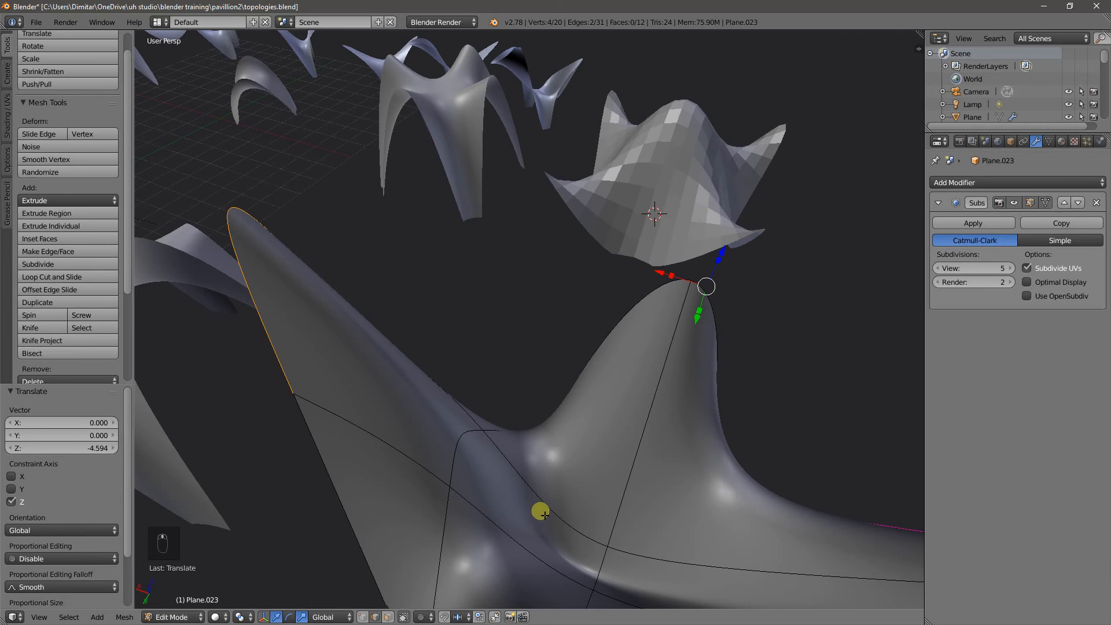
mouse_move(532, 500)
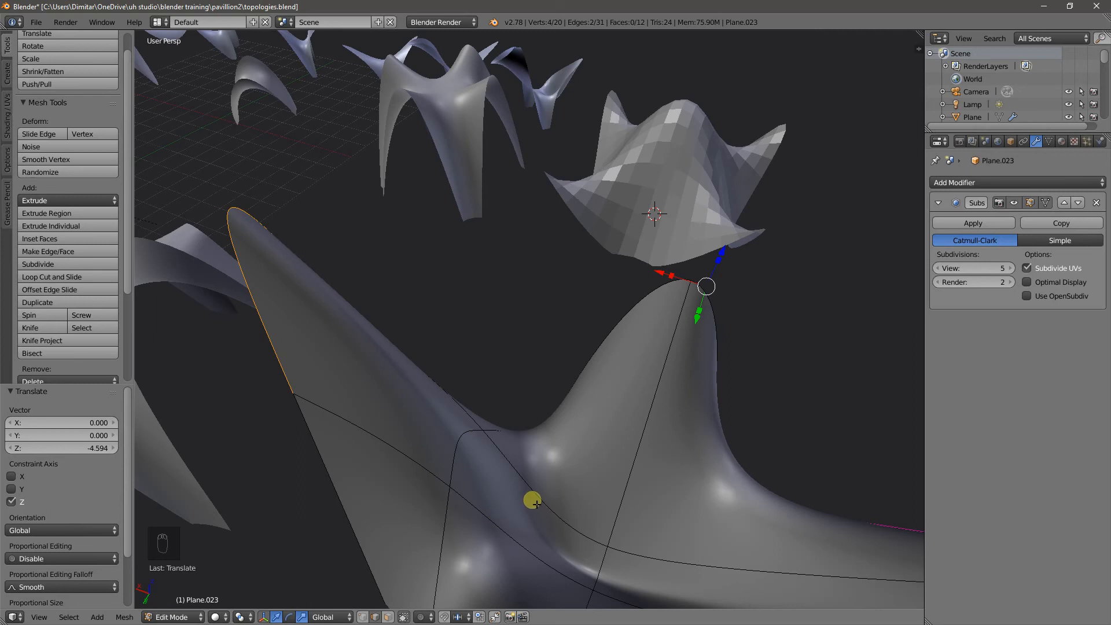
mouse_move(468, 407)
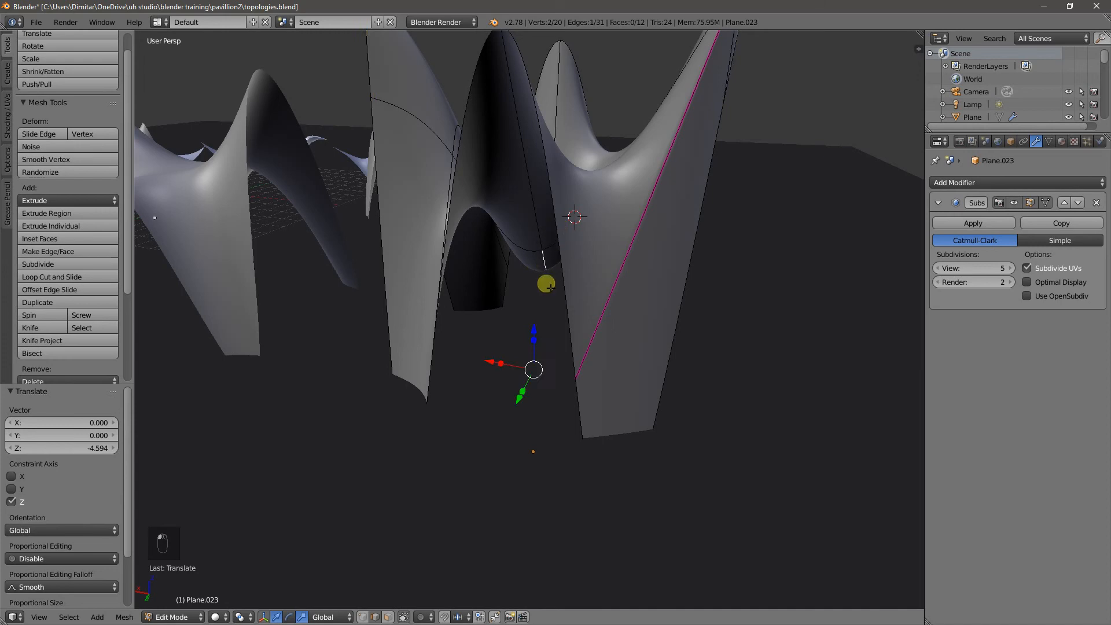
left_click_drag(547, 285, 521, 231)
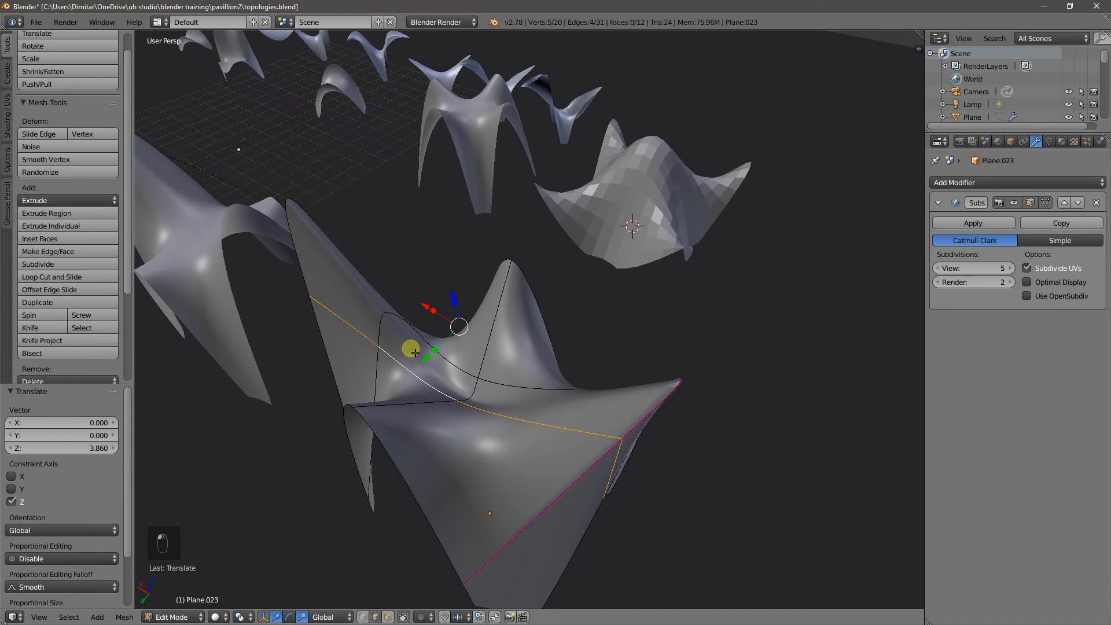
Raise the spine 3.860 on Z, crease its edges to 1.0, and orbit in Object Mode.
left_click_drag(411, 349, 521, 383)
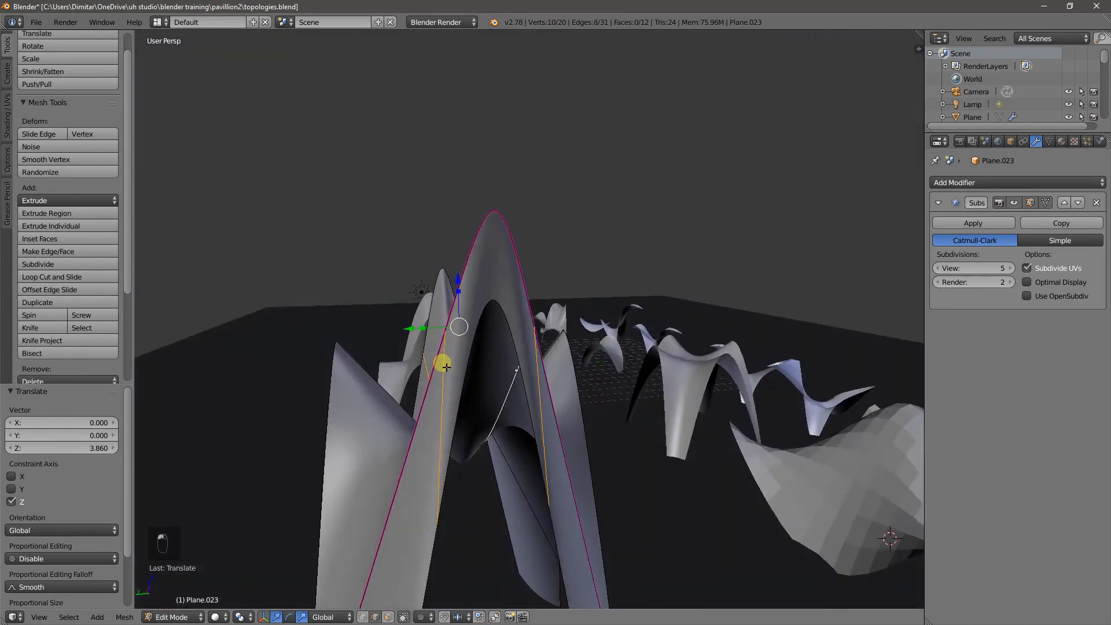
key("shift+e")
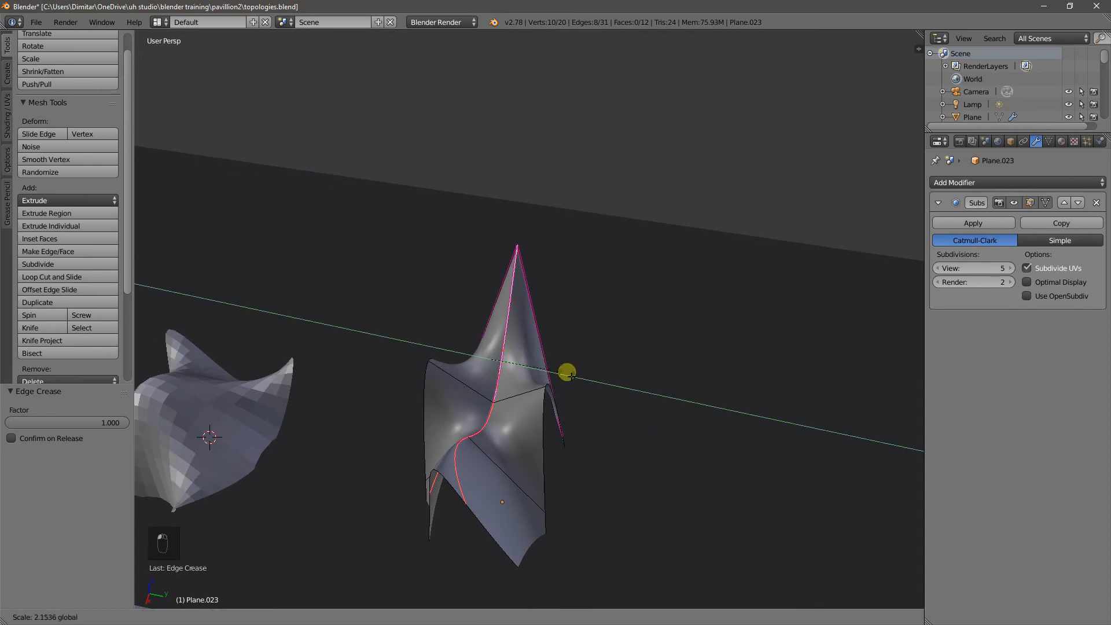
key("Tab")
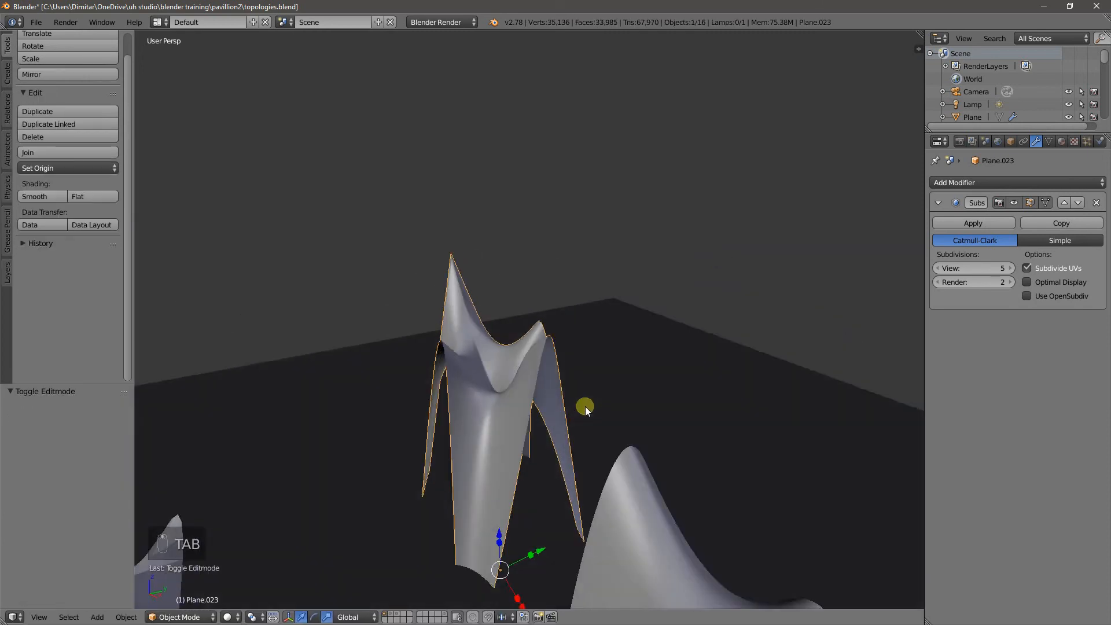
left_click_drag(585, 410, 467, 389)
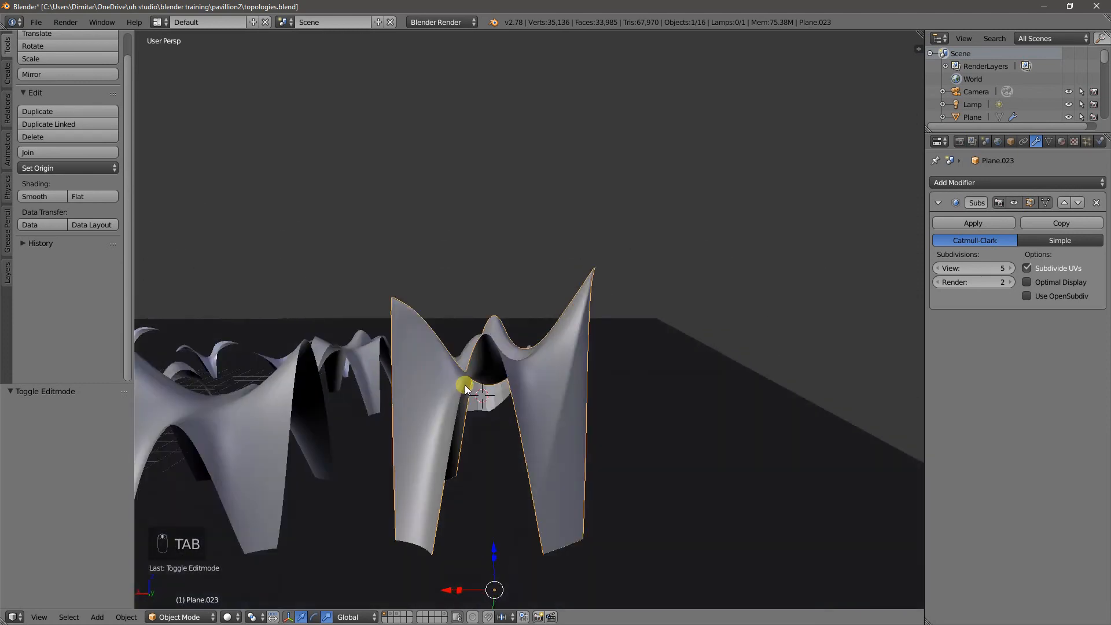
left_click_drag(482, 389, 347, 436)
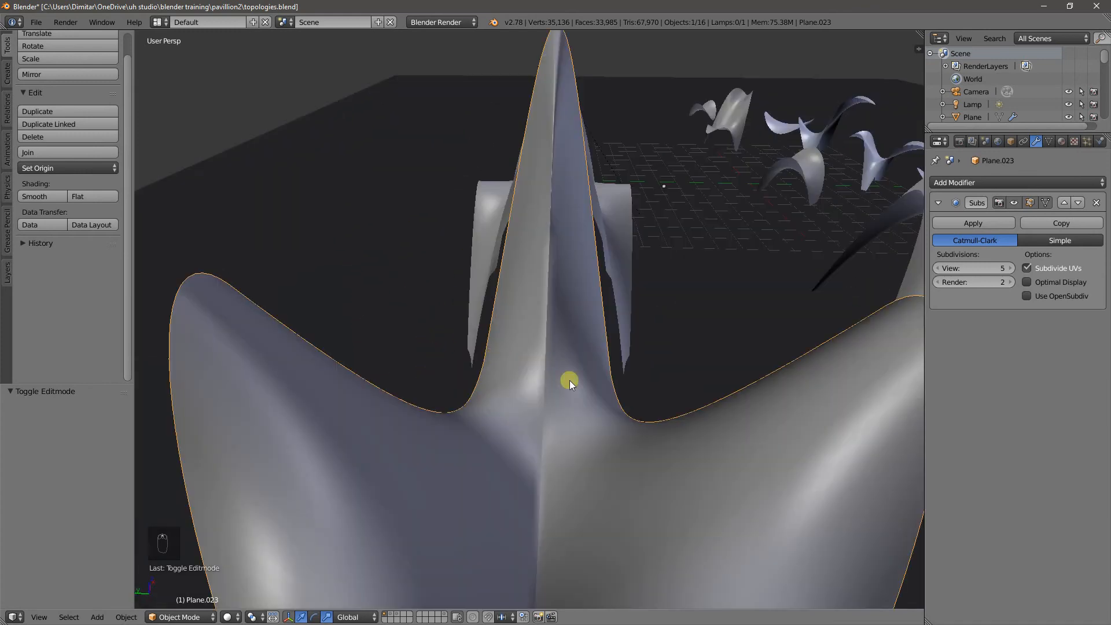
key("Tab")
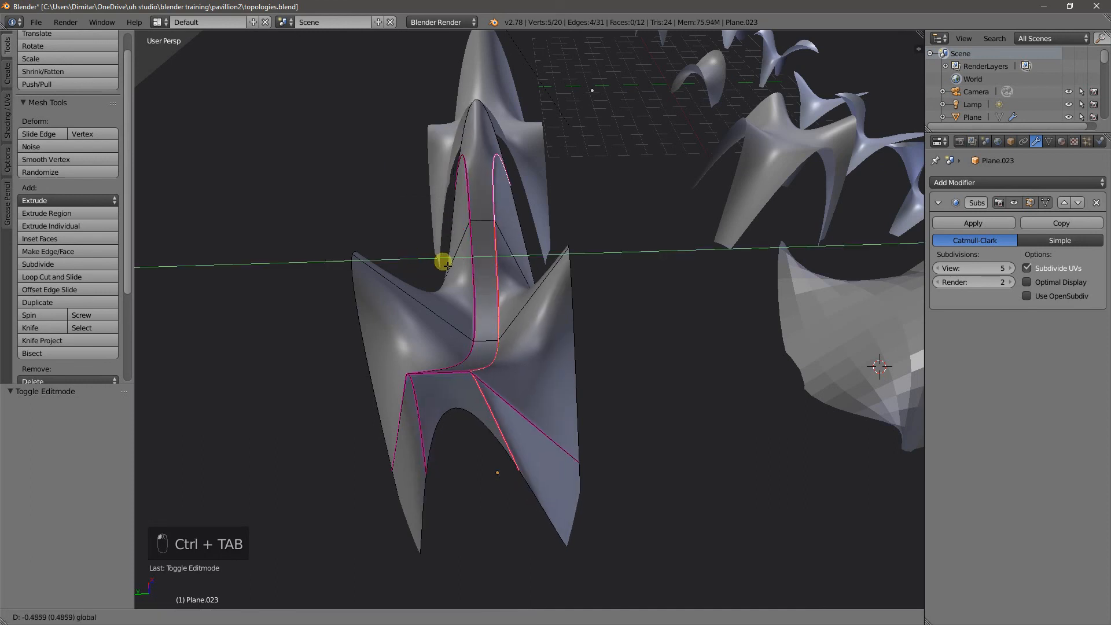
Move the creased spine edges -0.495 along Y and toggle Edit Mode to compare.
left_click_drag(443, 261, 415, 259)
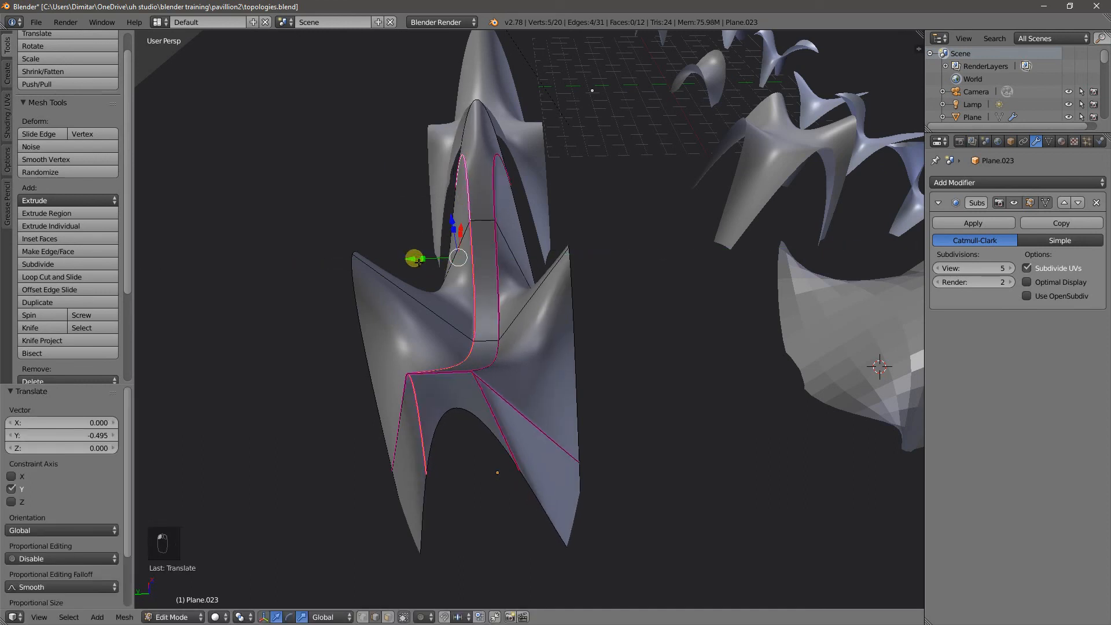
key("Tab")
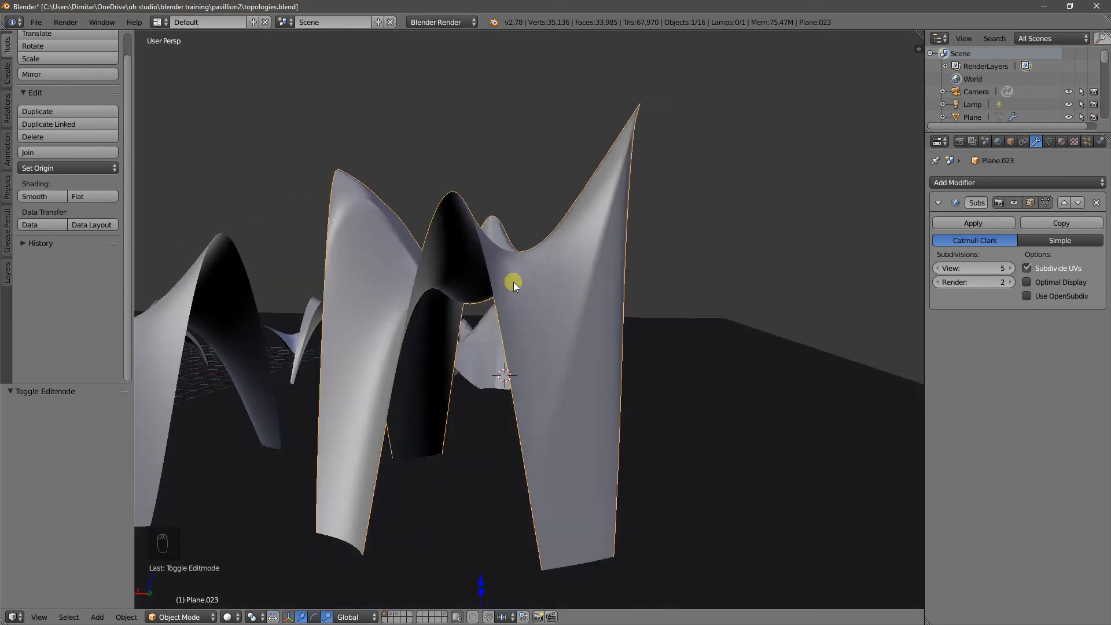
left_click_drag(511, 284, 297, 337)
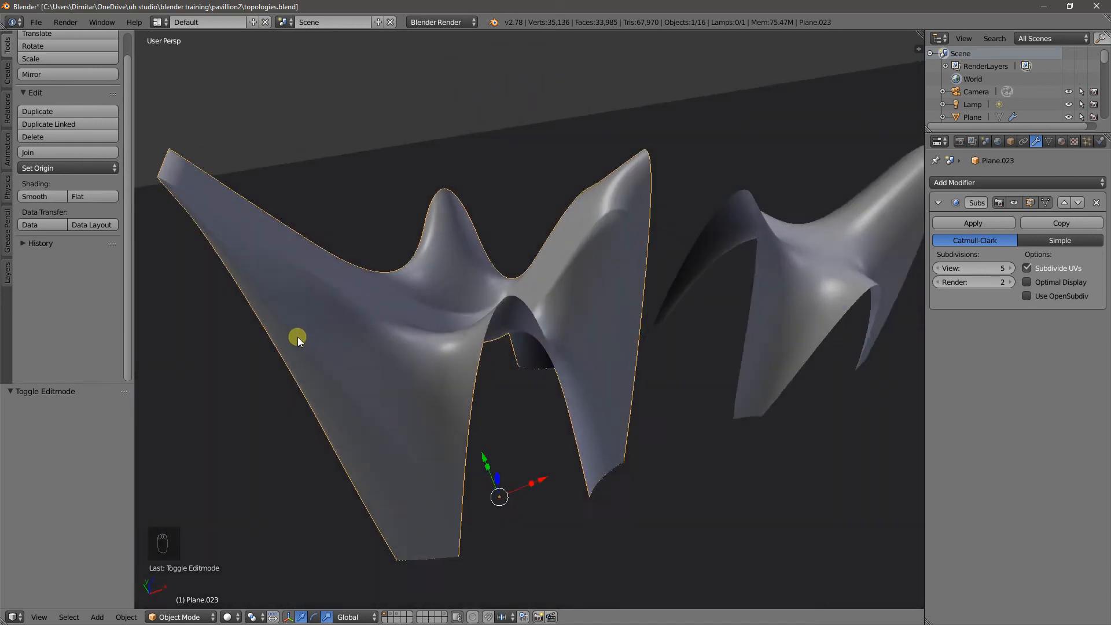
key("Tab")
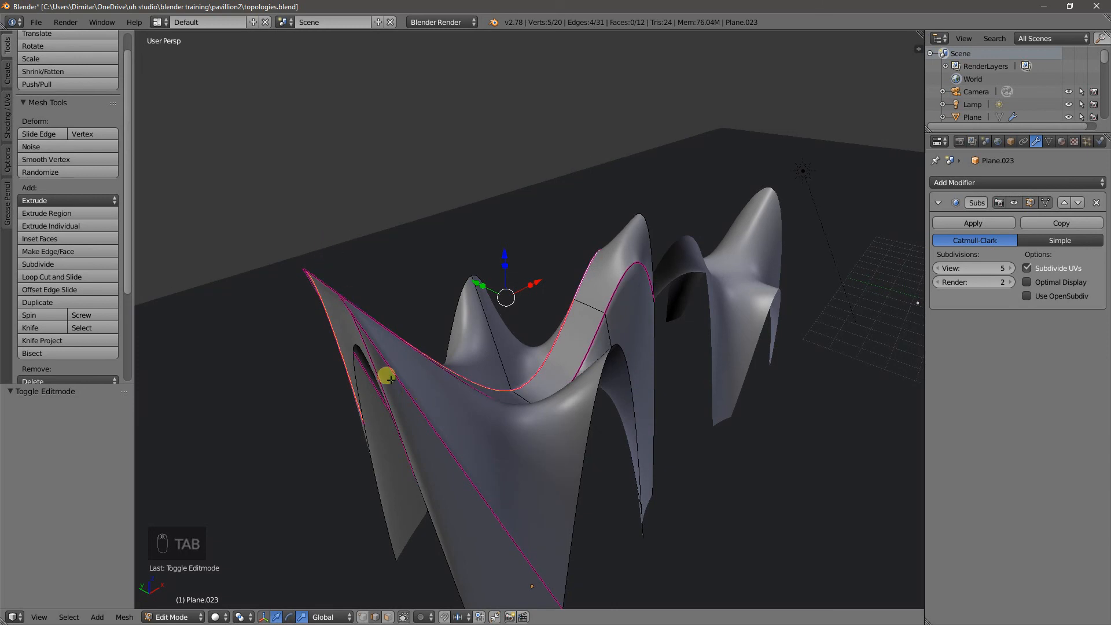
key("Tab")
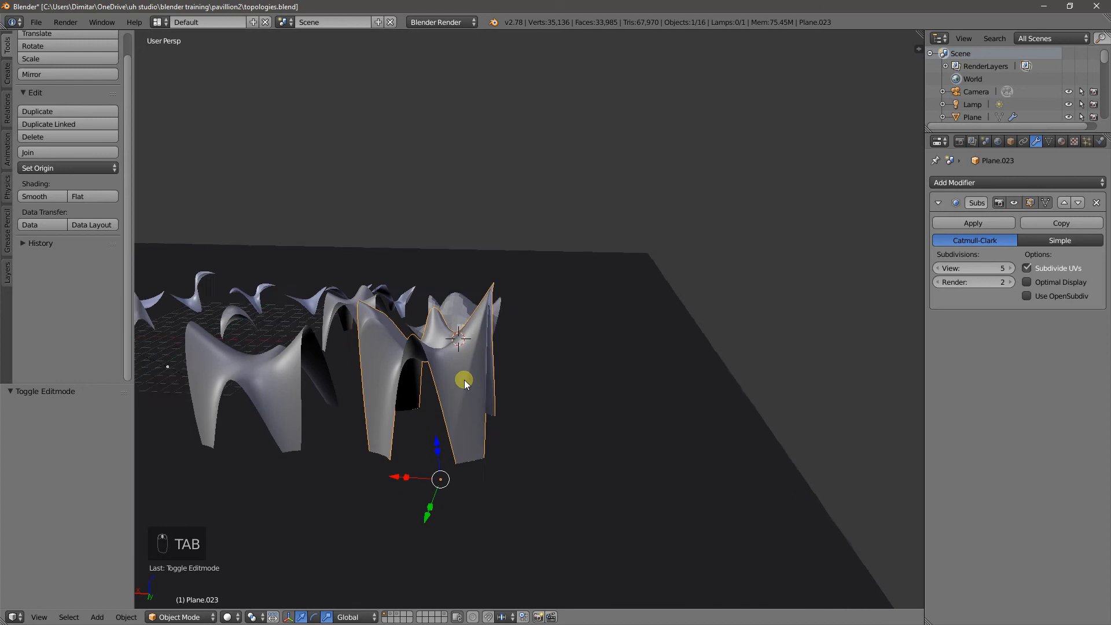
key("Tab")
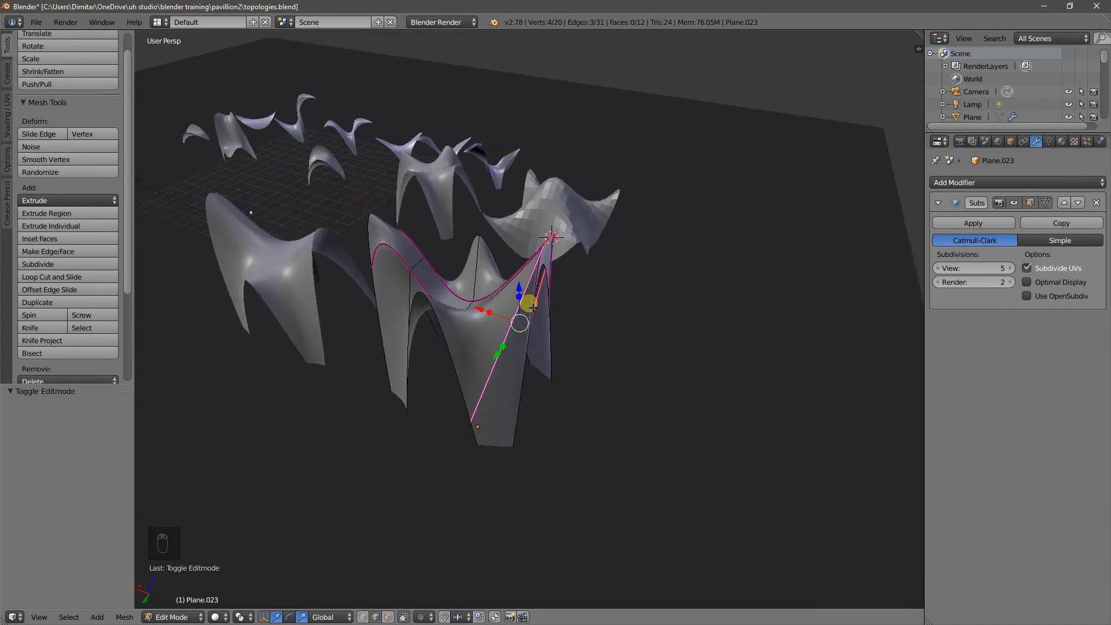
Set the spine crease back to 0 and check the uncreased form.
key("shift+e")
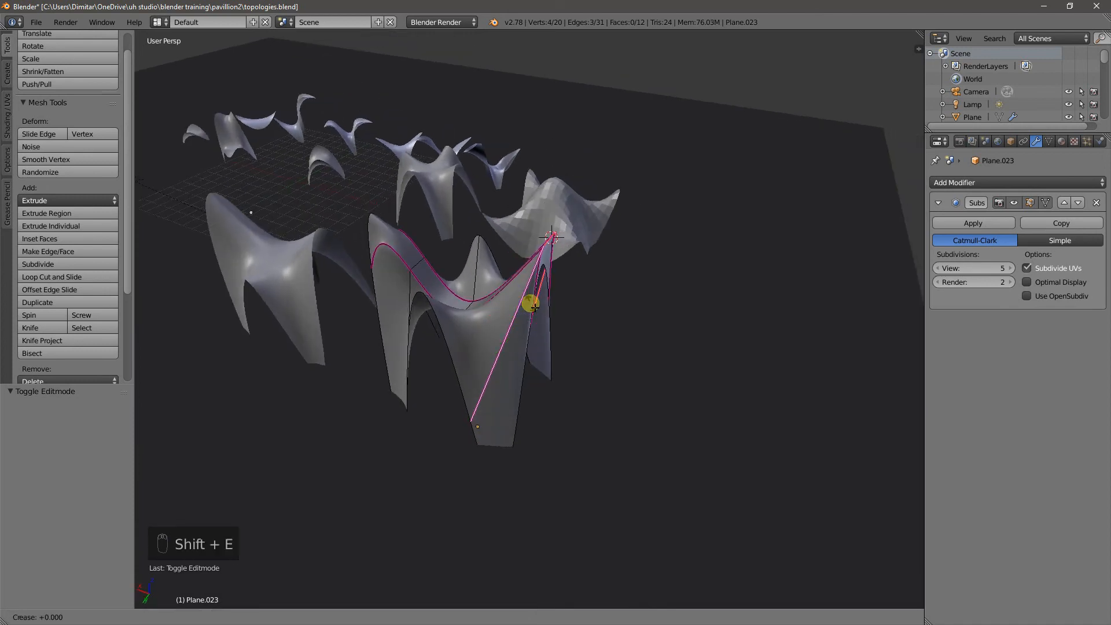
key("Tab")
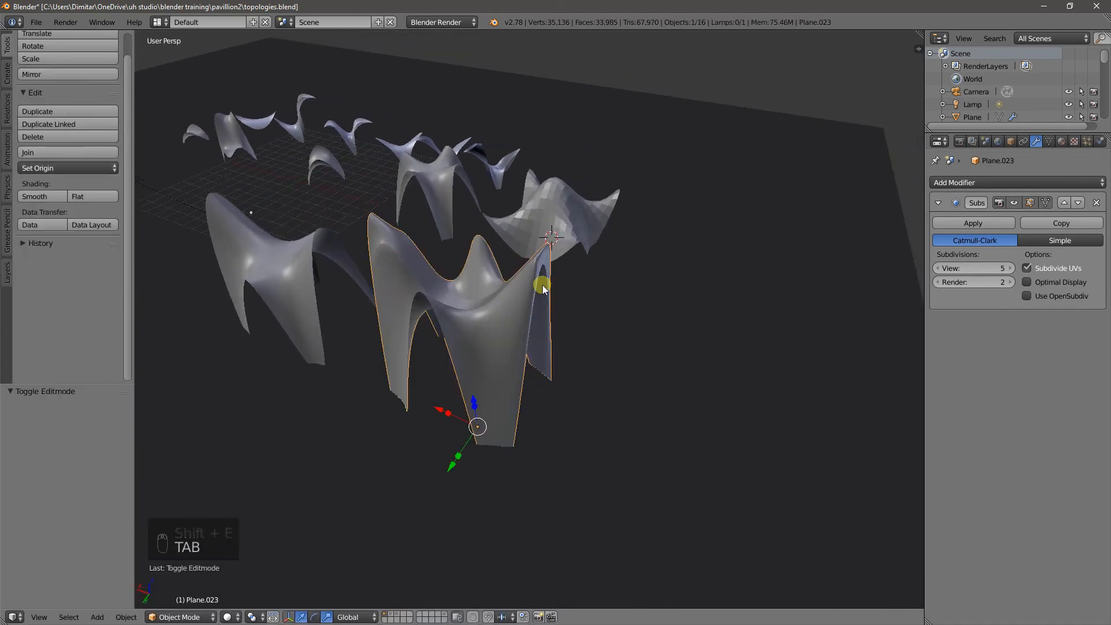
key("Tab")
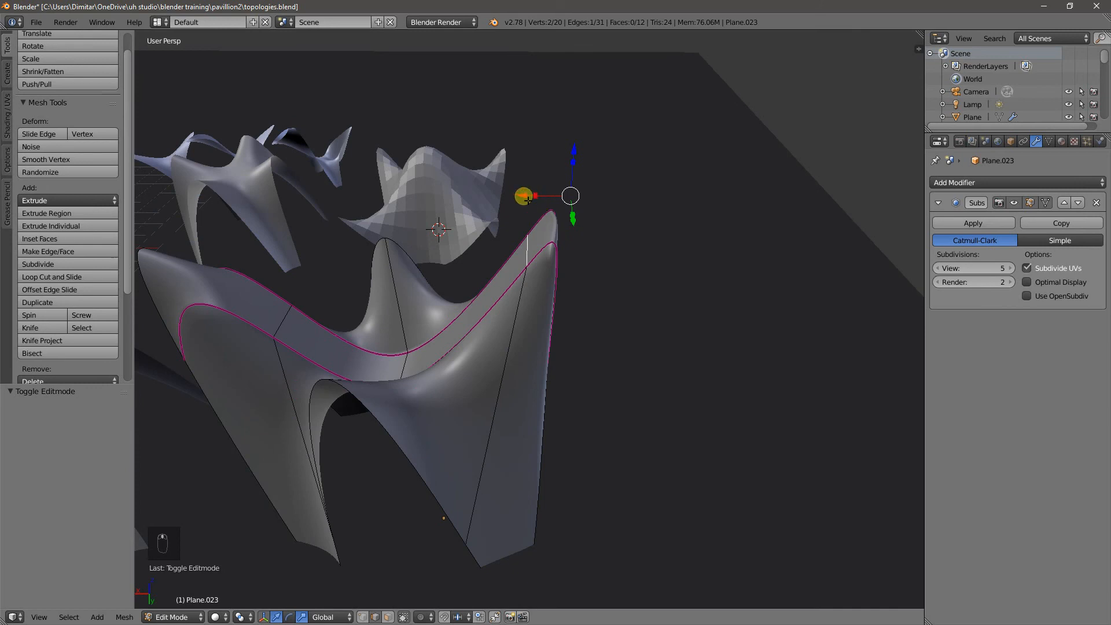
Lower the spine edge loop 2.701 units along Z and review the softened ridge.
left_click_drag(570, 195, 407, 195)
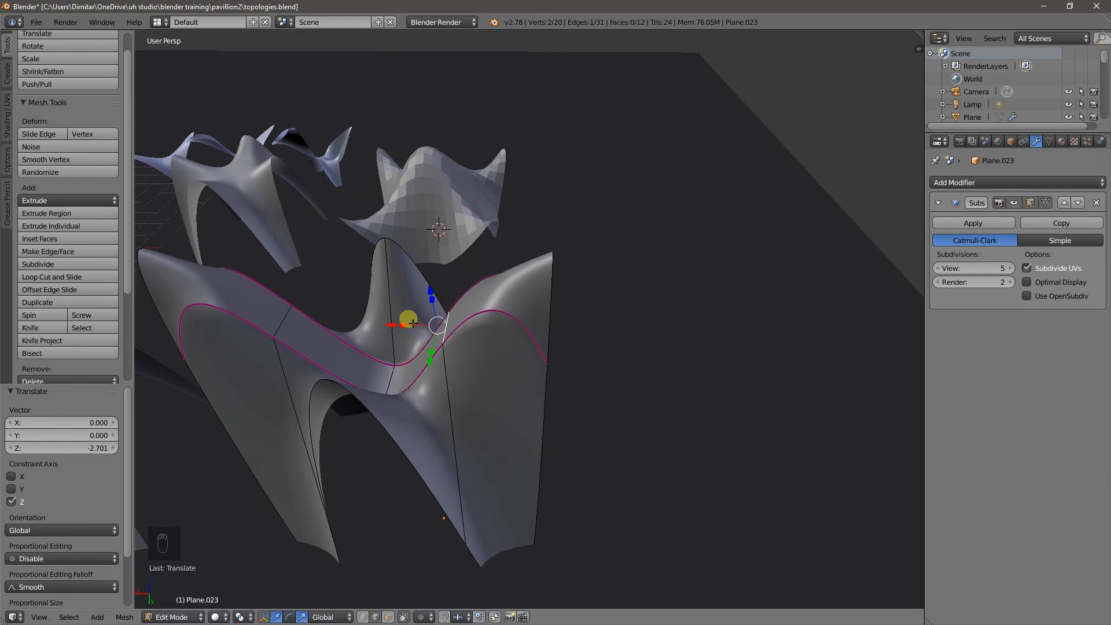
left_click_drag(436, 326, 390, 318)
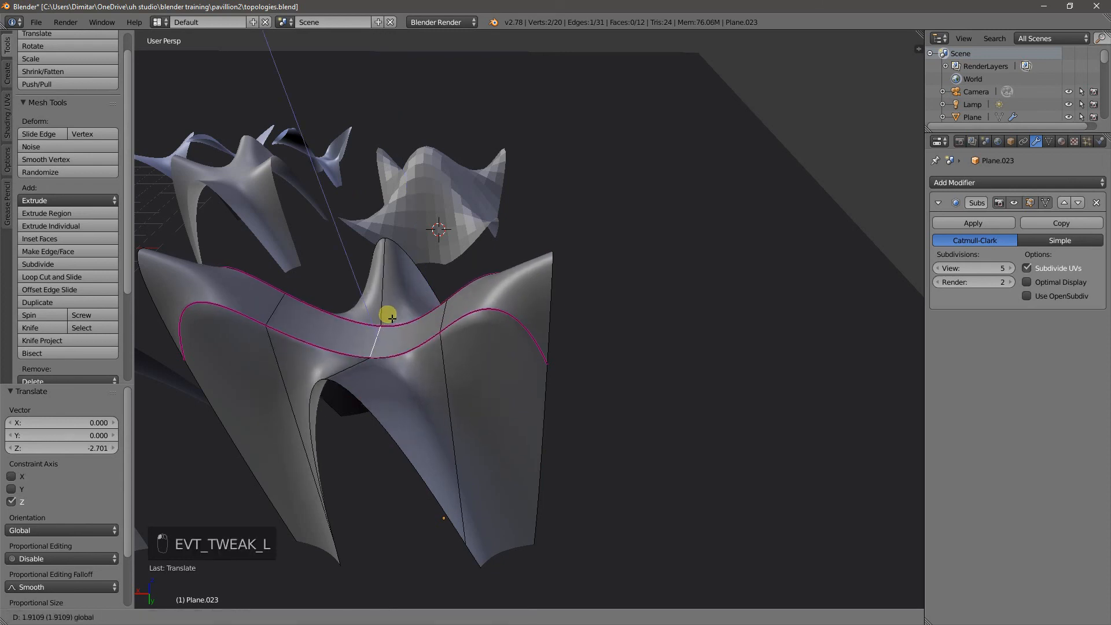
key("Tab")
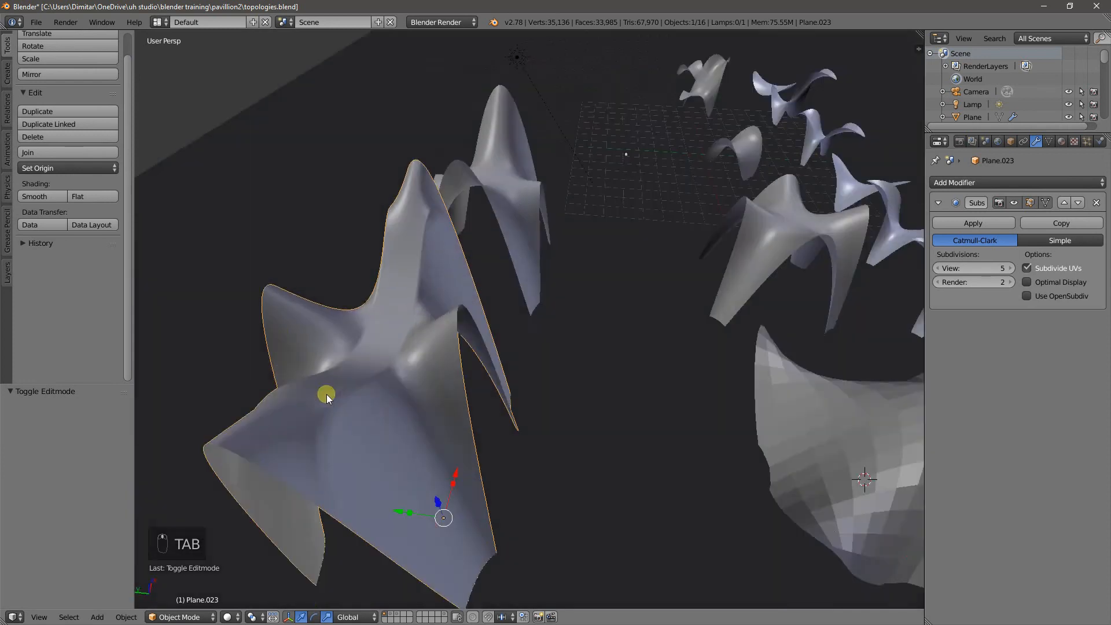
key("Tab")
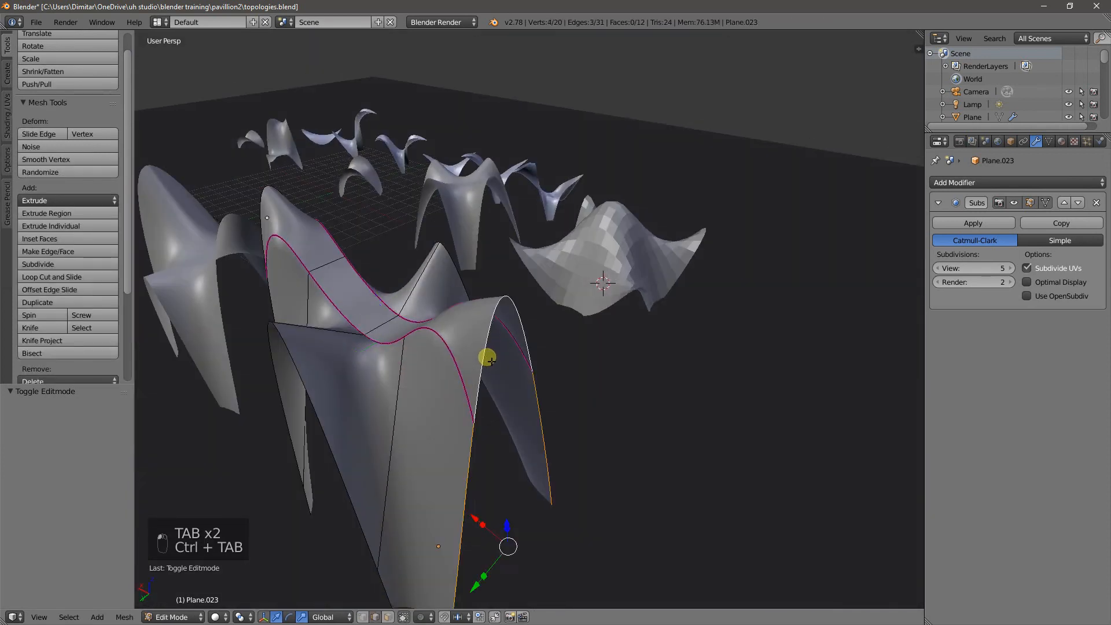
Crease the outer canopy edge to 1.0 and set Subdivision Surface viewport level to 4.
key("shift+e")
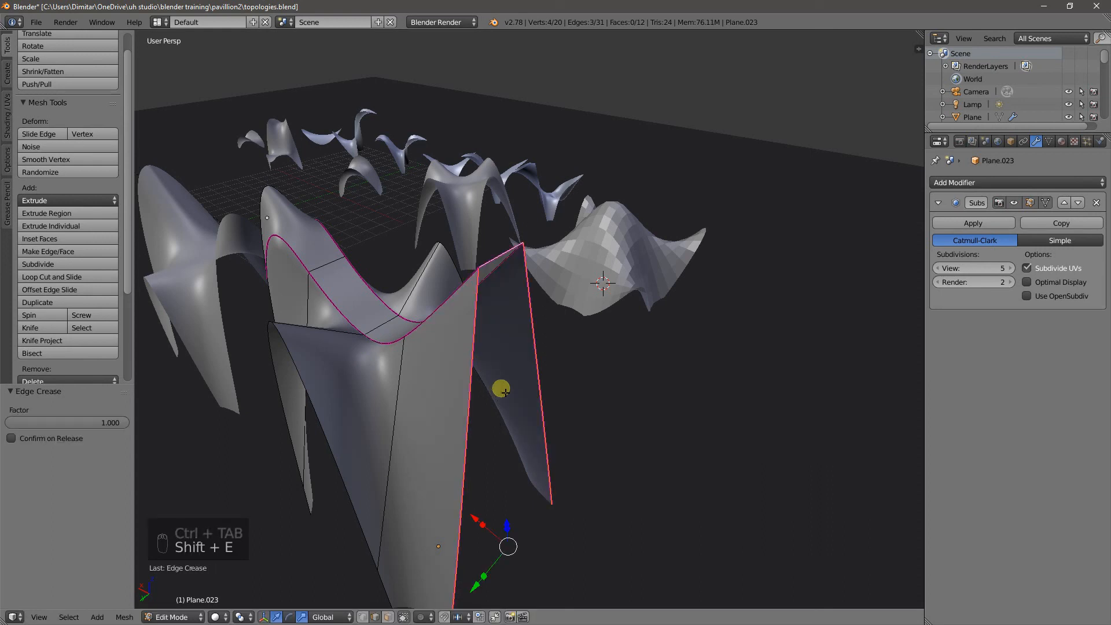
key("Tab")
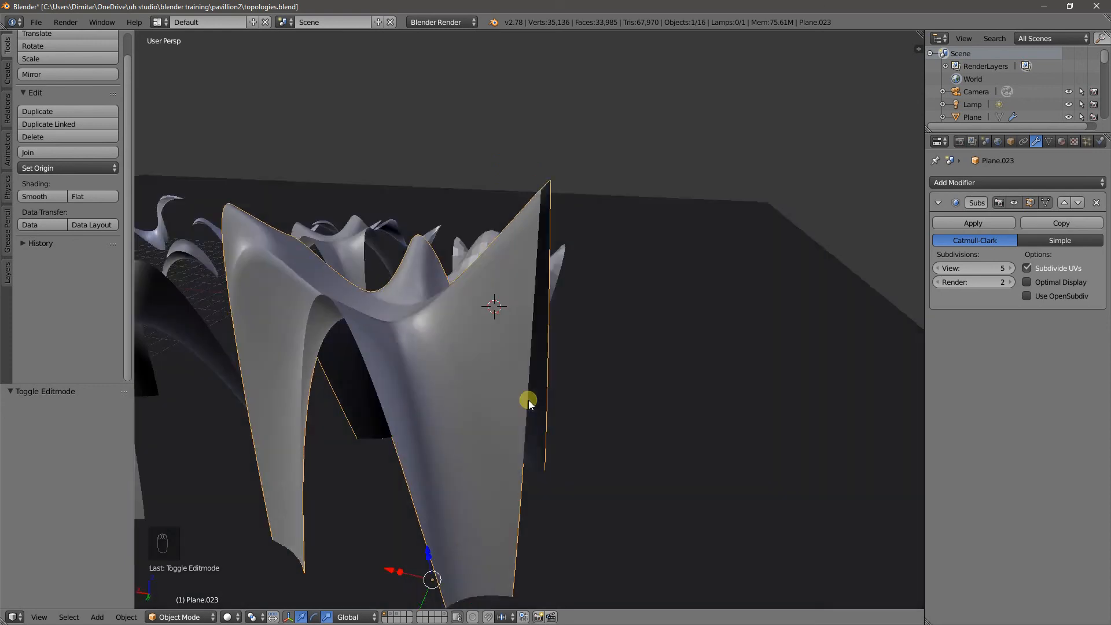
left_click_drag(528, 401, 435, 407)
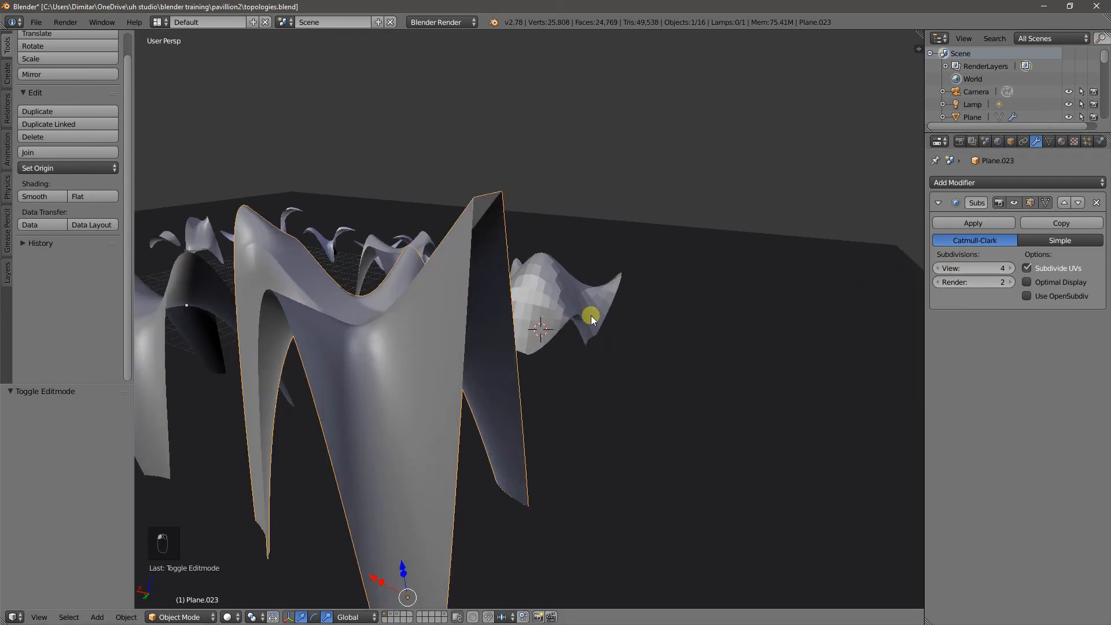
key("z")
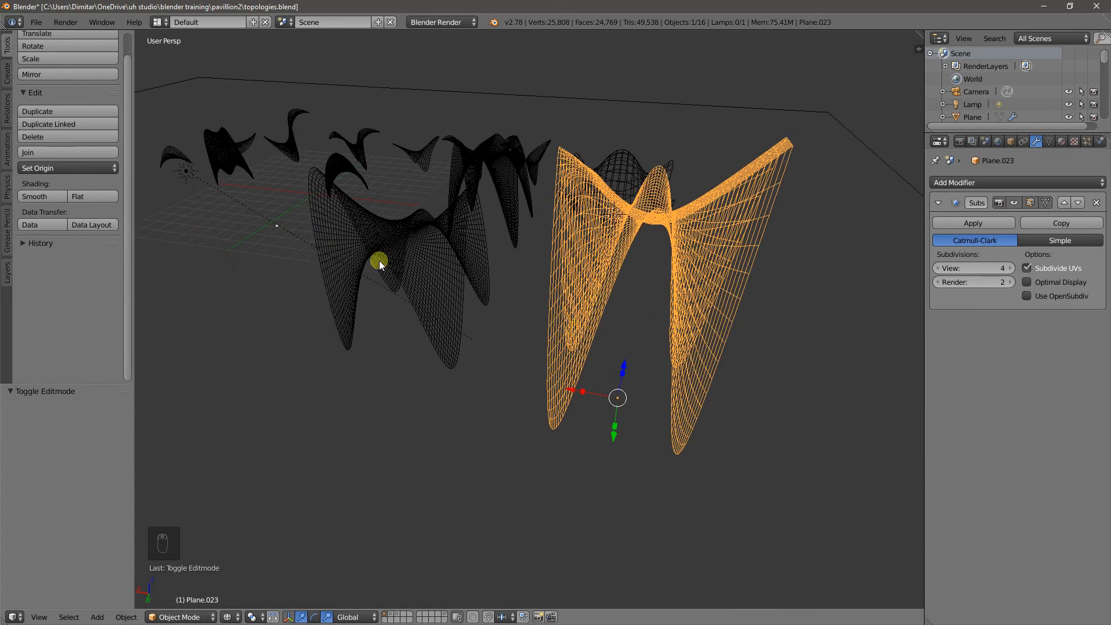
mouse_move(452, 291)
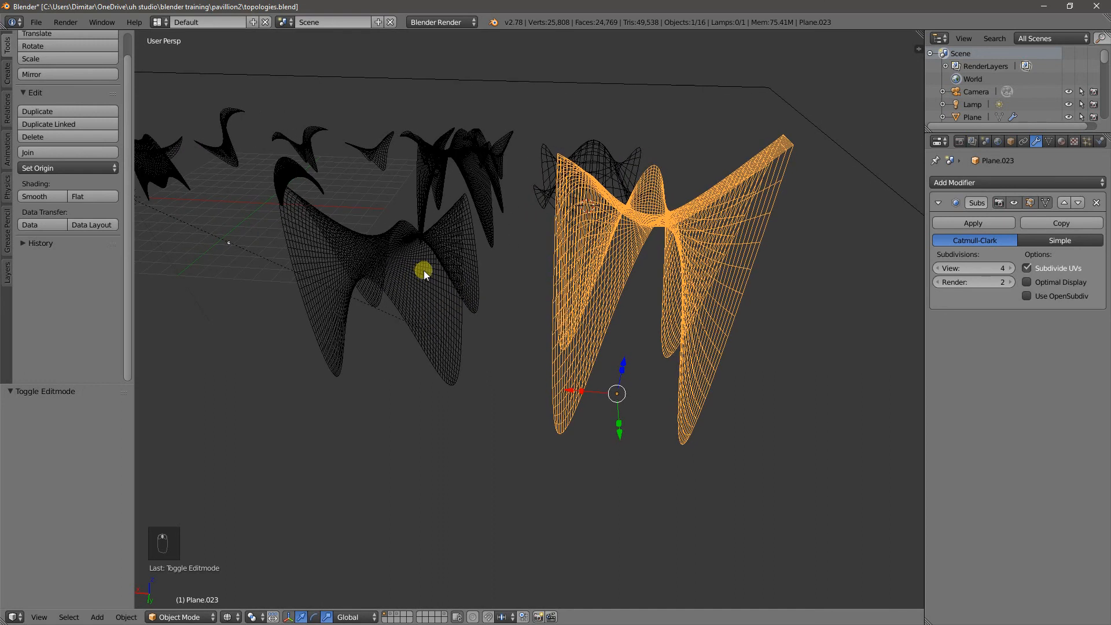
mouse_move(470, 334)
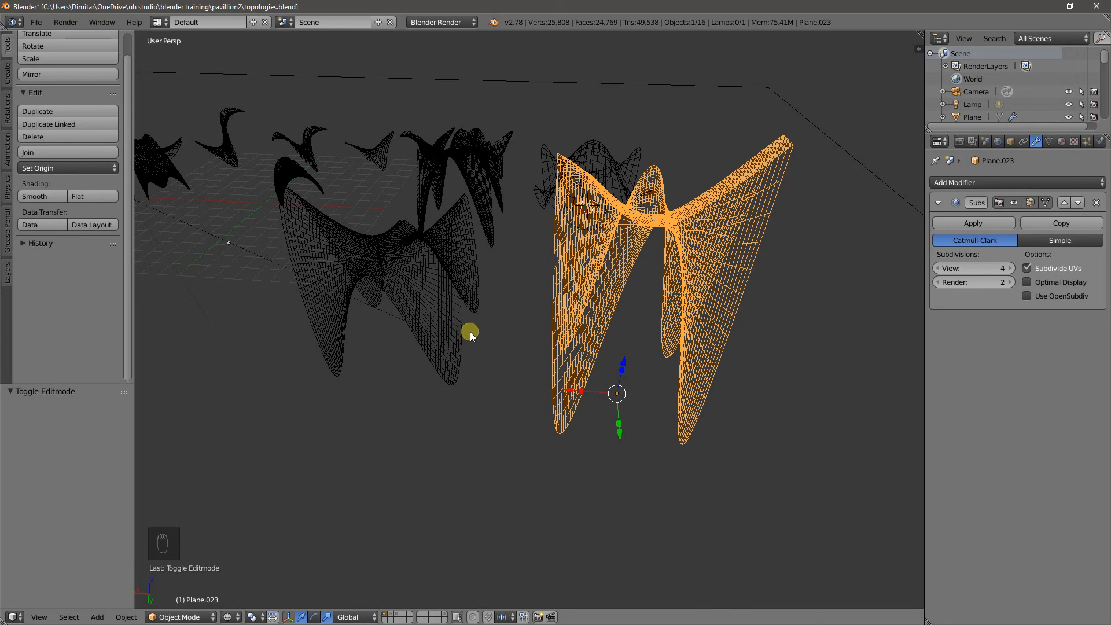